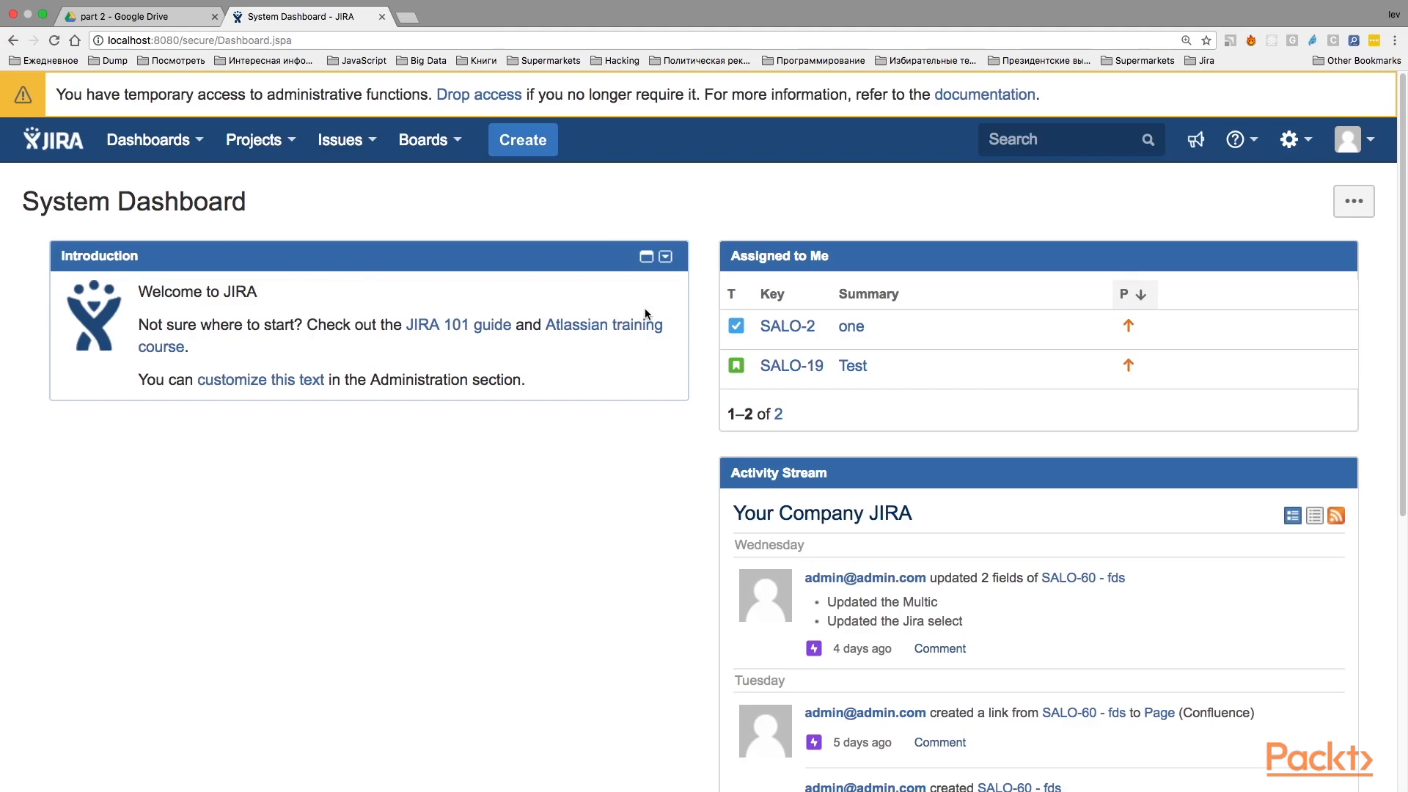
mouse_move(602, 324)
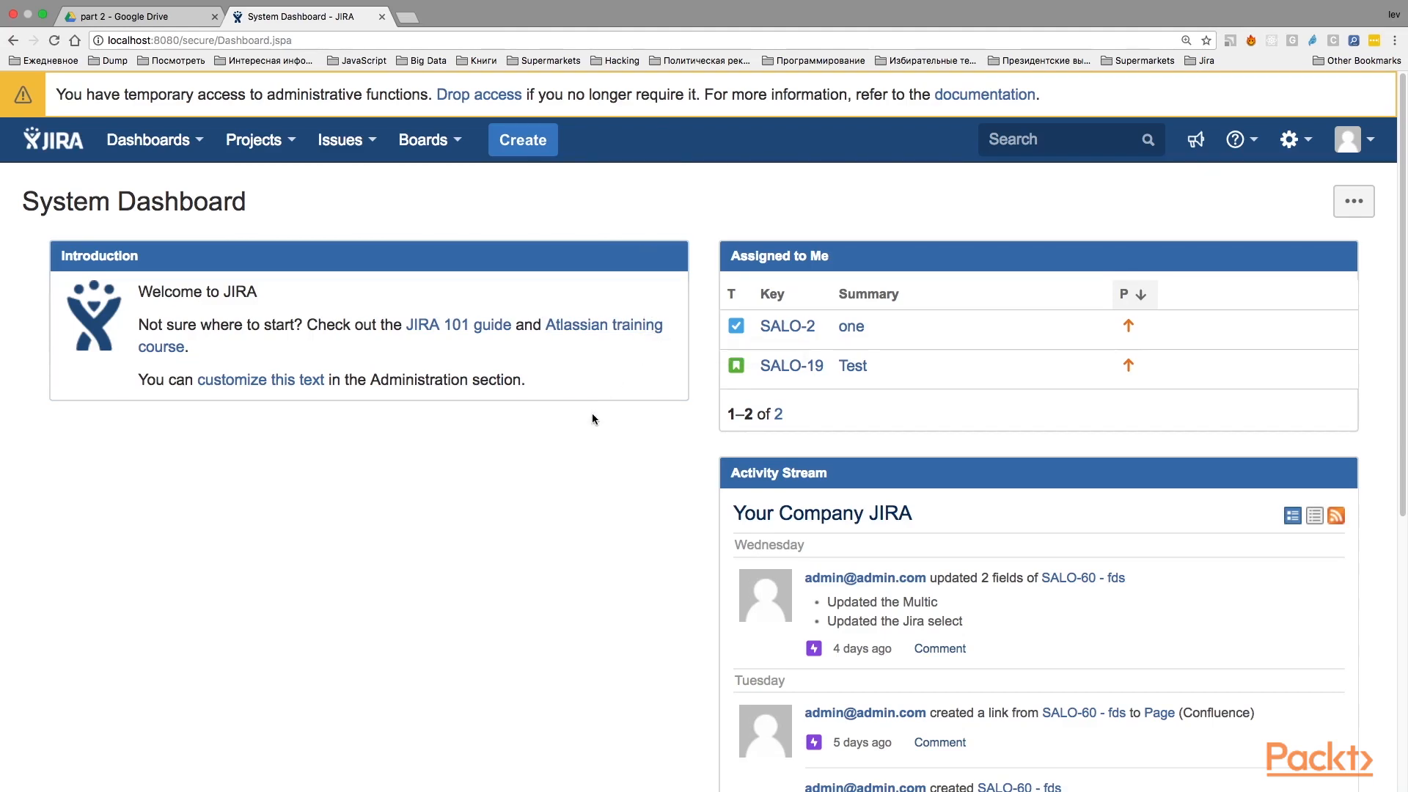
Search admin for 'Permission schemes' and go to the Permission schemes page.
text(Permission schemes)
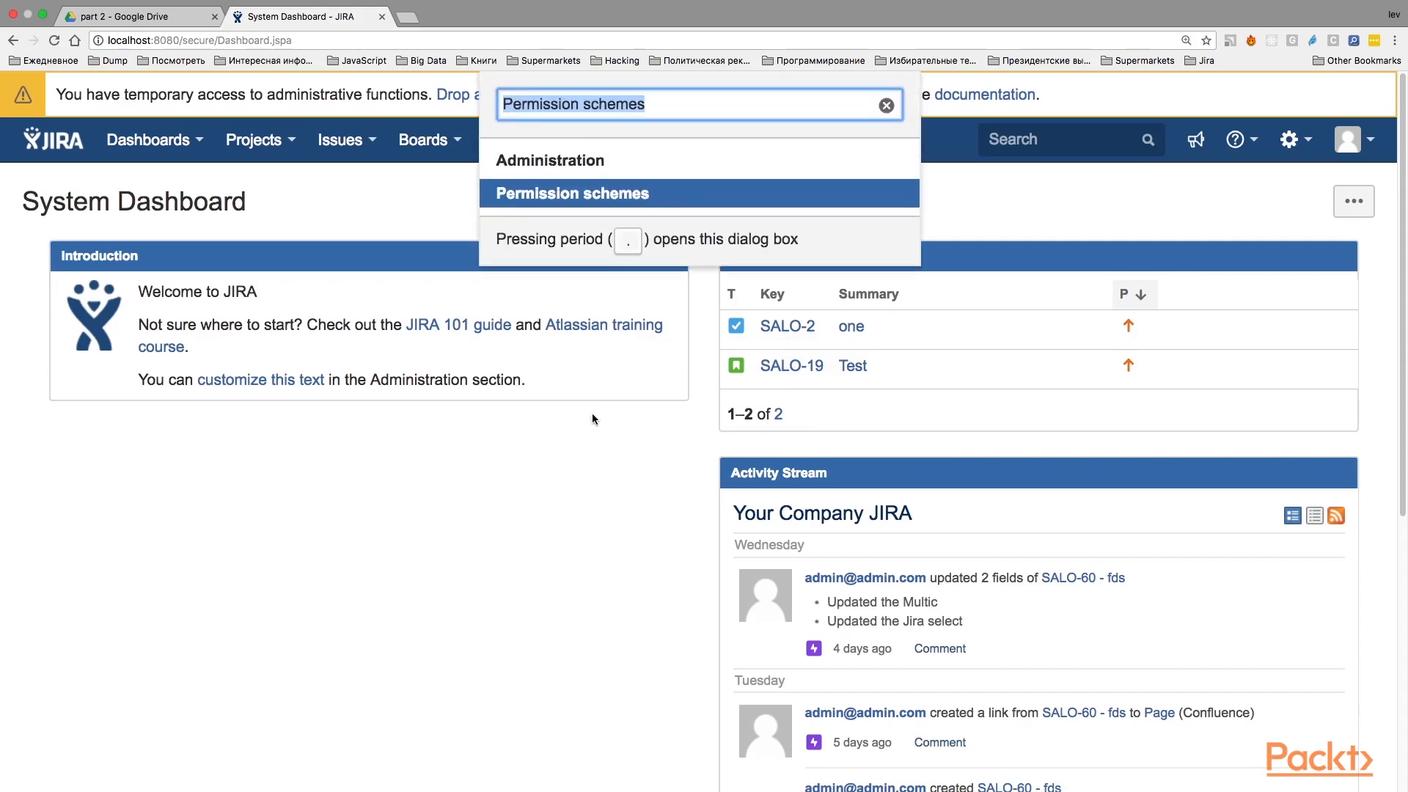
text(per)
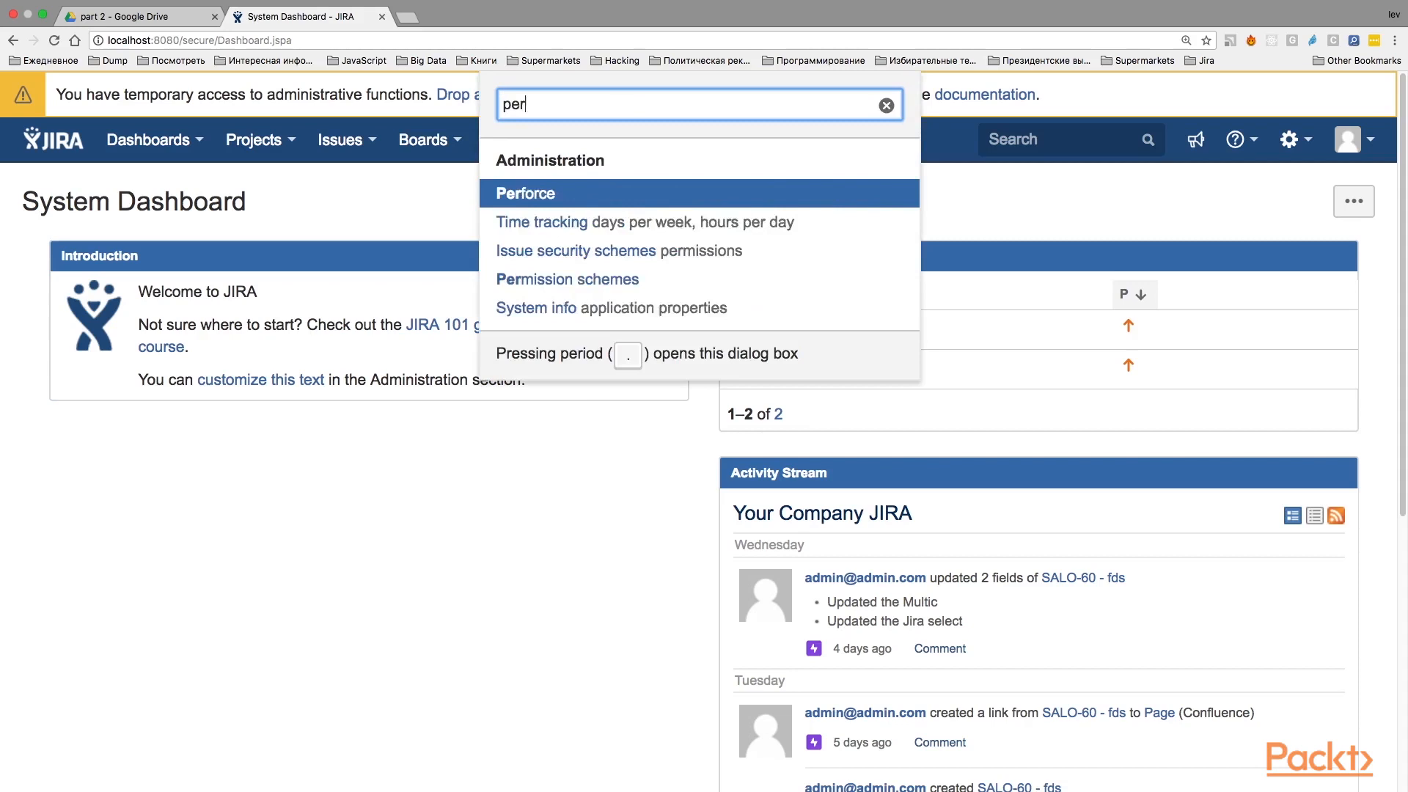
click(566, 279)
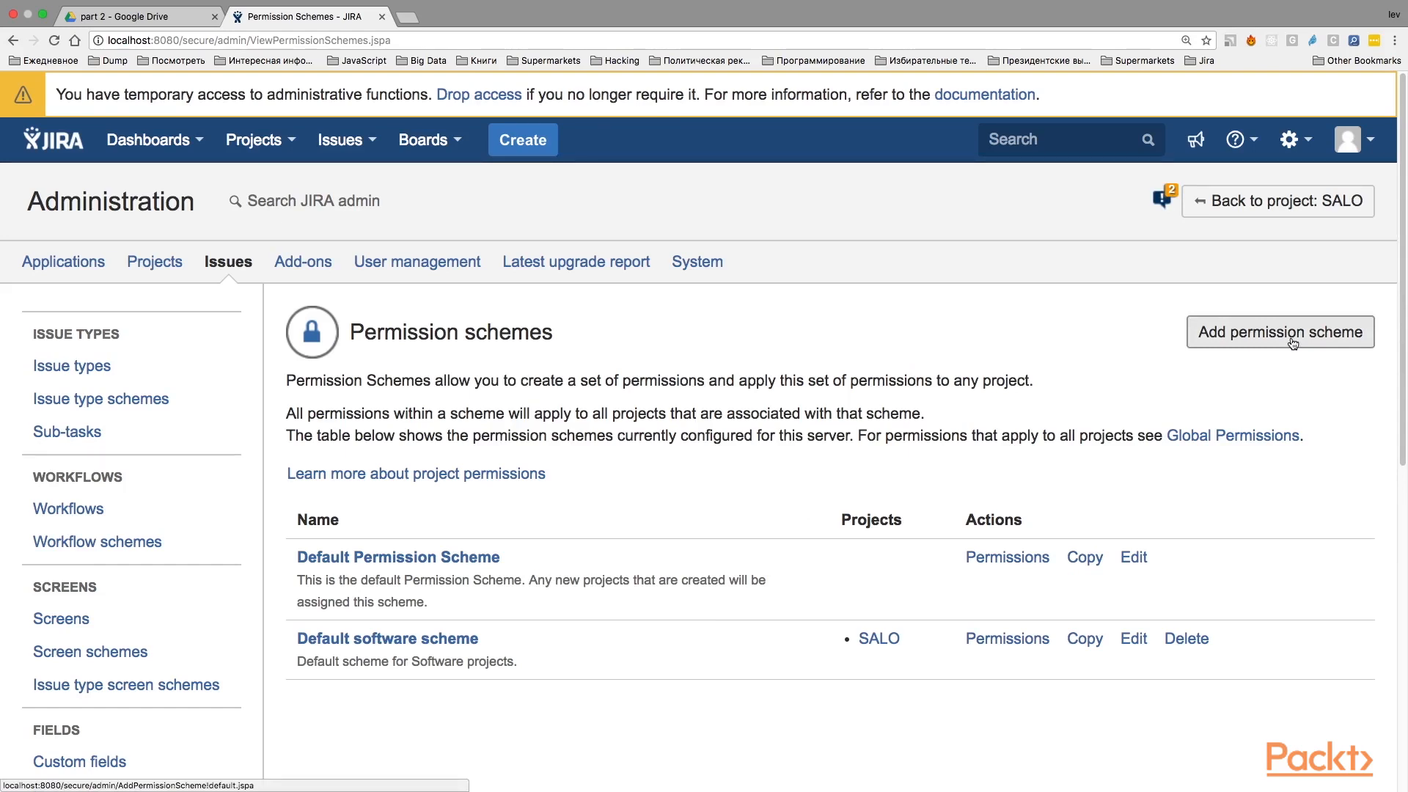
Create a new permission scheme named 'Archiving permission scheme' with no description.
click(1279, 332)
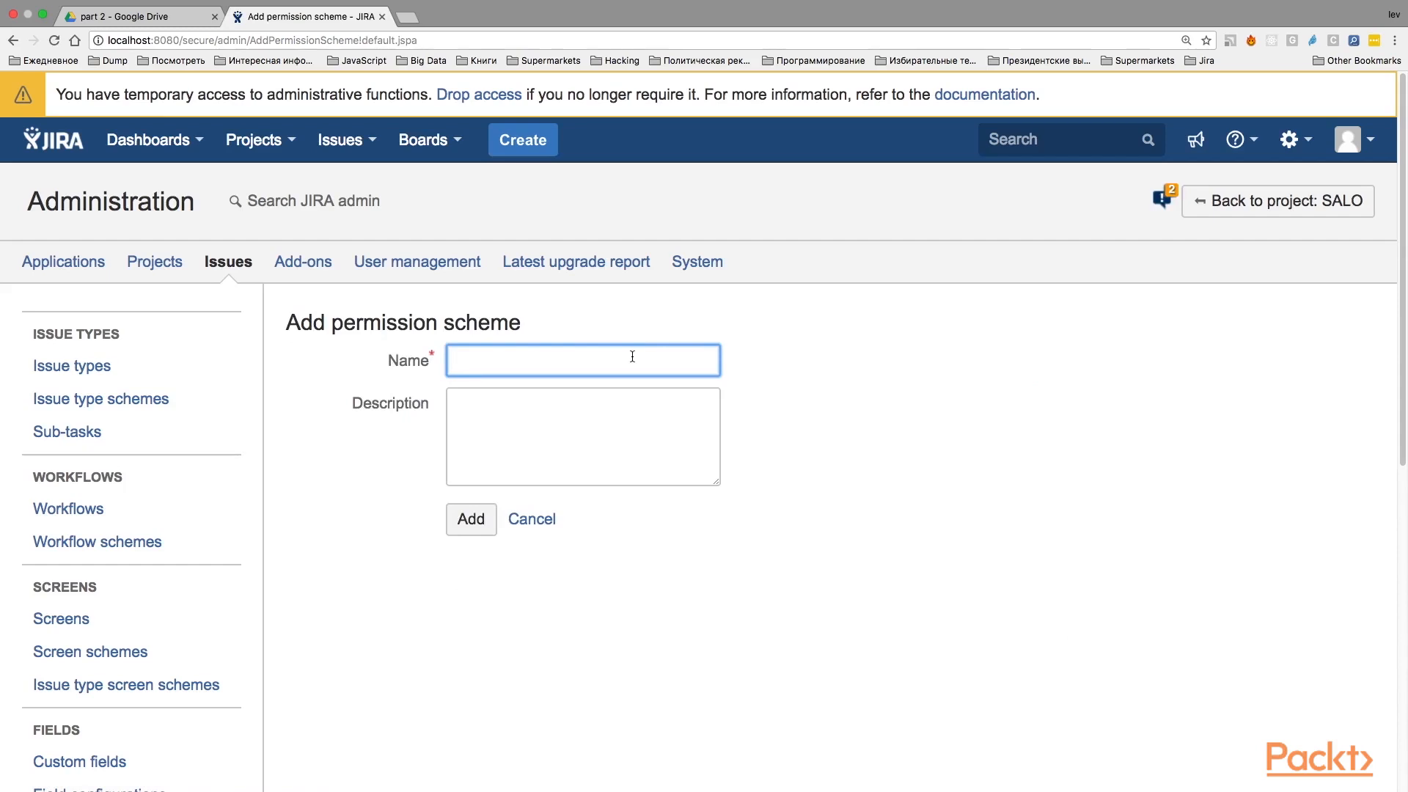
text(Archiving permi)
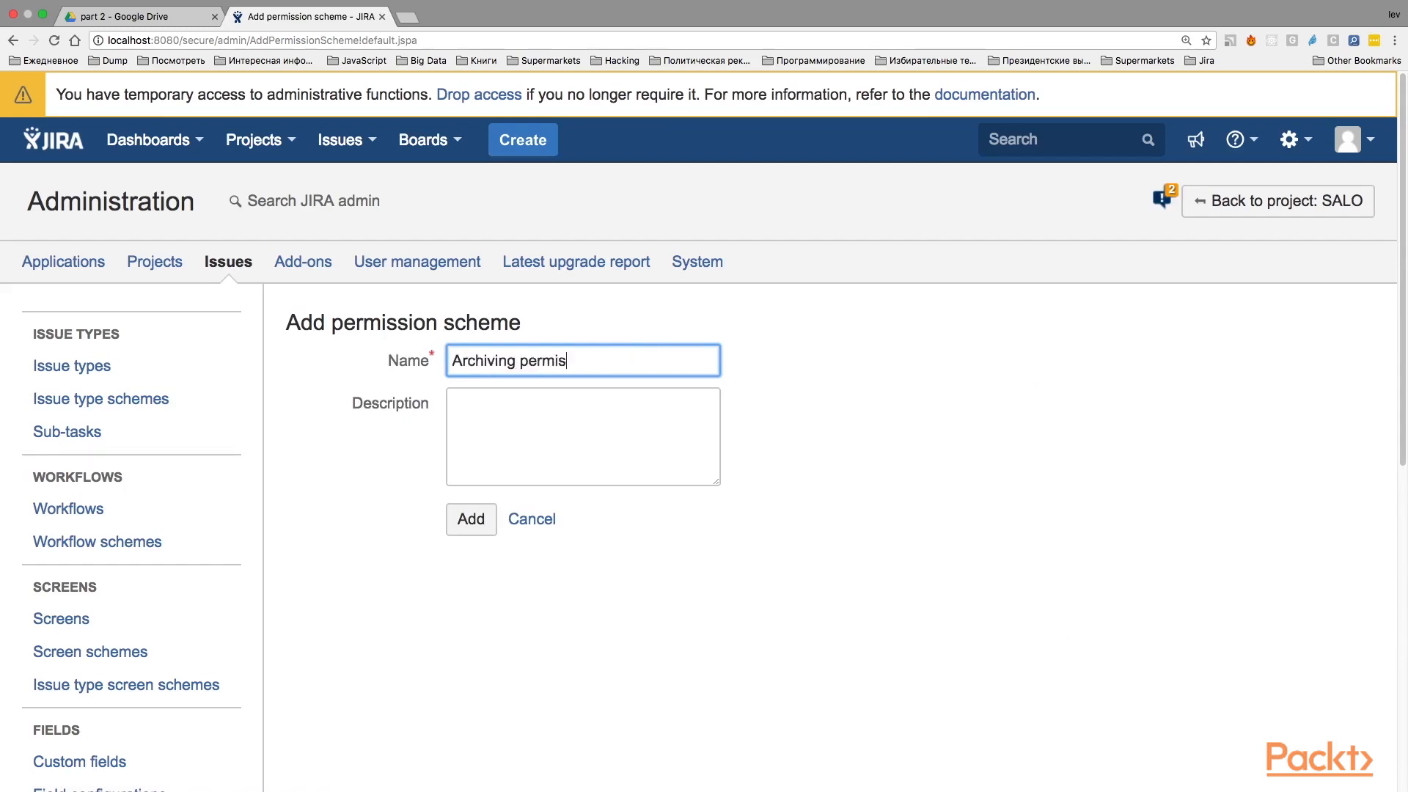
text(sion scheme)
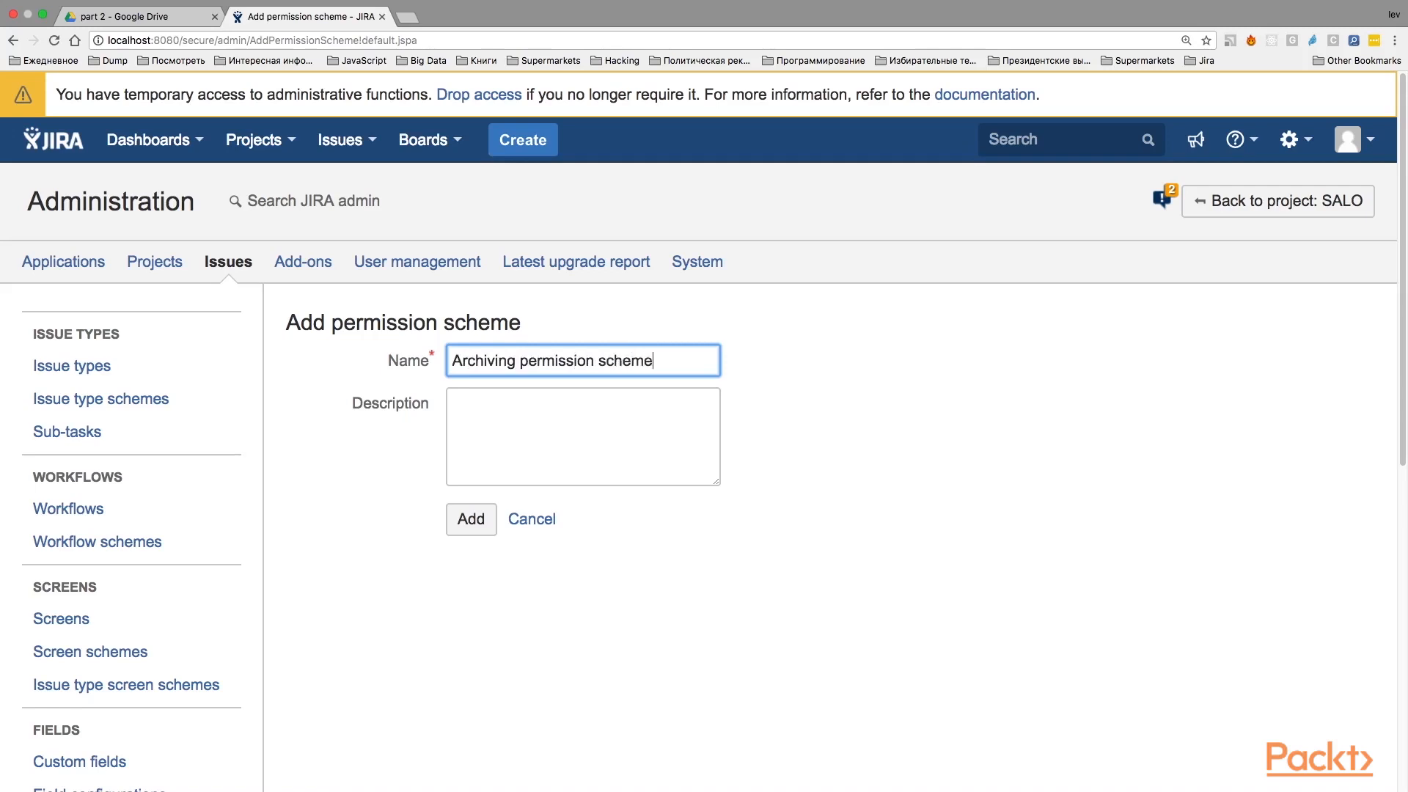
click(582, 436)
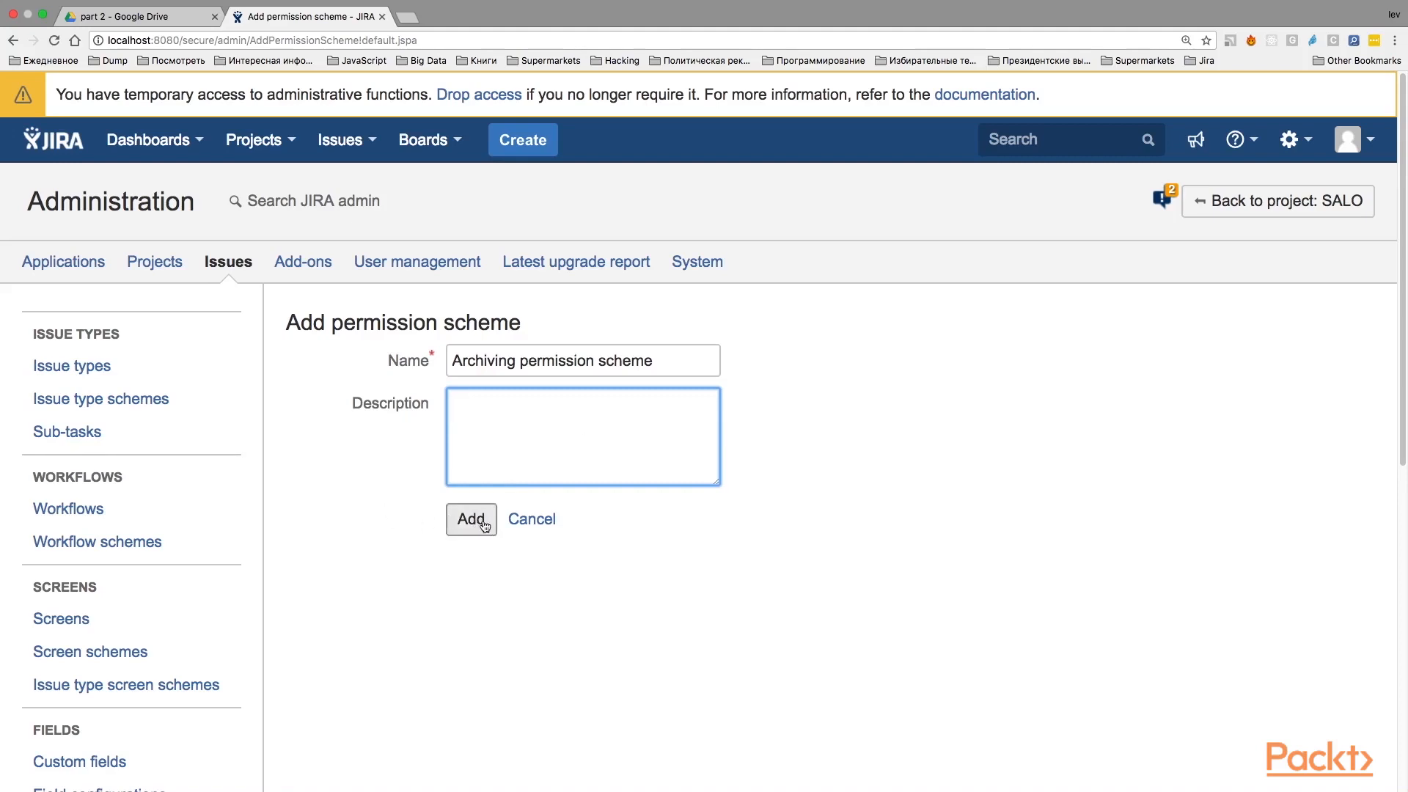
mouse_move(471, 519)
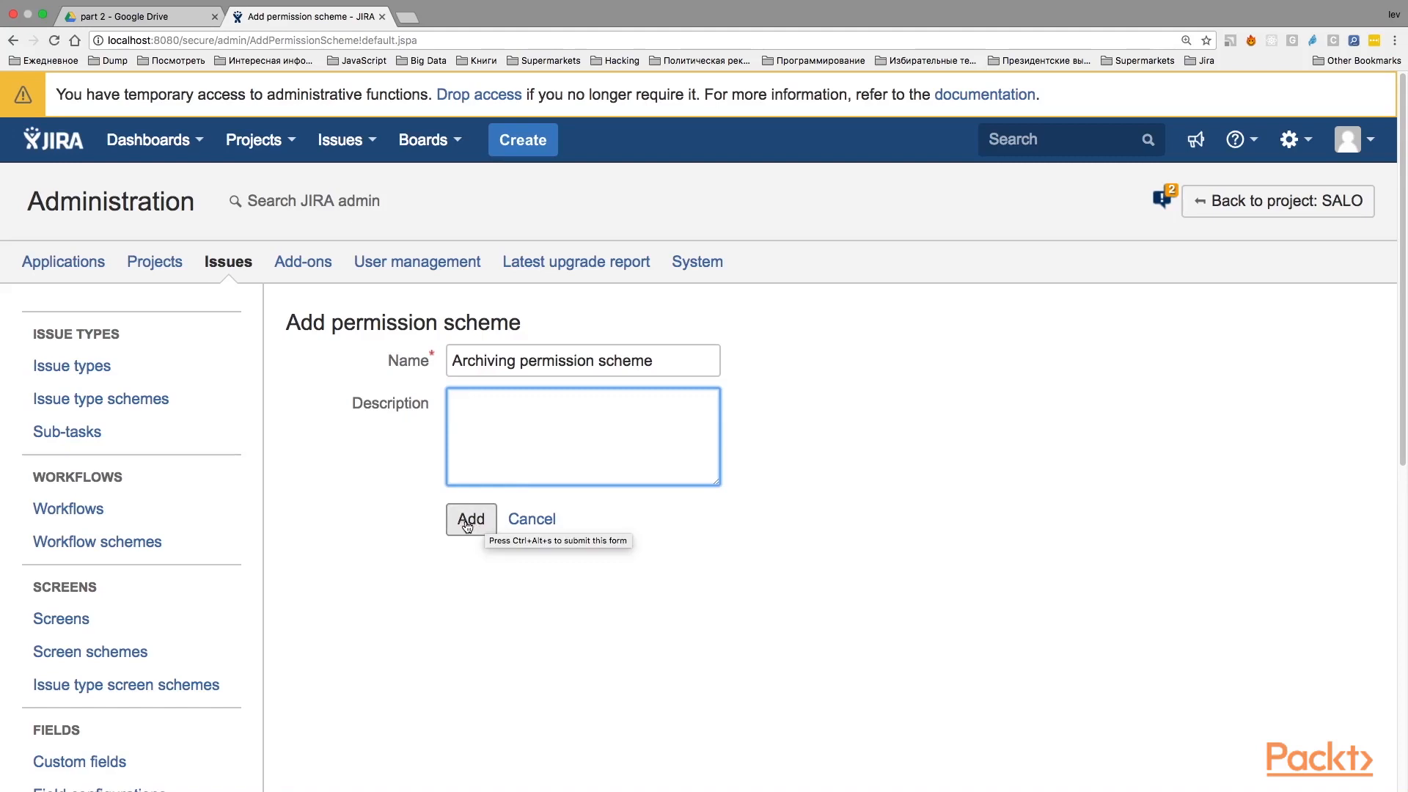
click(469, 519)
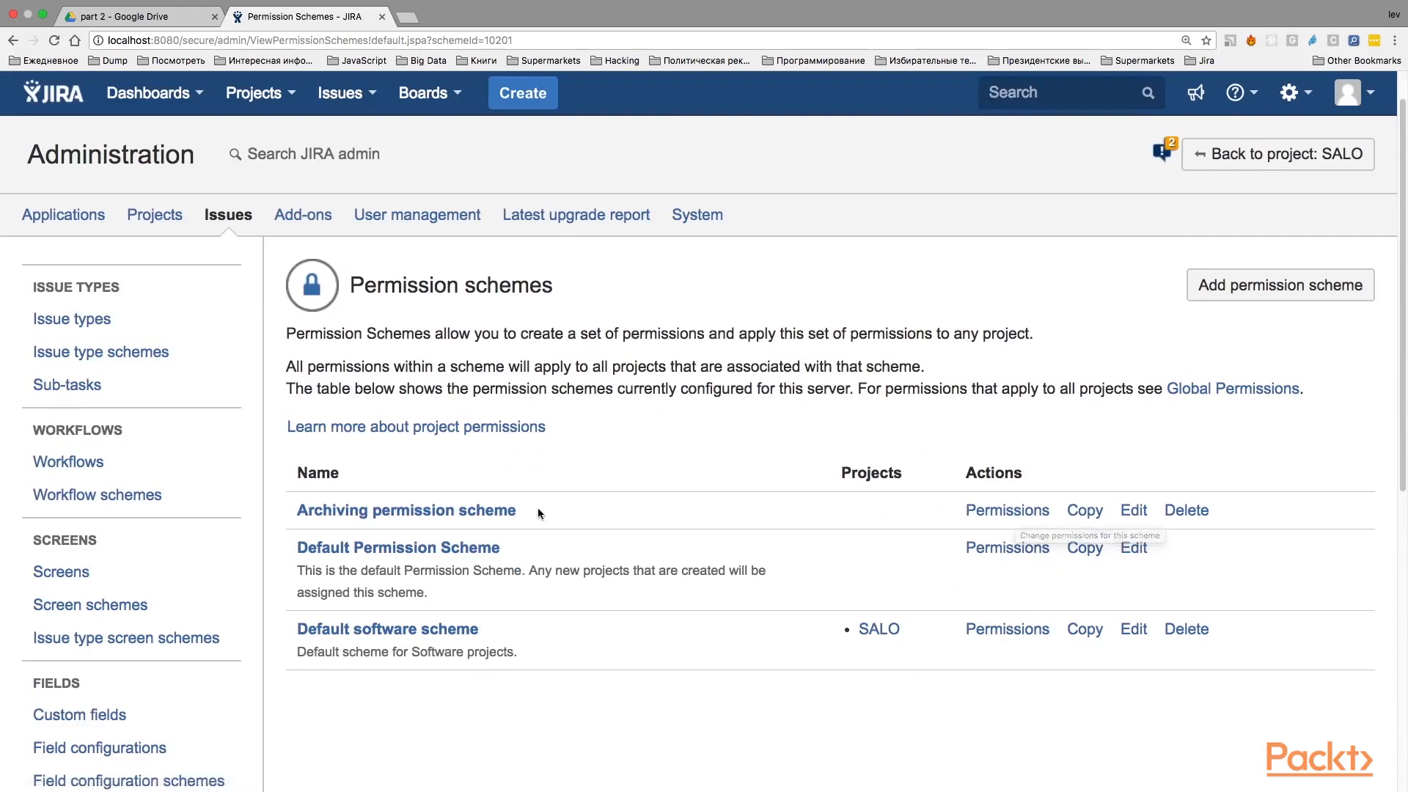
mouse_move(406, 511)
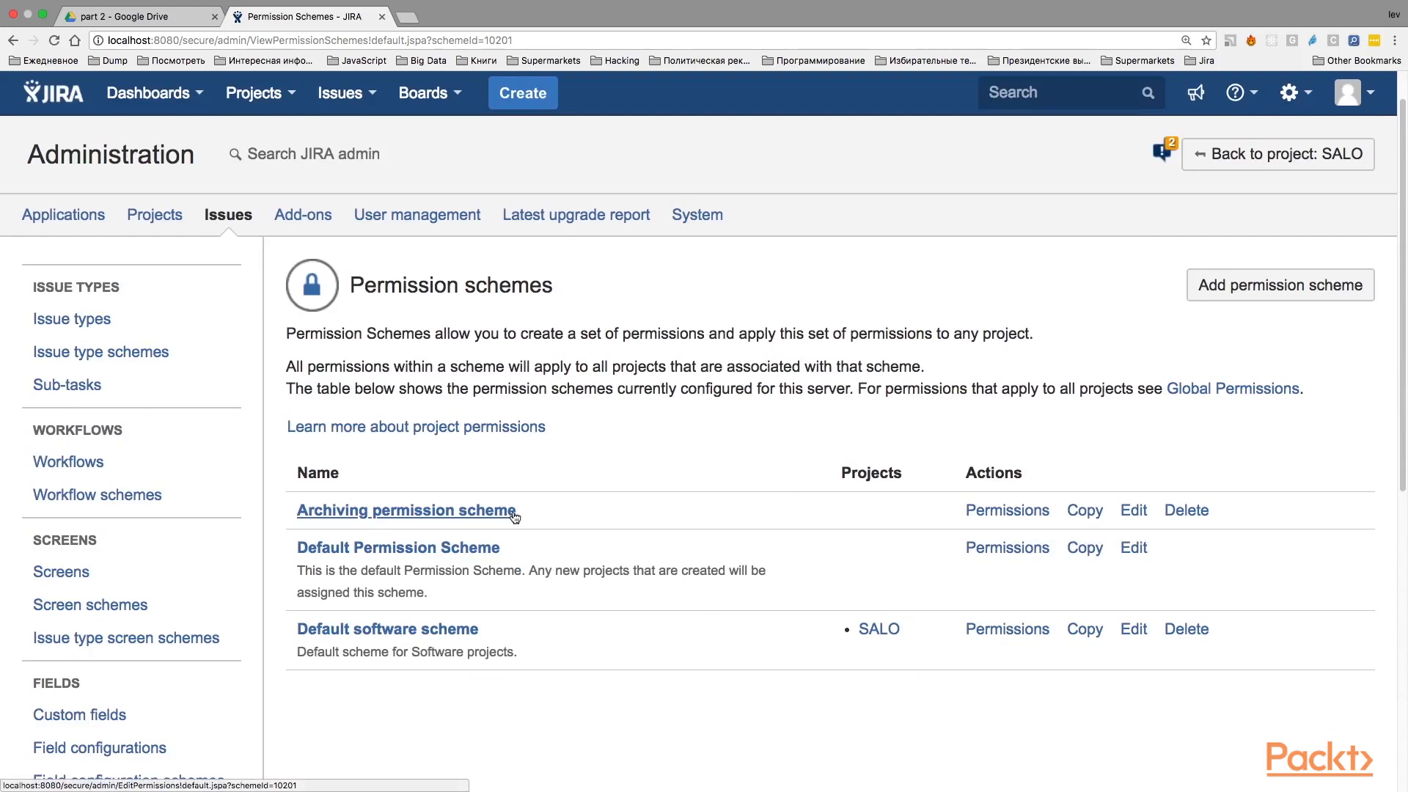
mouse_move(1006, 511)
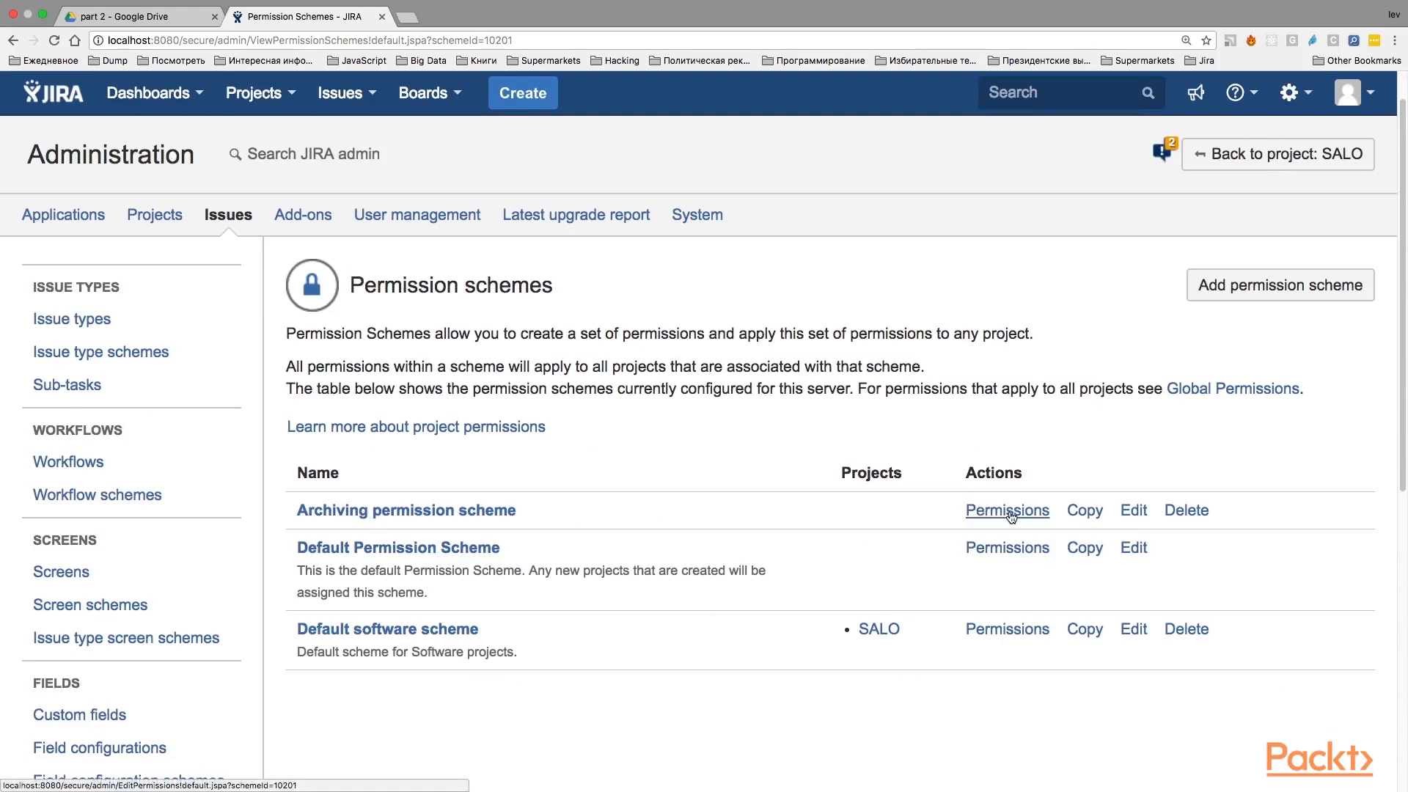
View the Archiving permission scheme's permissions and review its empty Granted to column.
click(1006, 510)
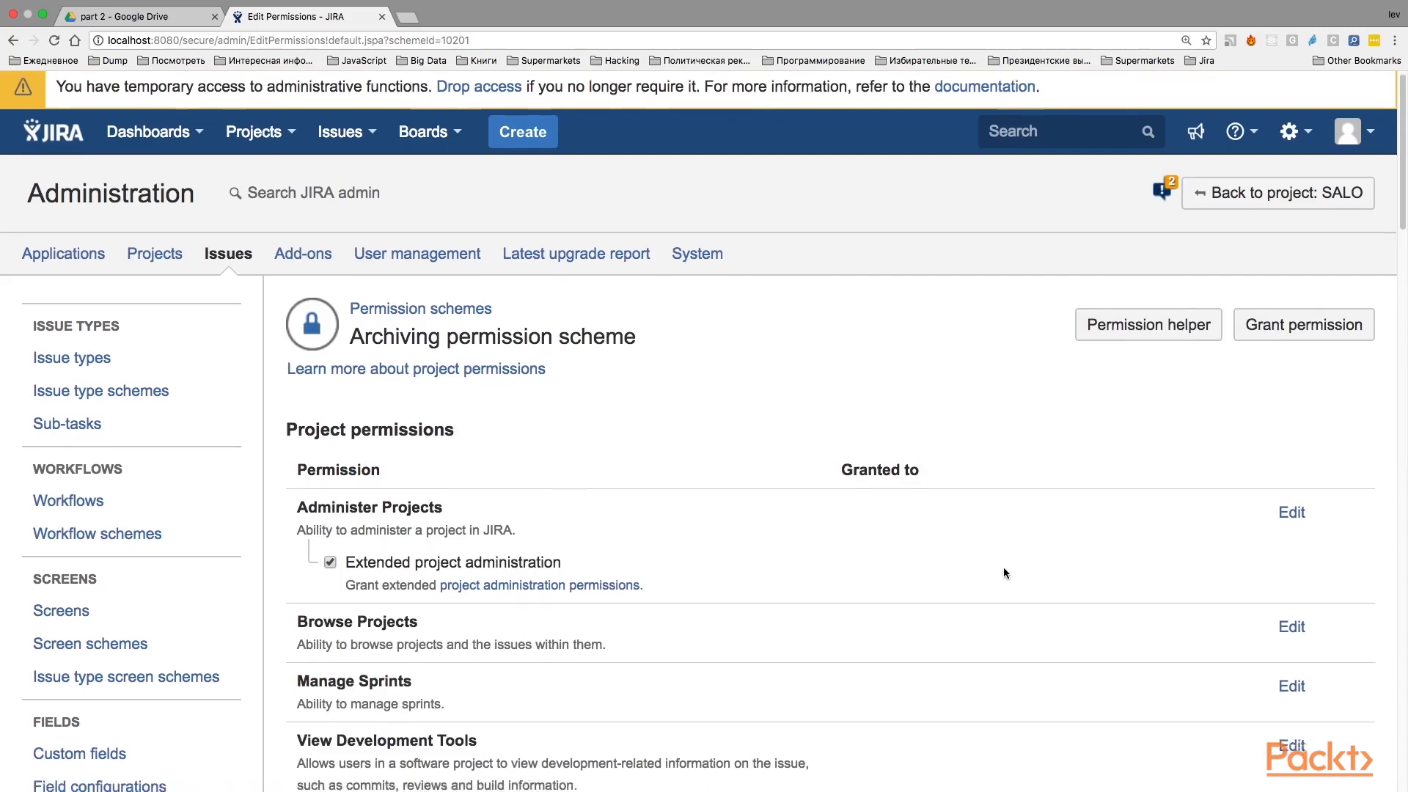
scroll(down, 3)
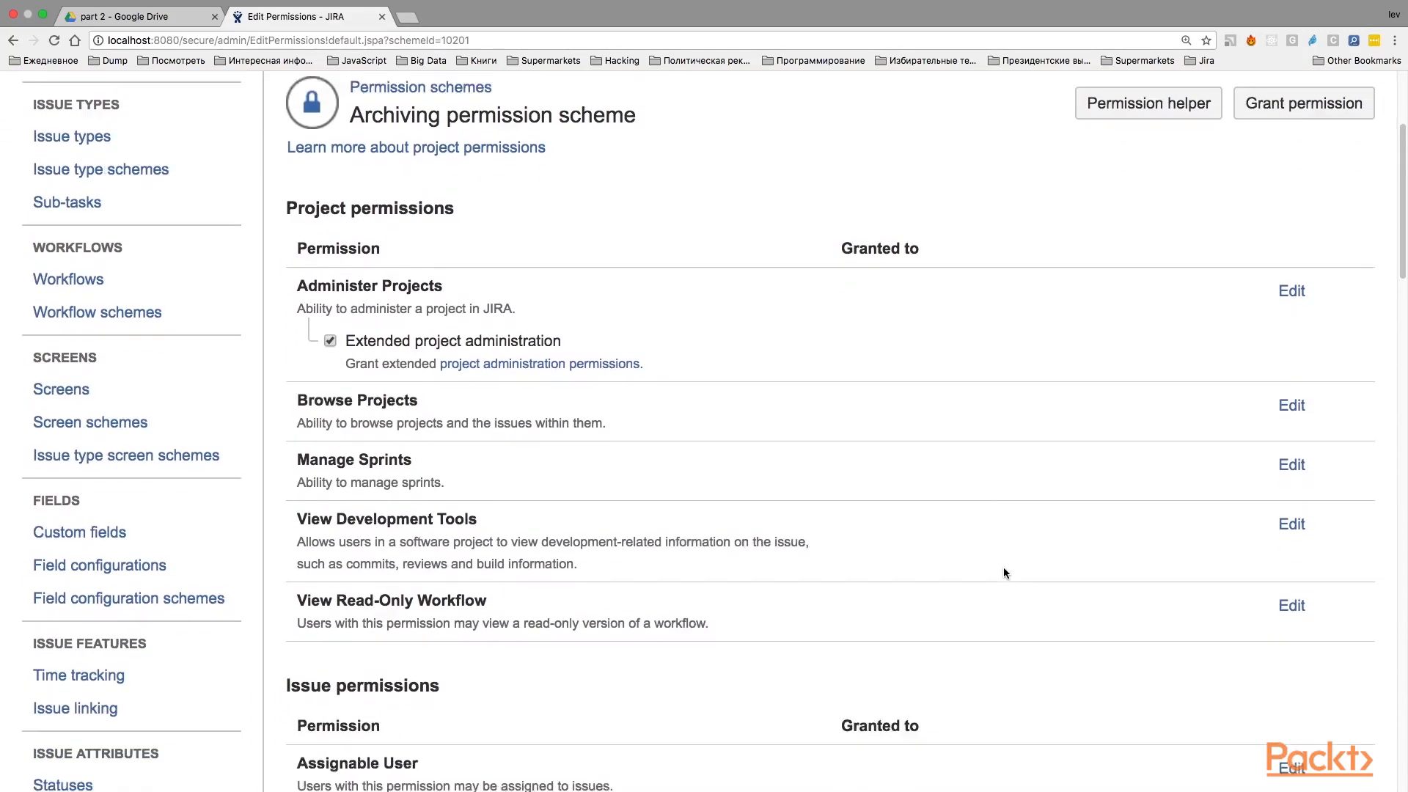
scroll(down, 3)
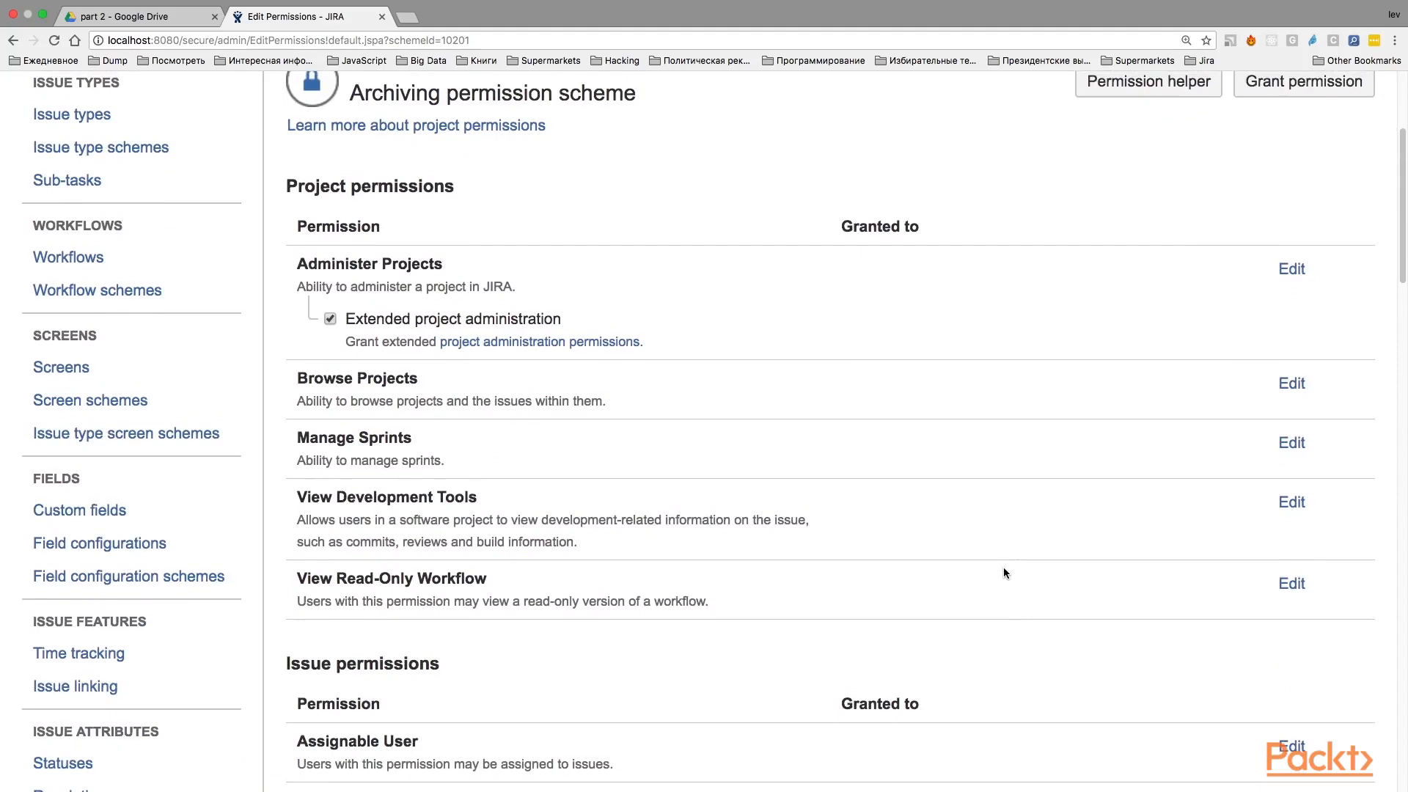
double_click(878, 226)
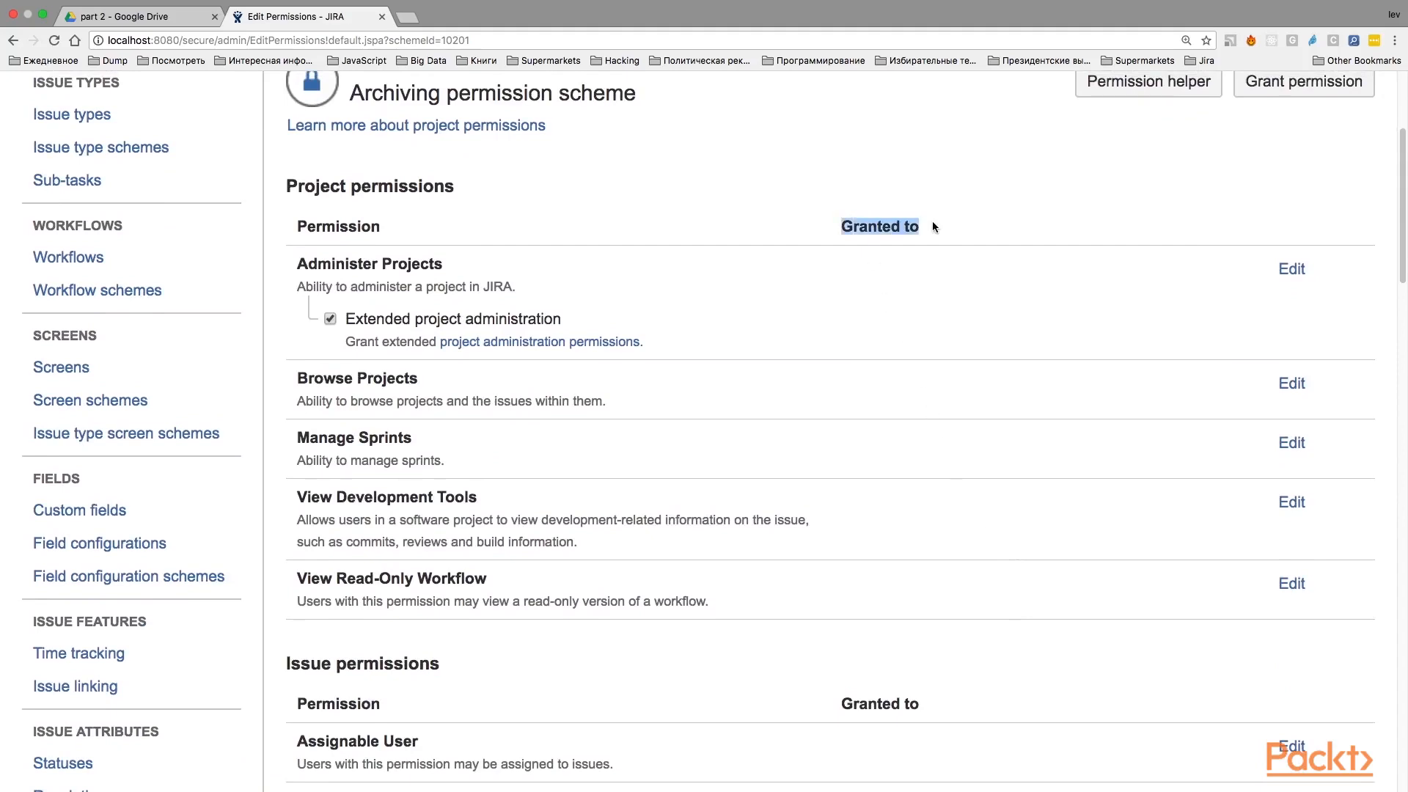
scroll(down, 3)
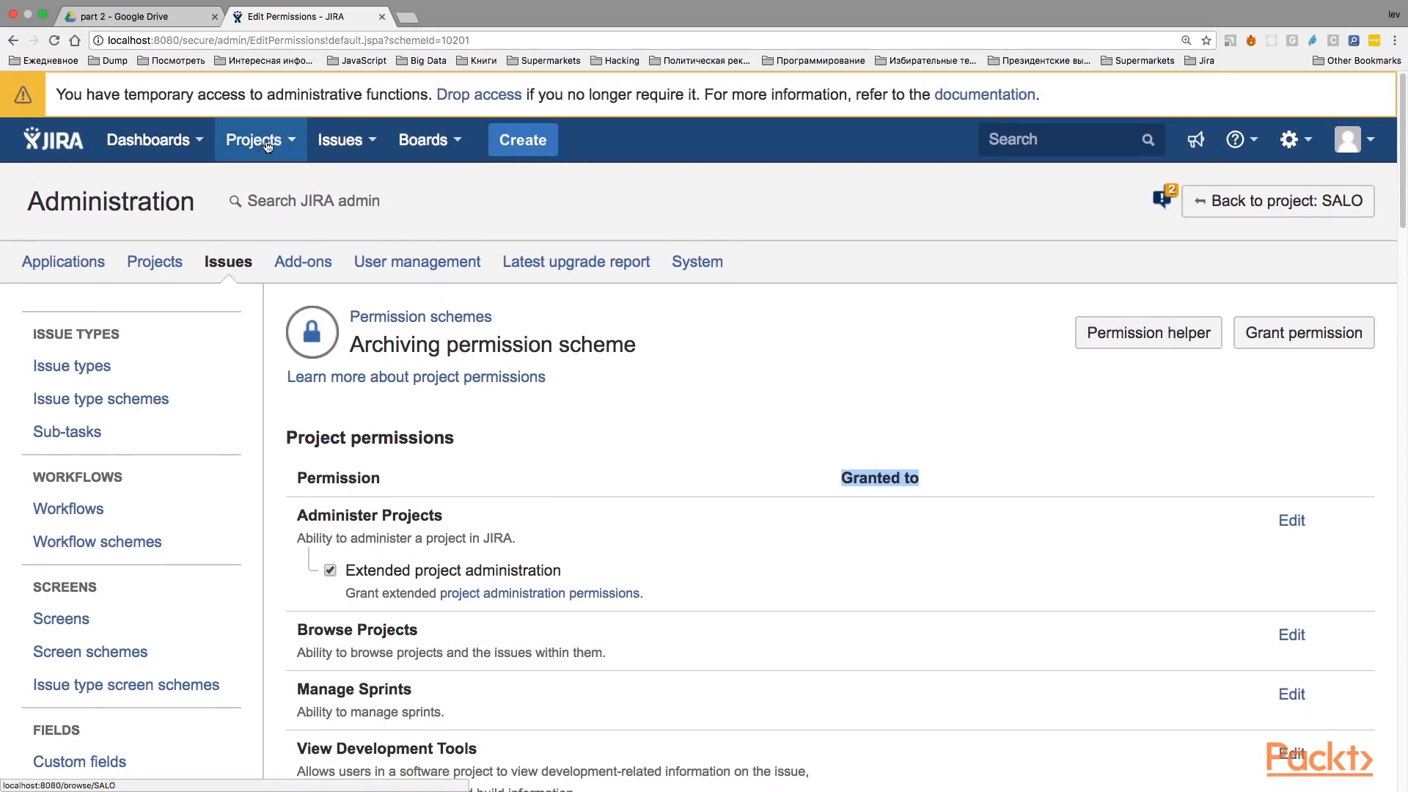
Go to the SALO project and review its project settings summary.
click(261, 140)
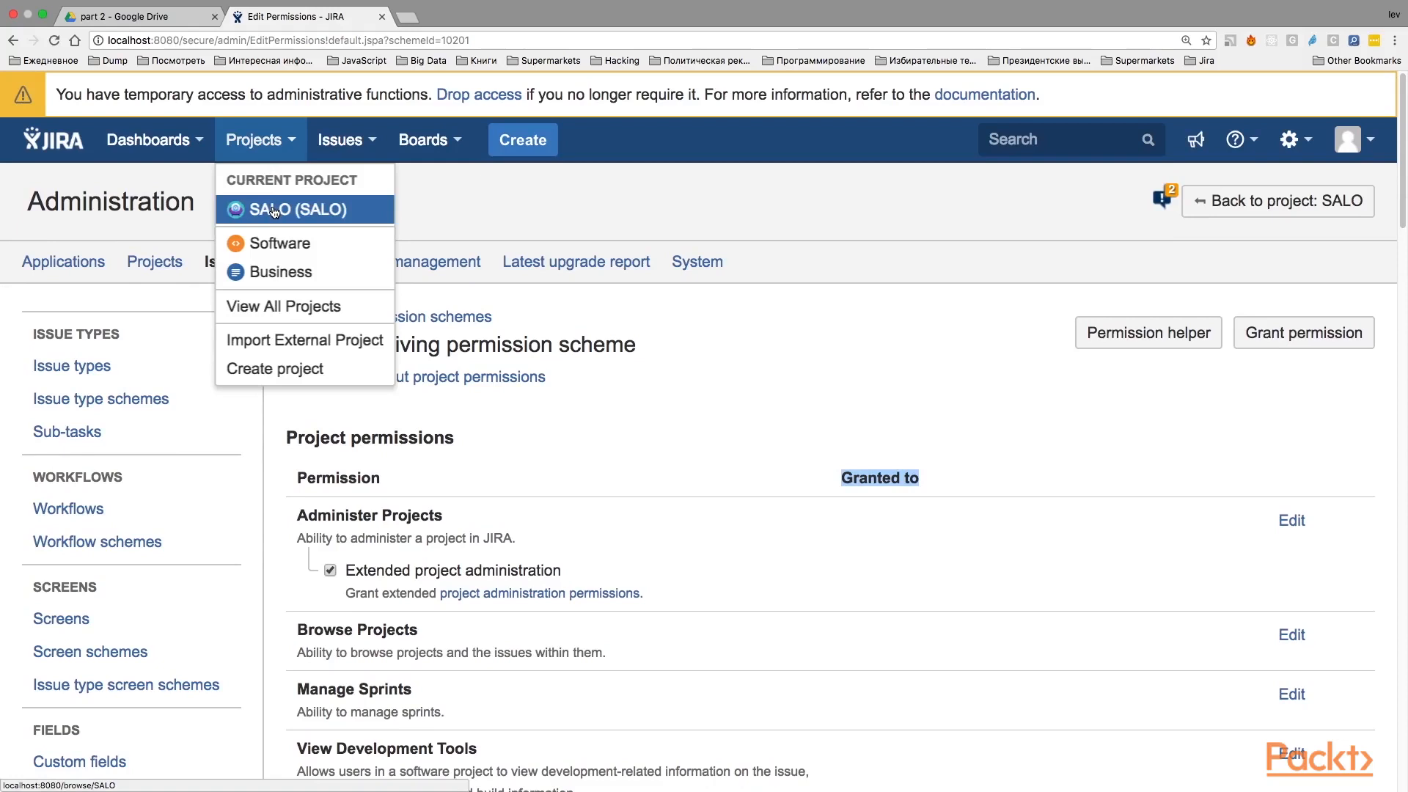
click(273, 210)
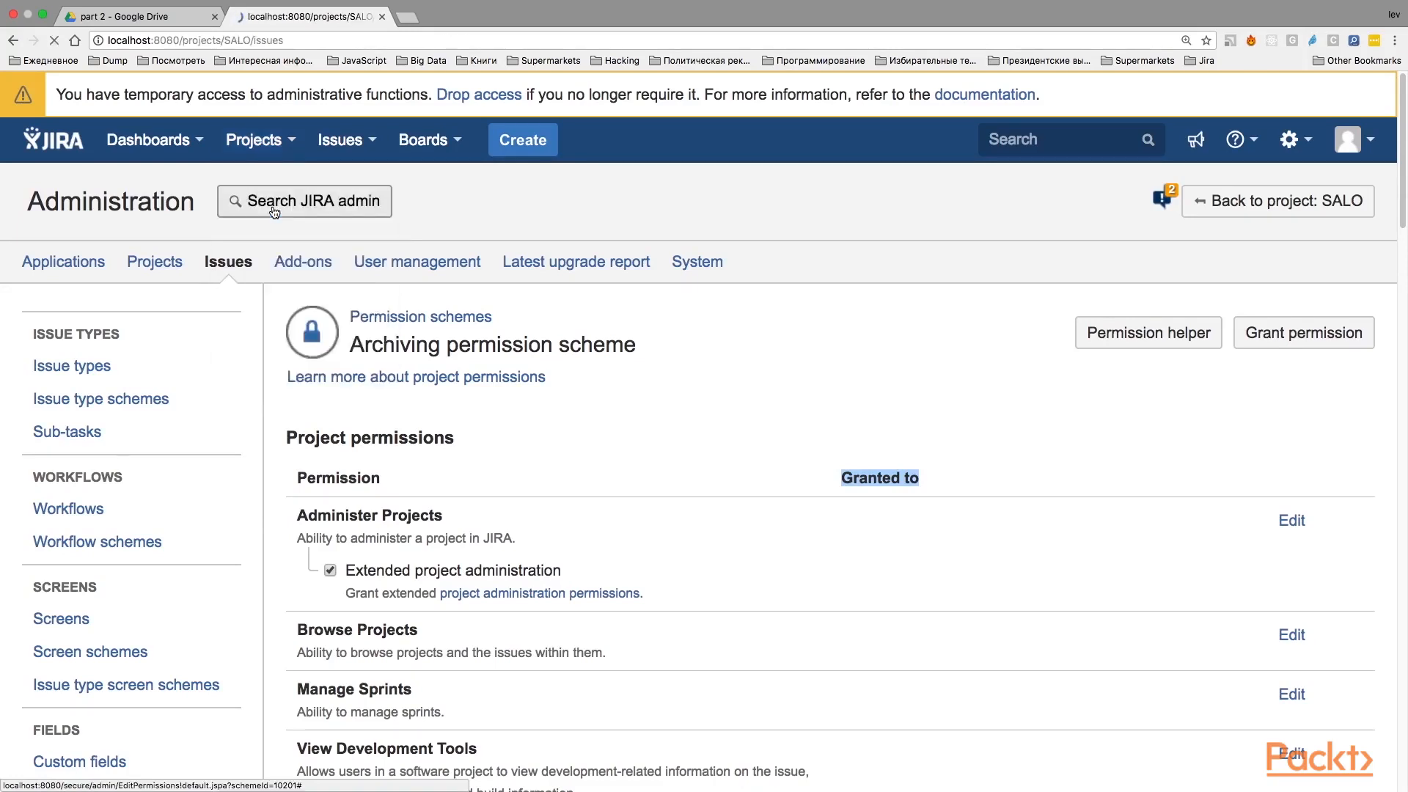
click(1277, 201)
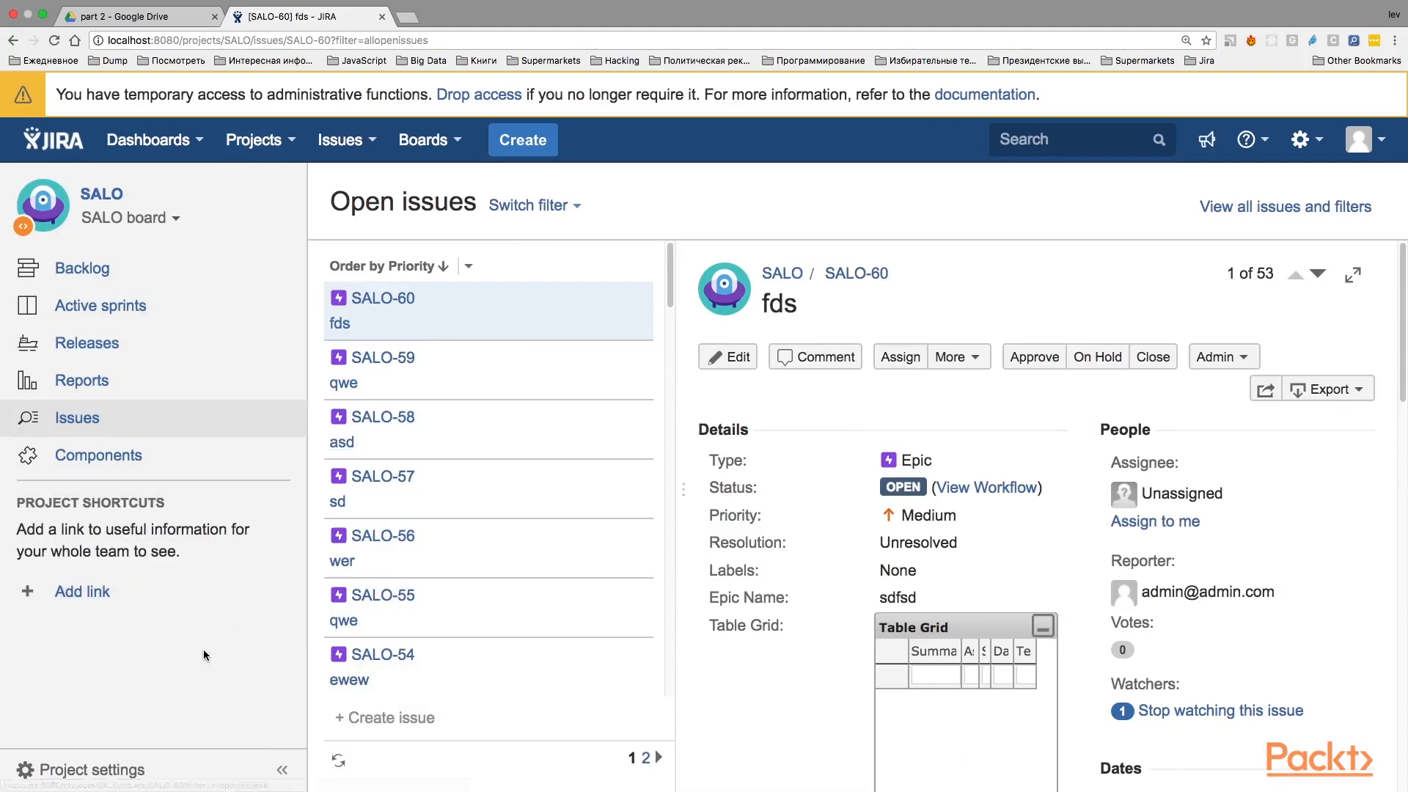
mouse_move(89, 770)
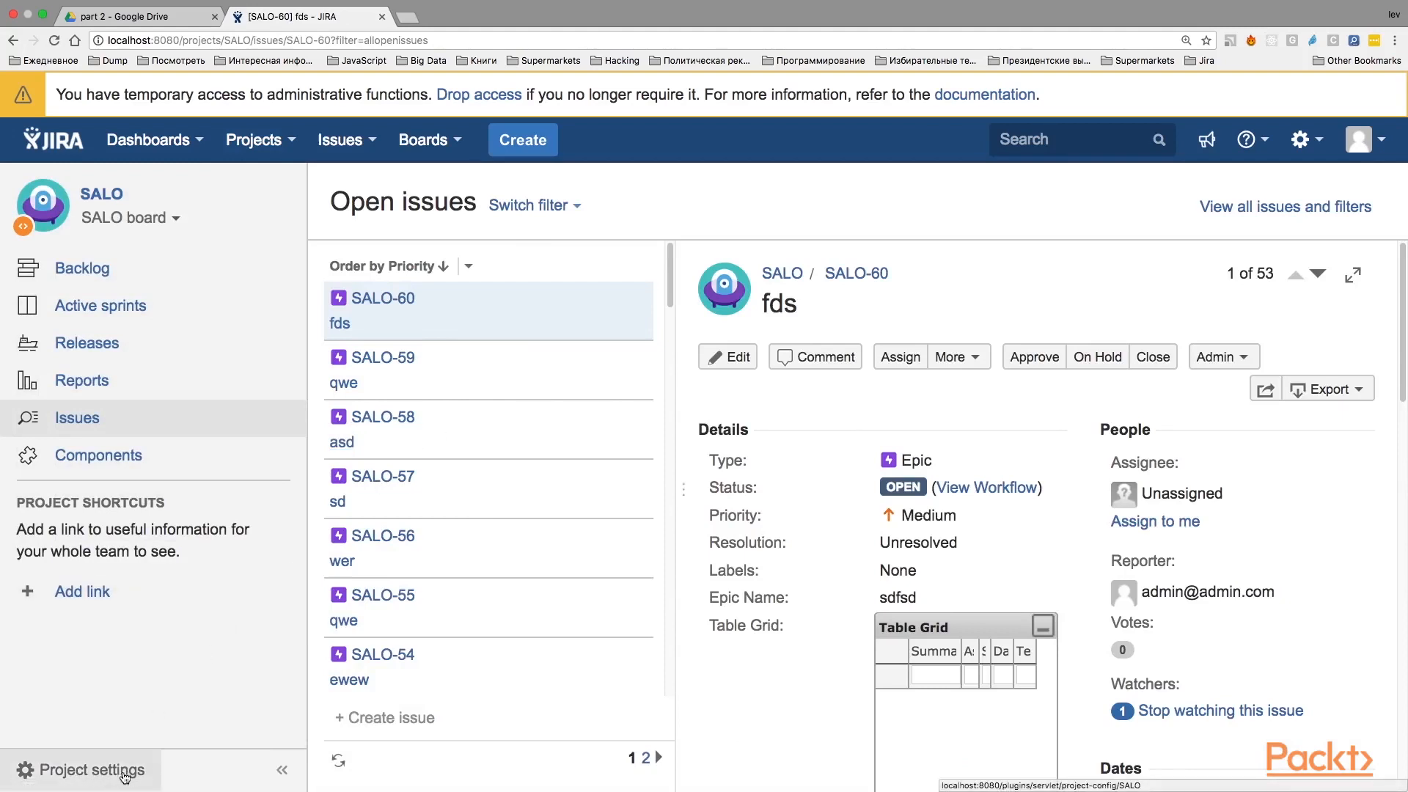
click(91, 770)
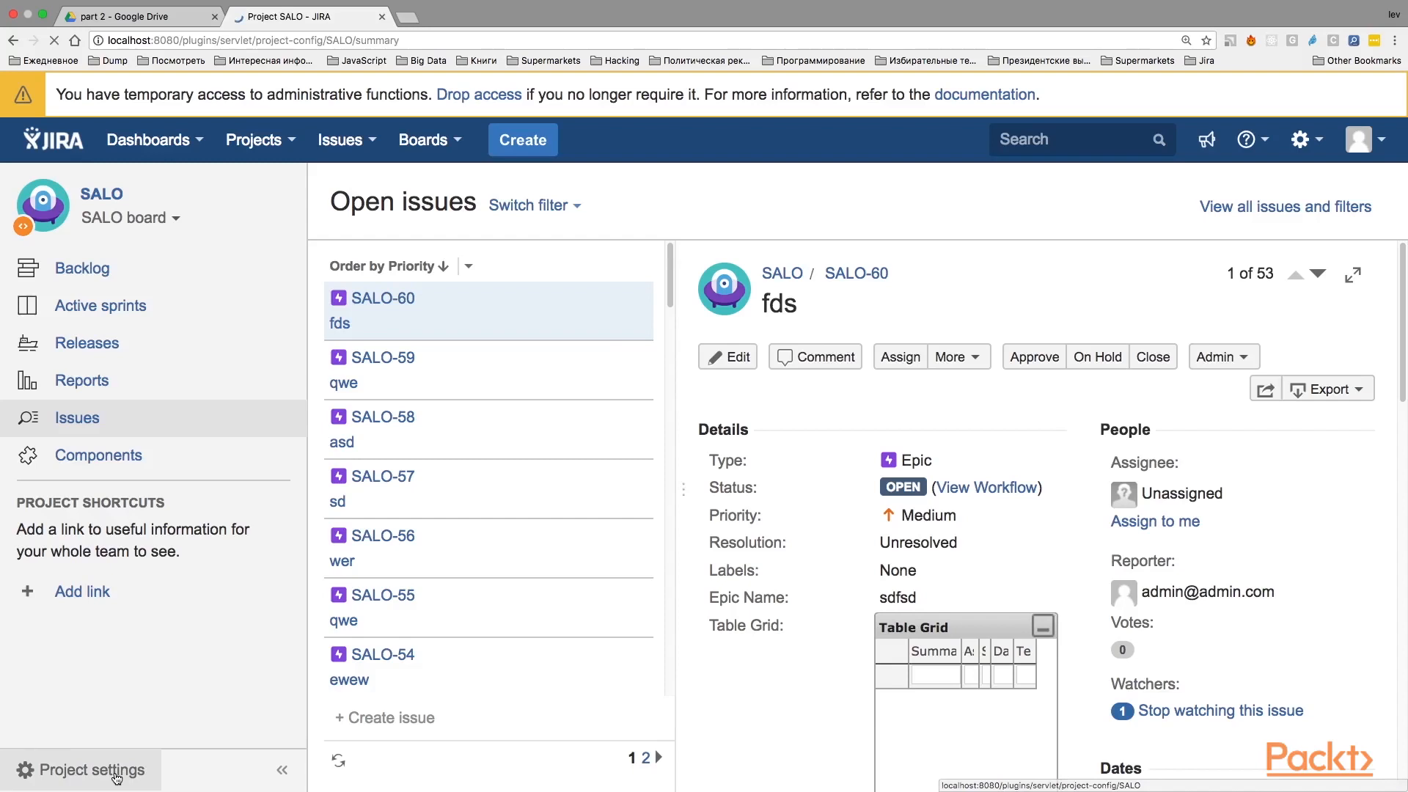
click(92, 770)
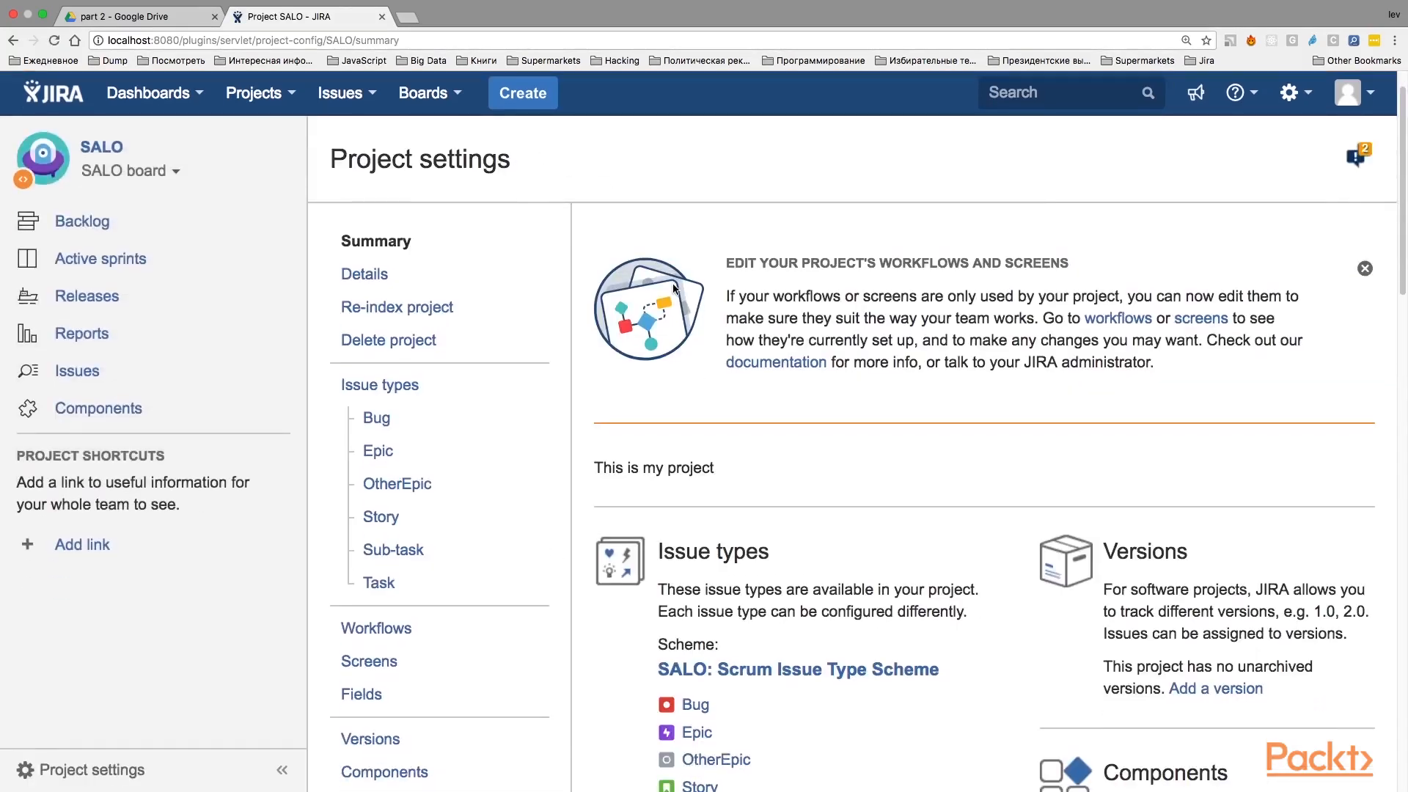
scroll(down, 3)
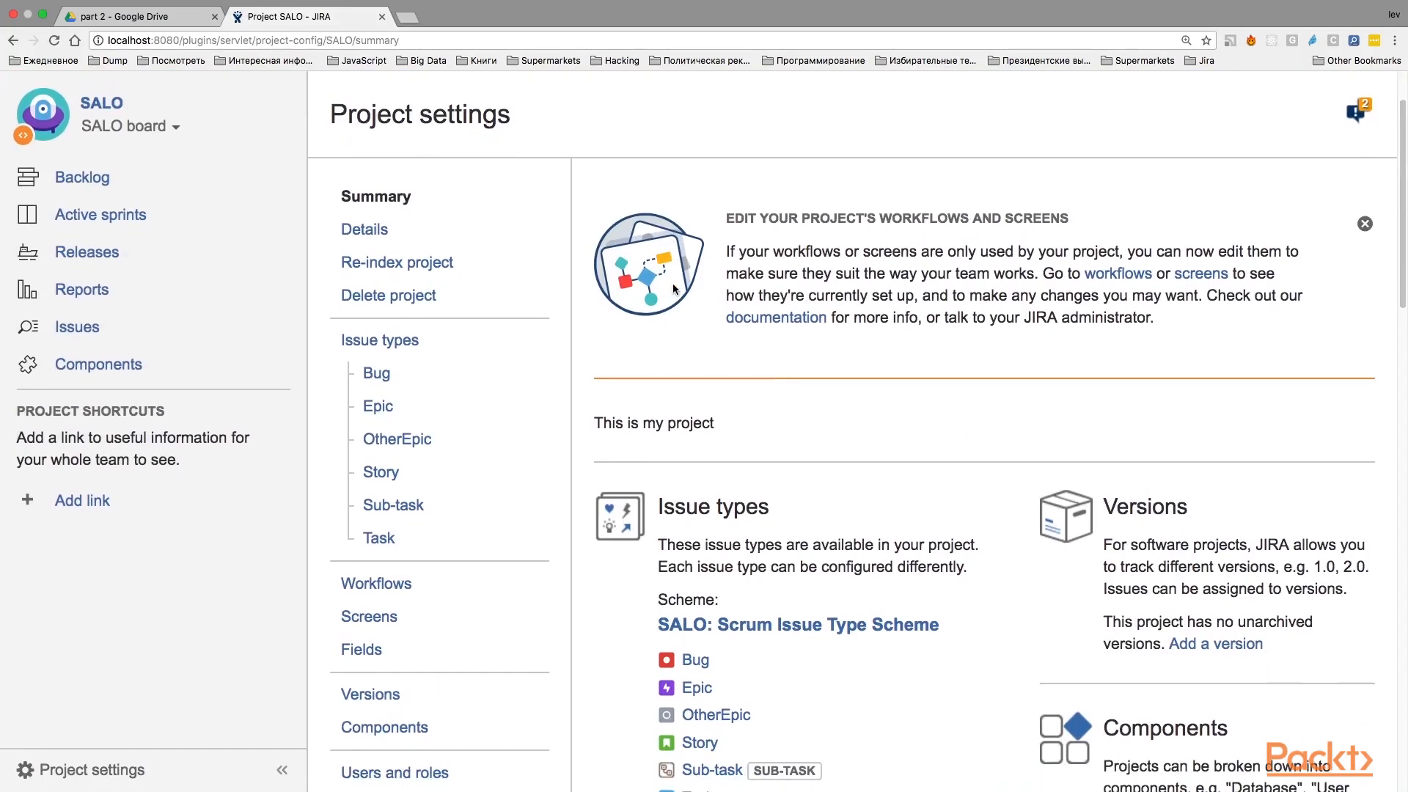
scroll(down, 3)
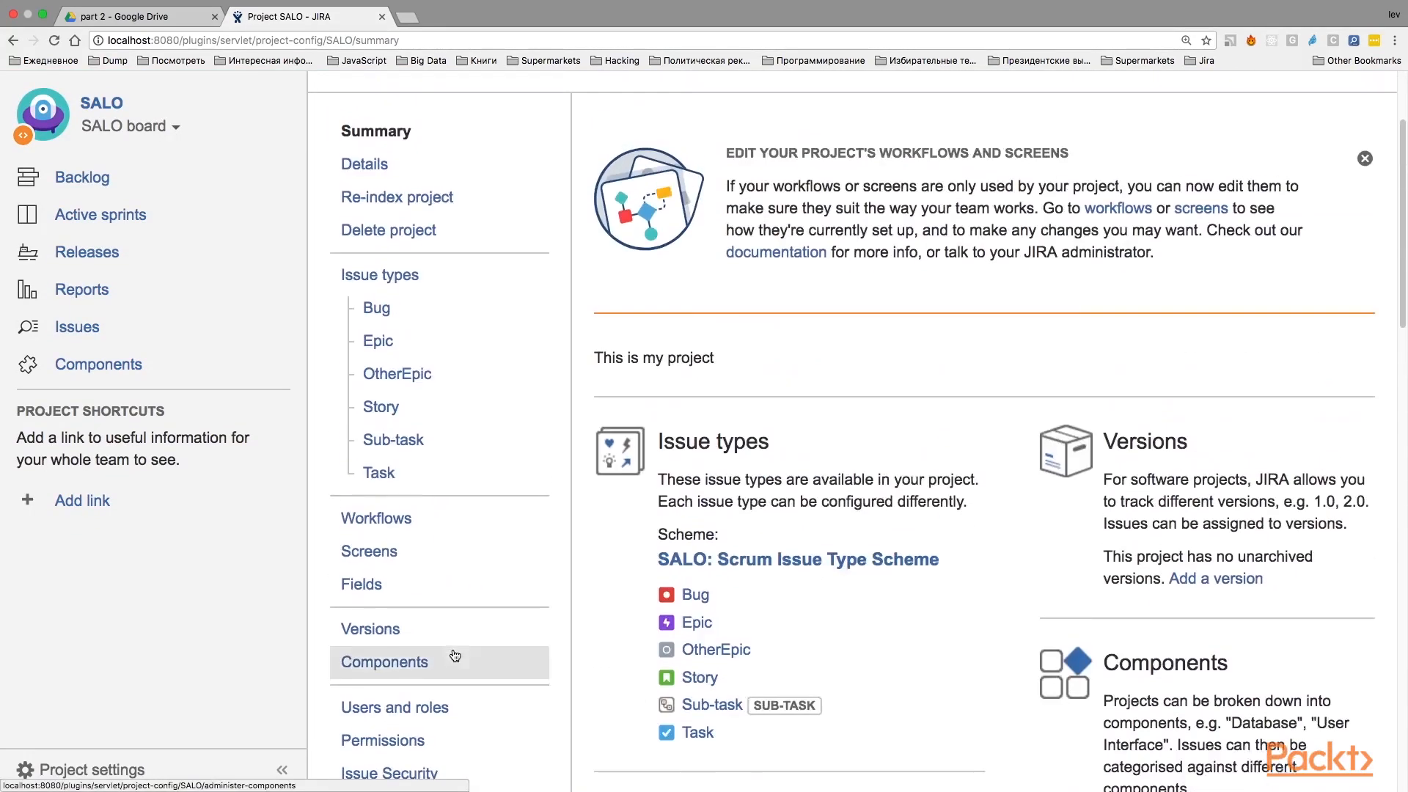
scroll(down, 3)
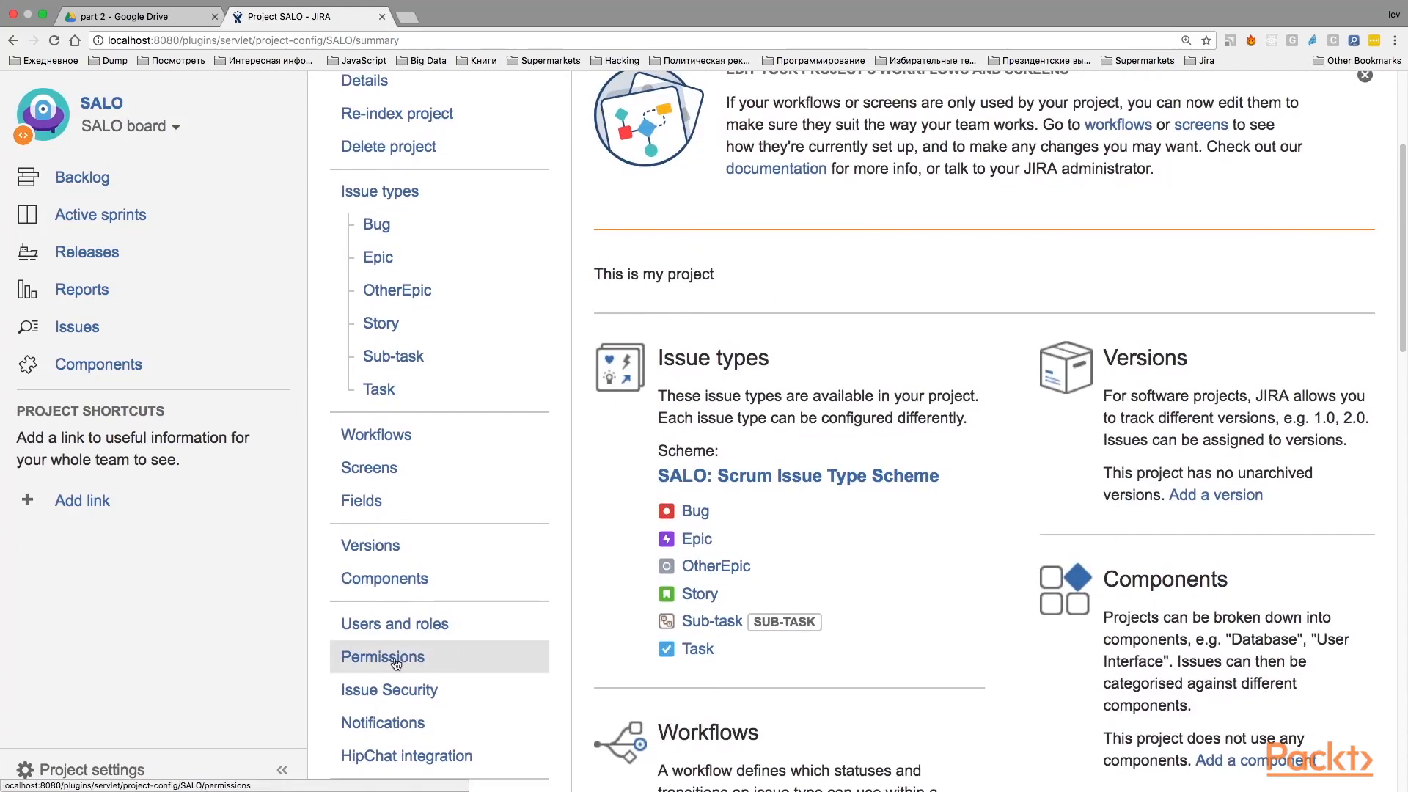
Review the SALO project's permission settings under the Default software scheme.
click(383, 657)
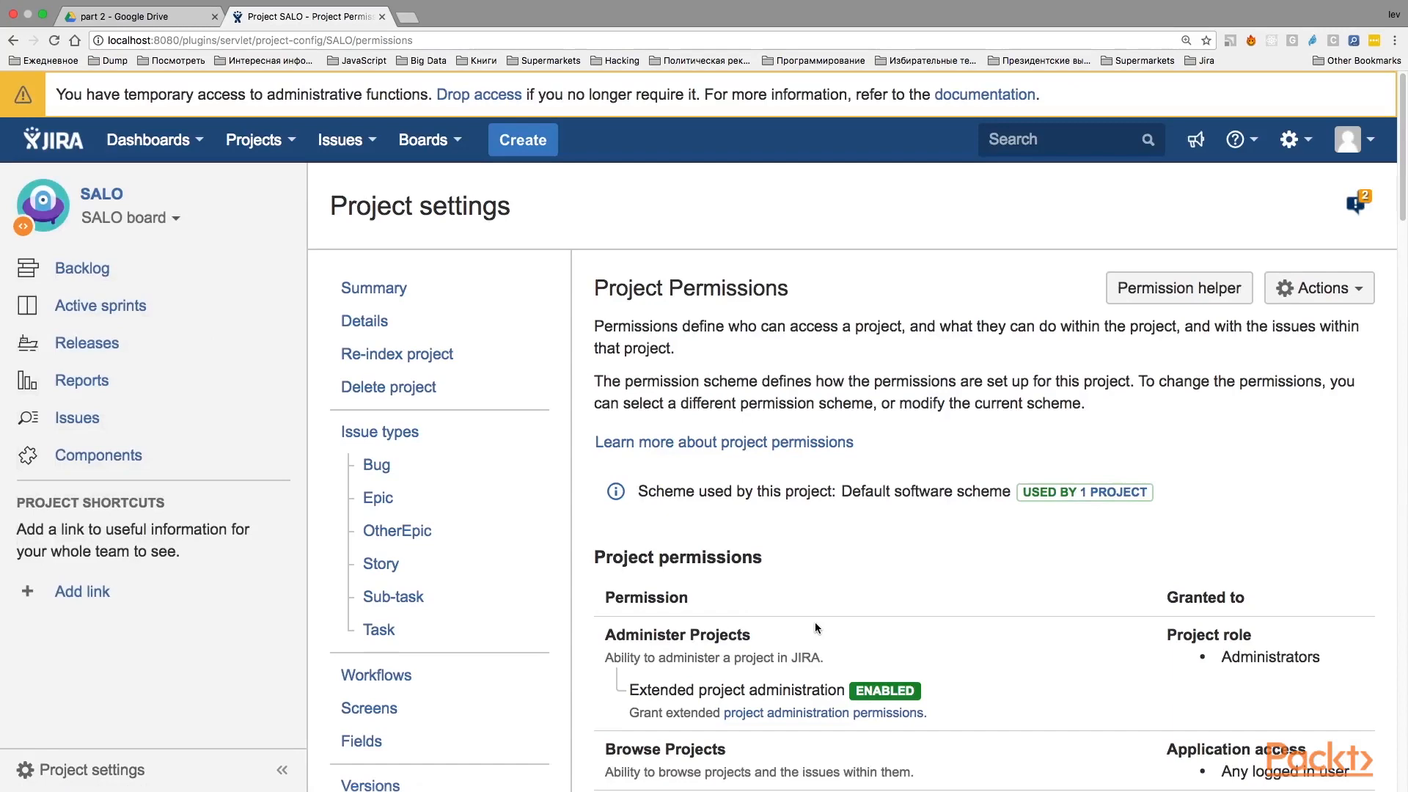
mouse_move(704, 368)
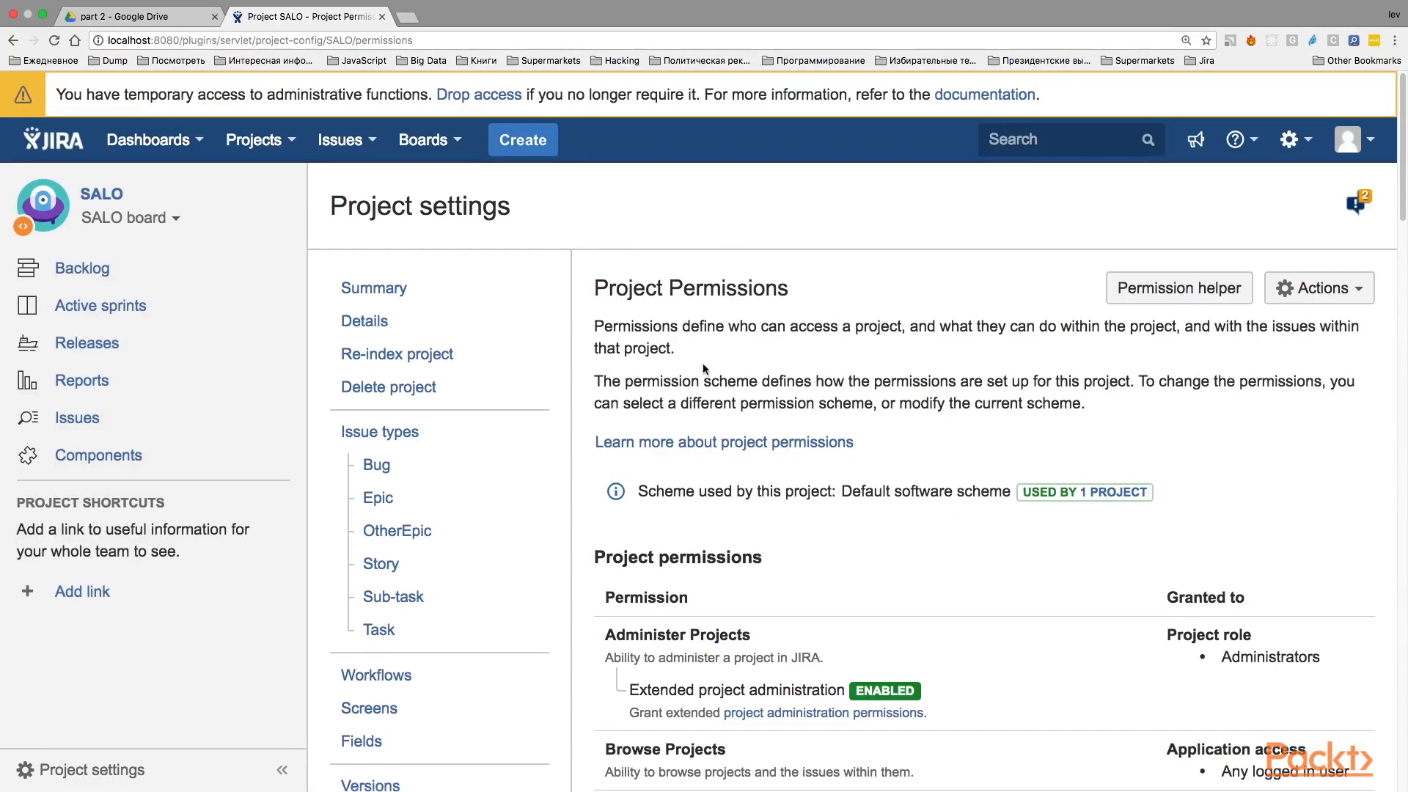
scroll(down, 3)
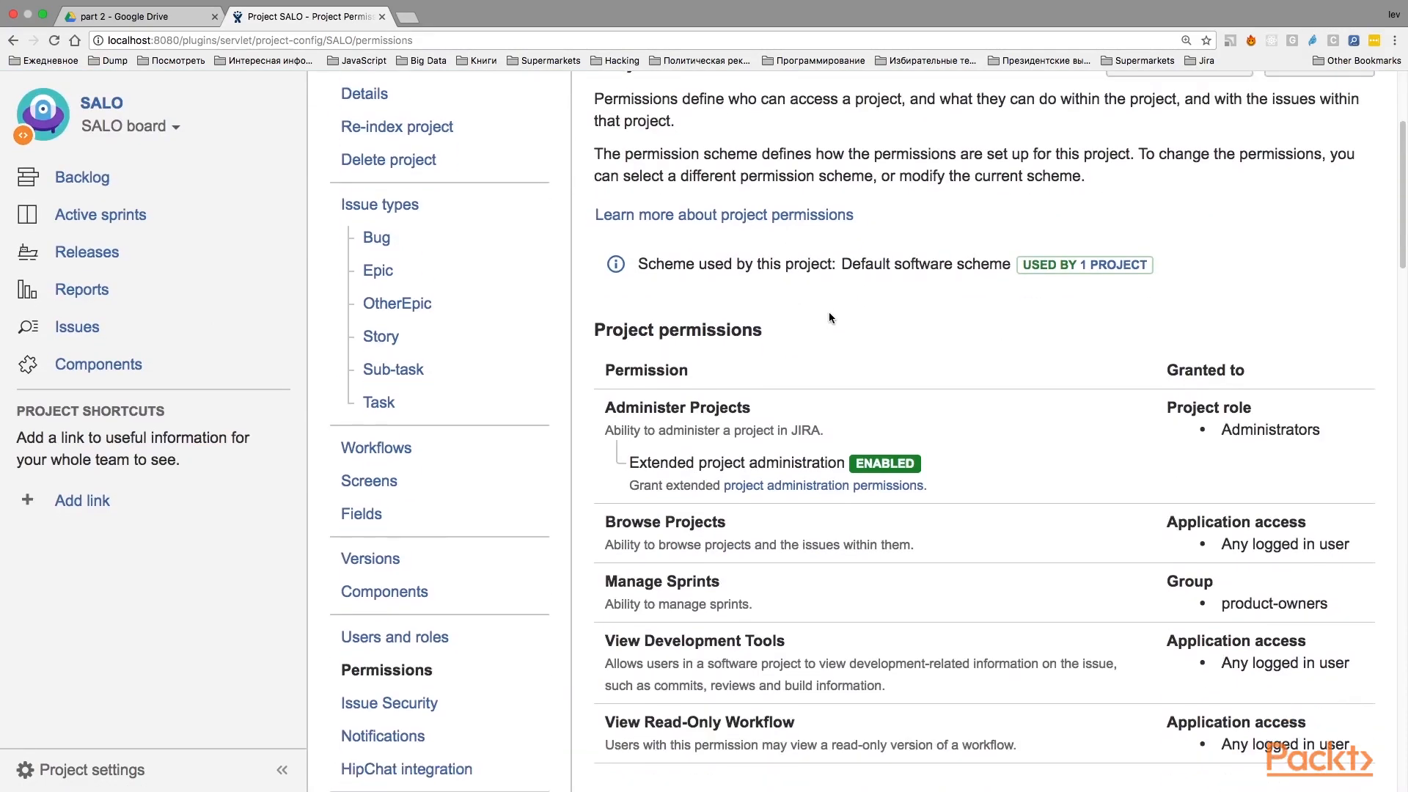
scroll(down, 3)
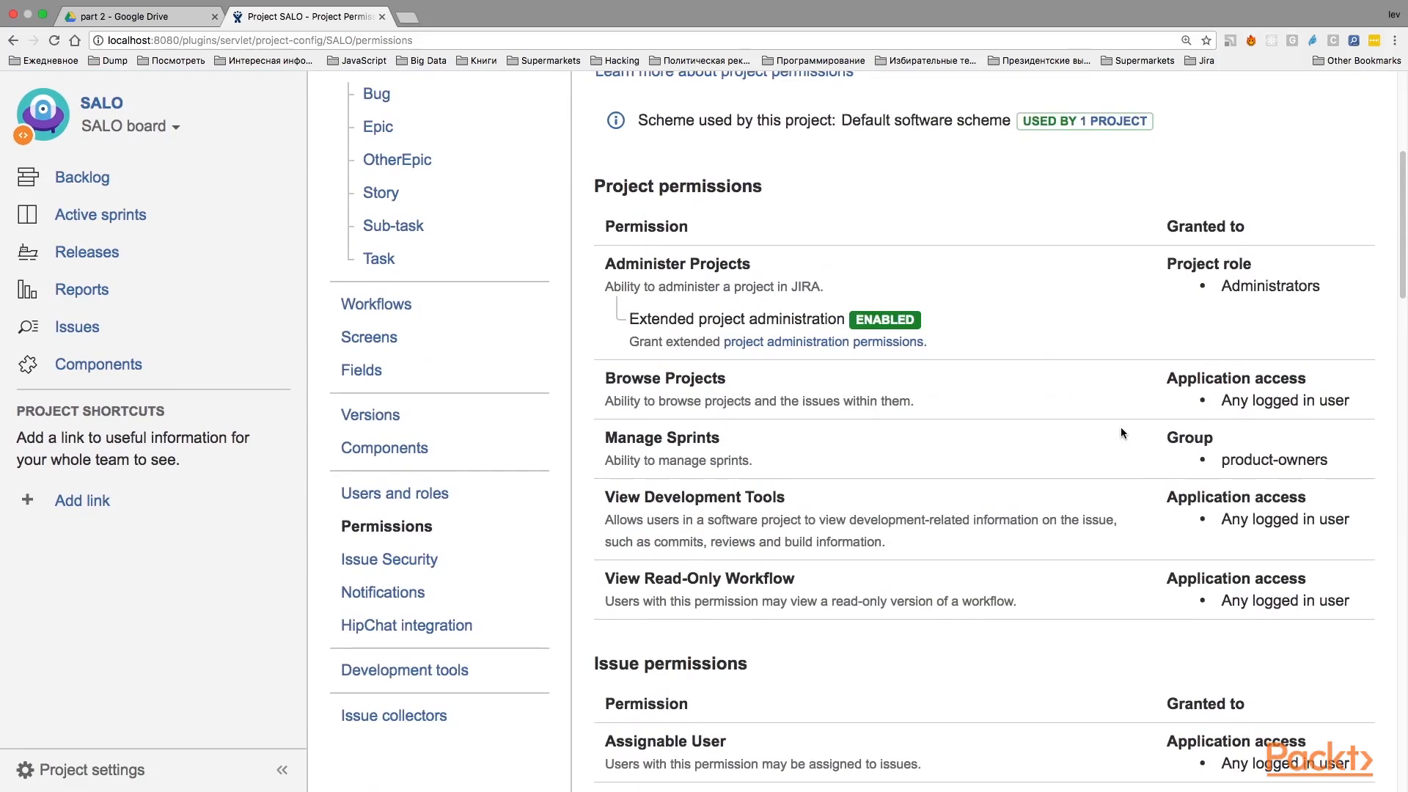
scroll(down, 3)
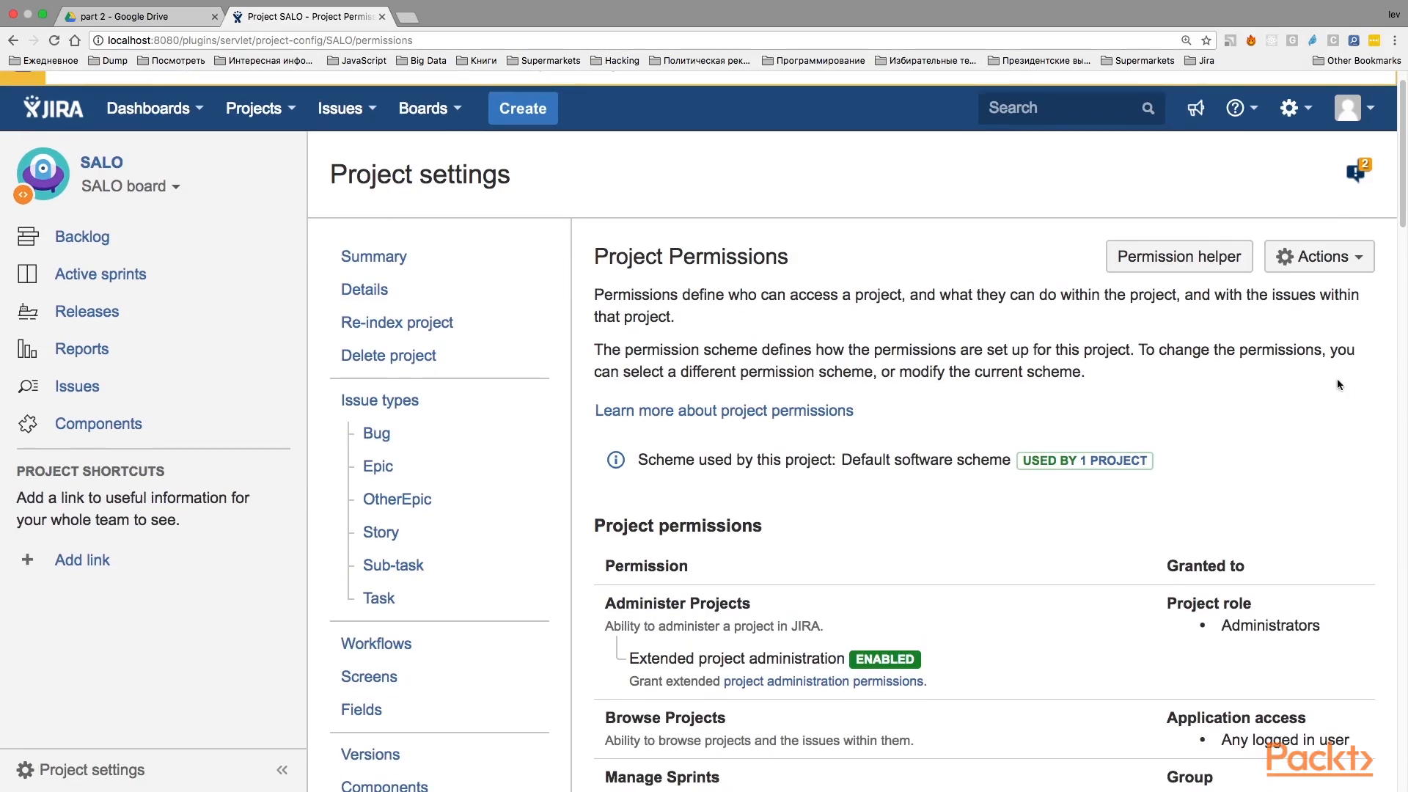
mouse_move(1311, 336)
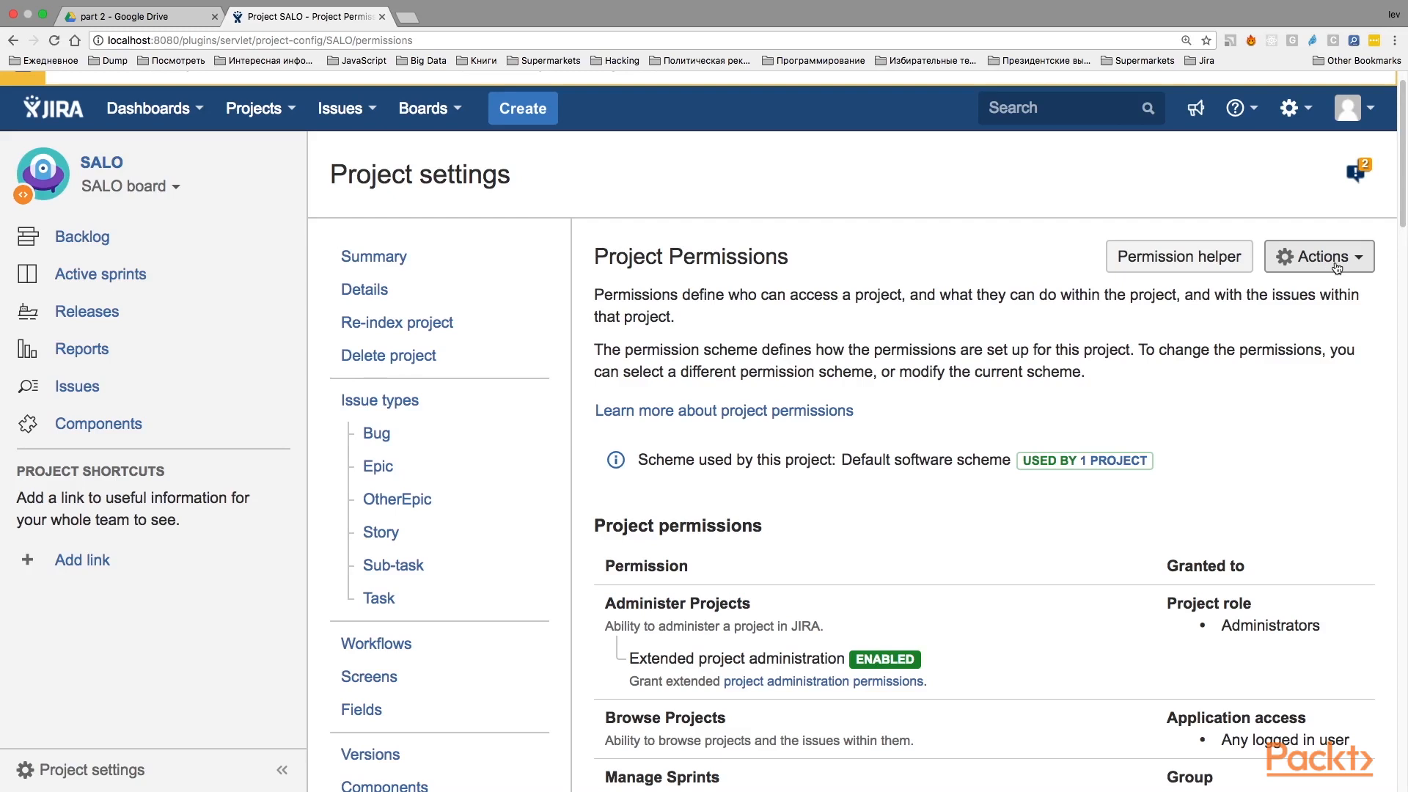
Choose 'Use a different scheme' from the Actions menu for SALO's permissions.
click(1318, 255)
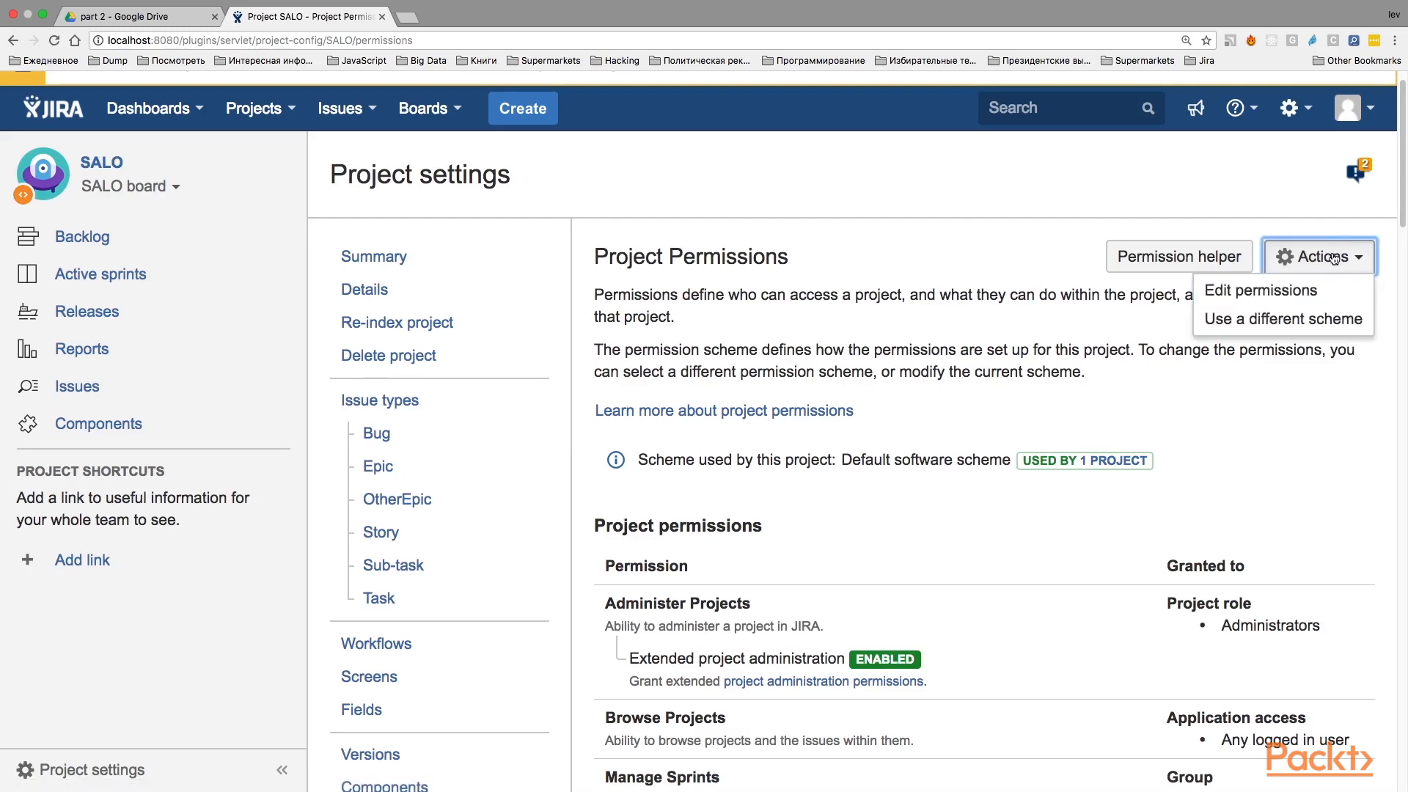
mouse_move(1283, 318)
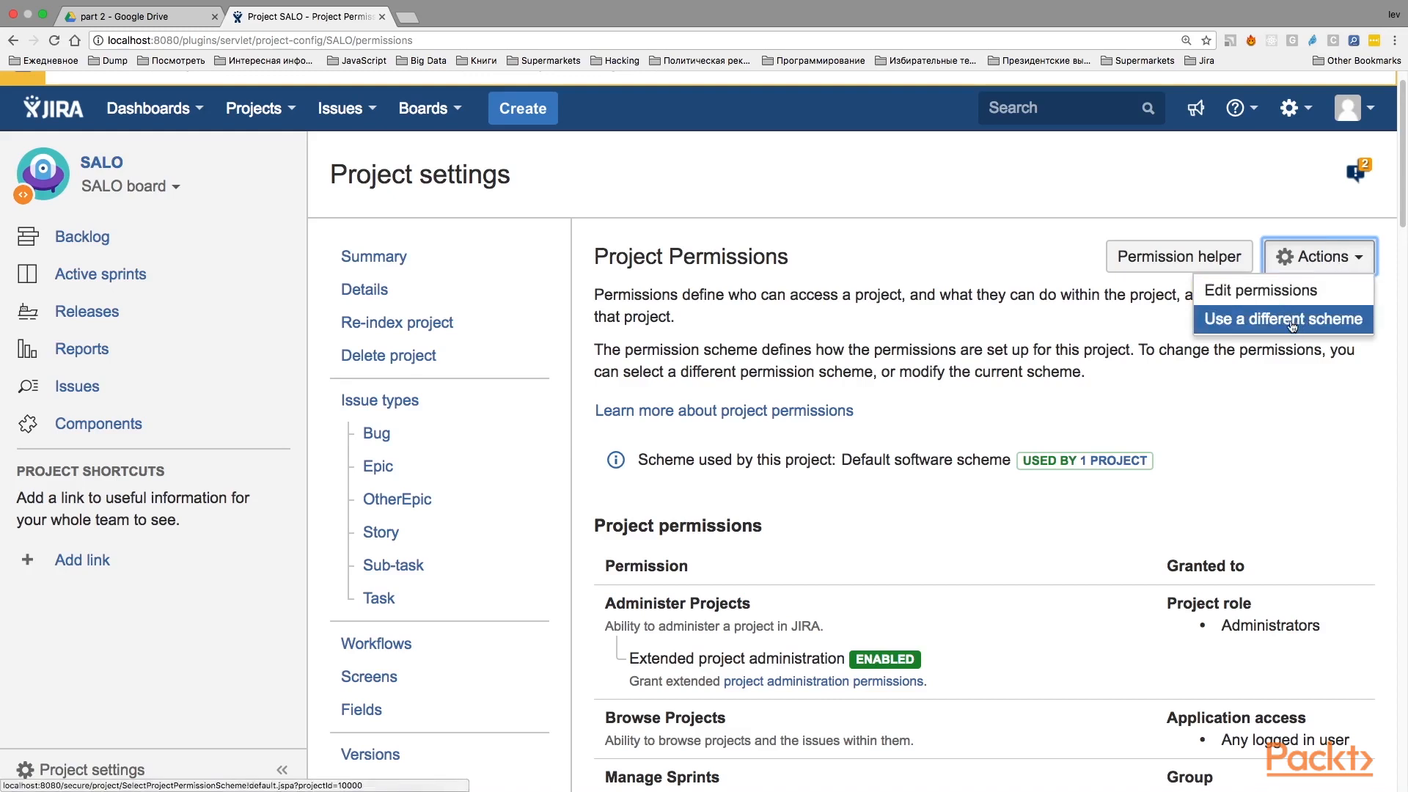
mouse_move(1301, 327)
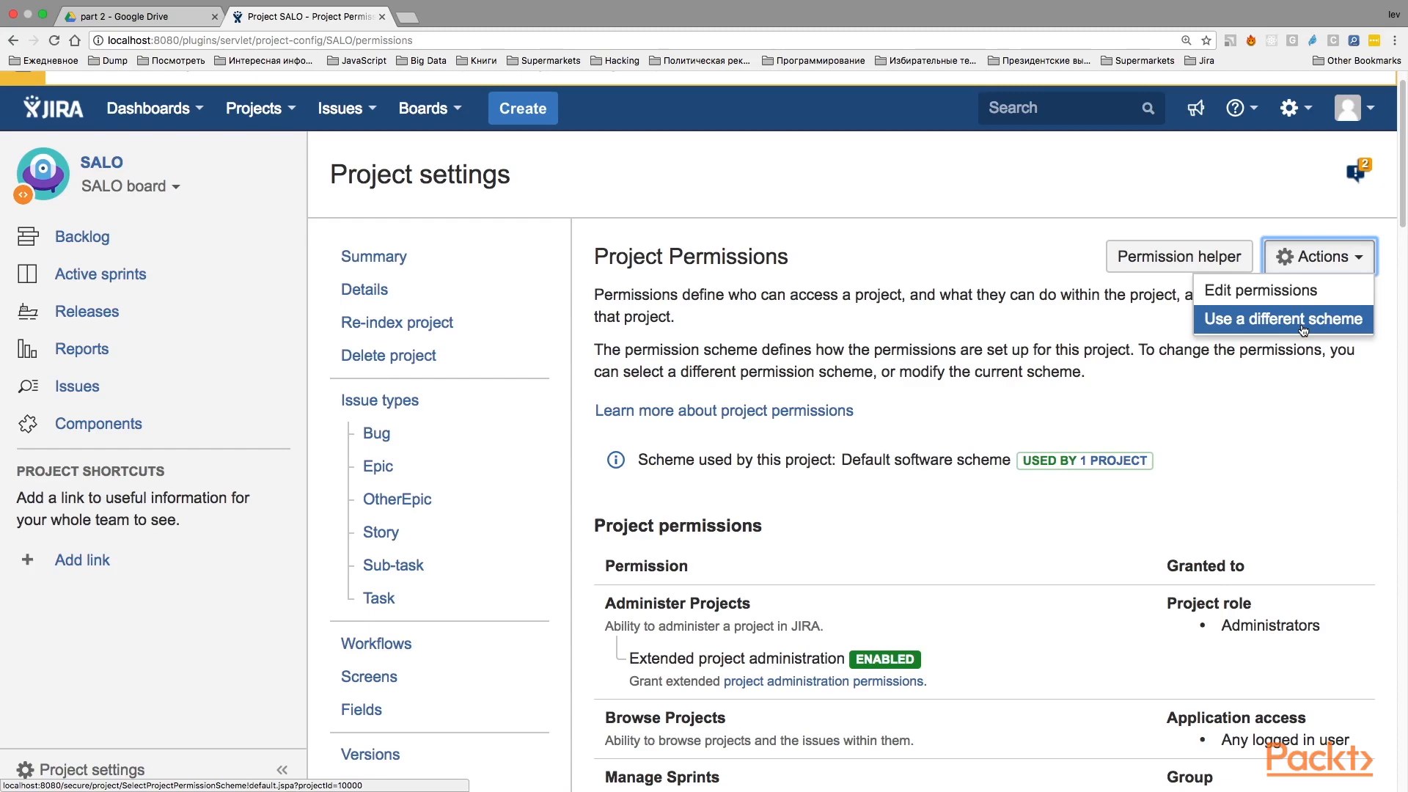
click(1281, 319)
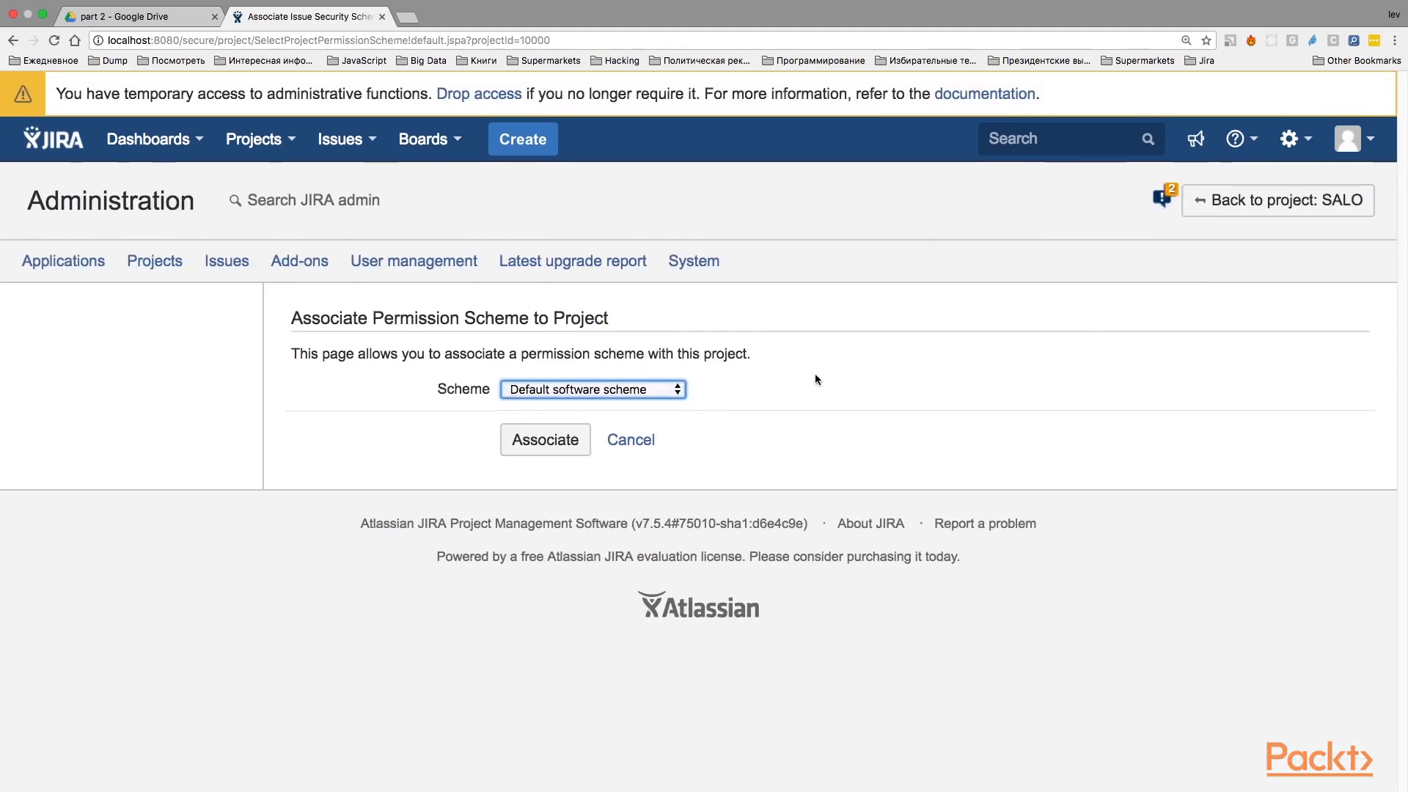
Associate the SALO project with the Archiving permission scheme.
click(591, 389)
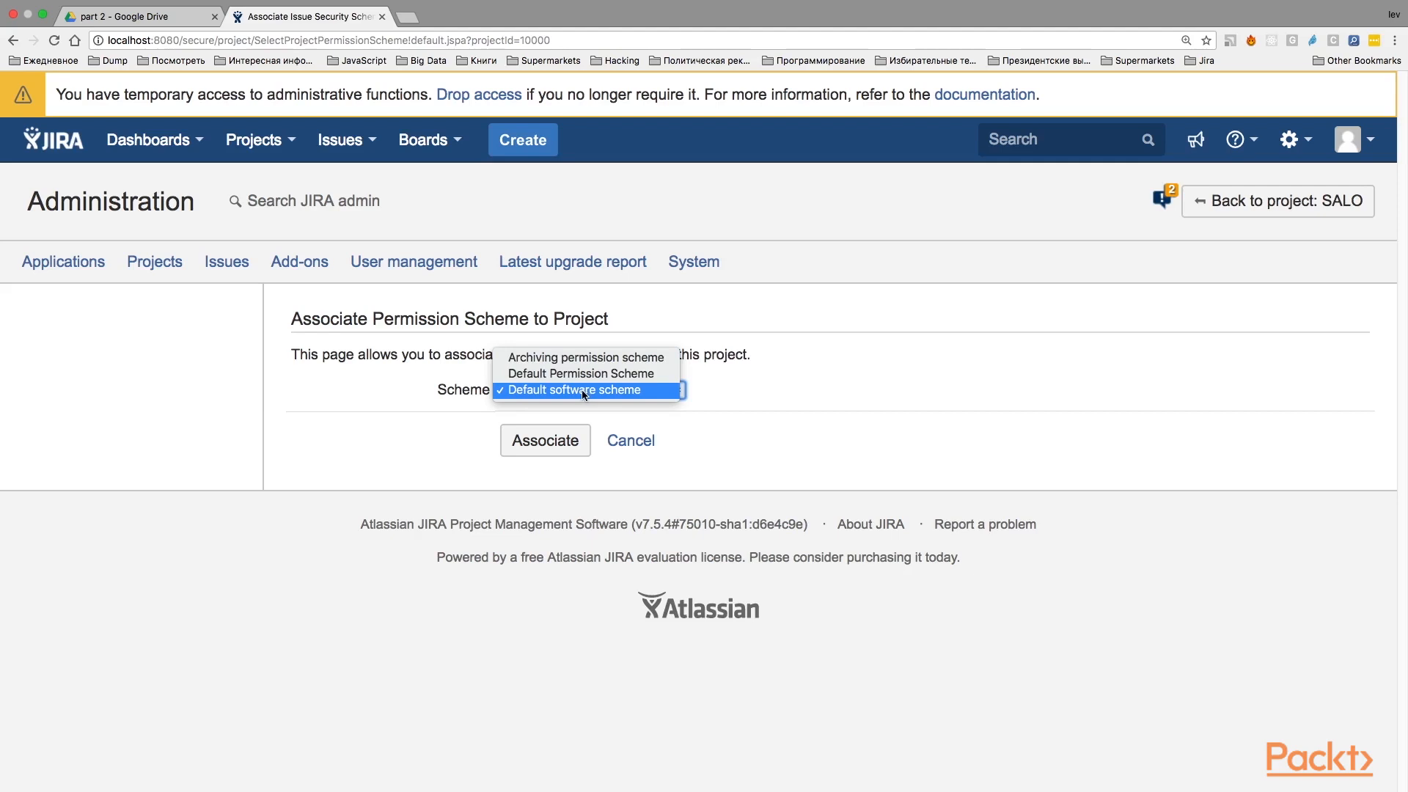
mouse_move(584, 357)
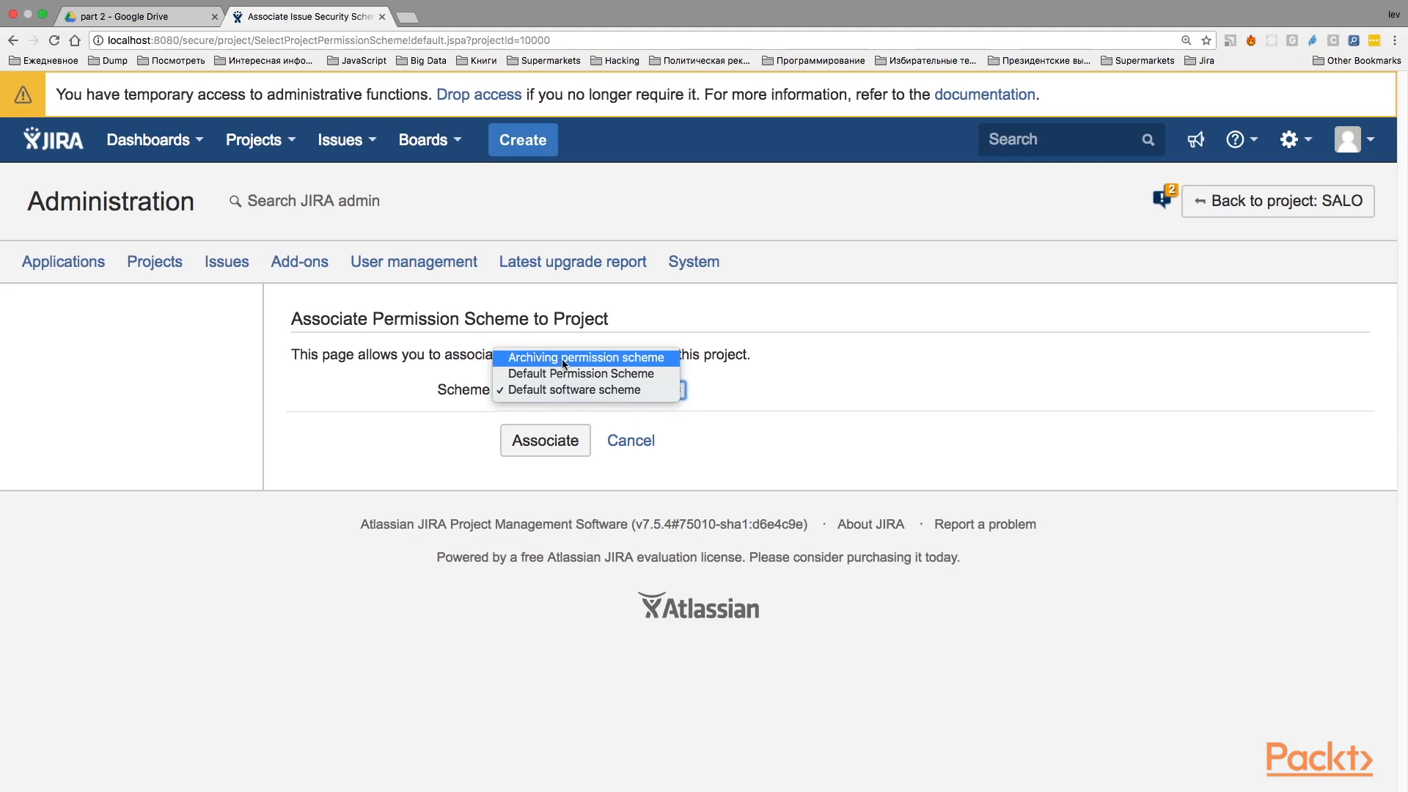
mouse_move(582, 367)
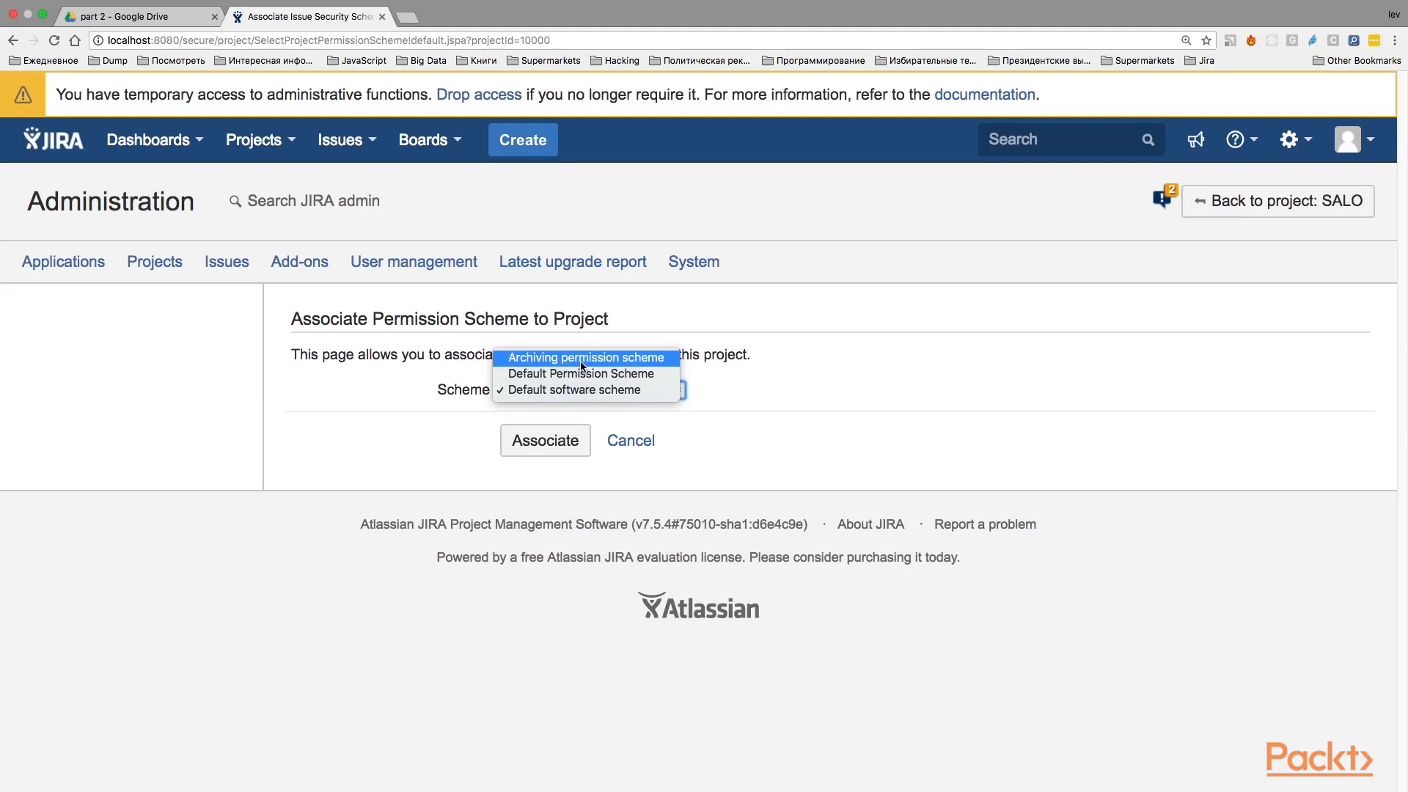
click(583, 357)
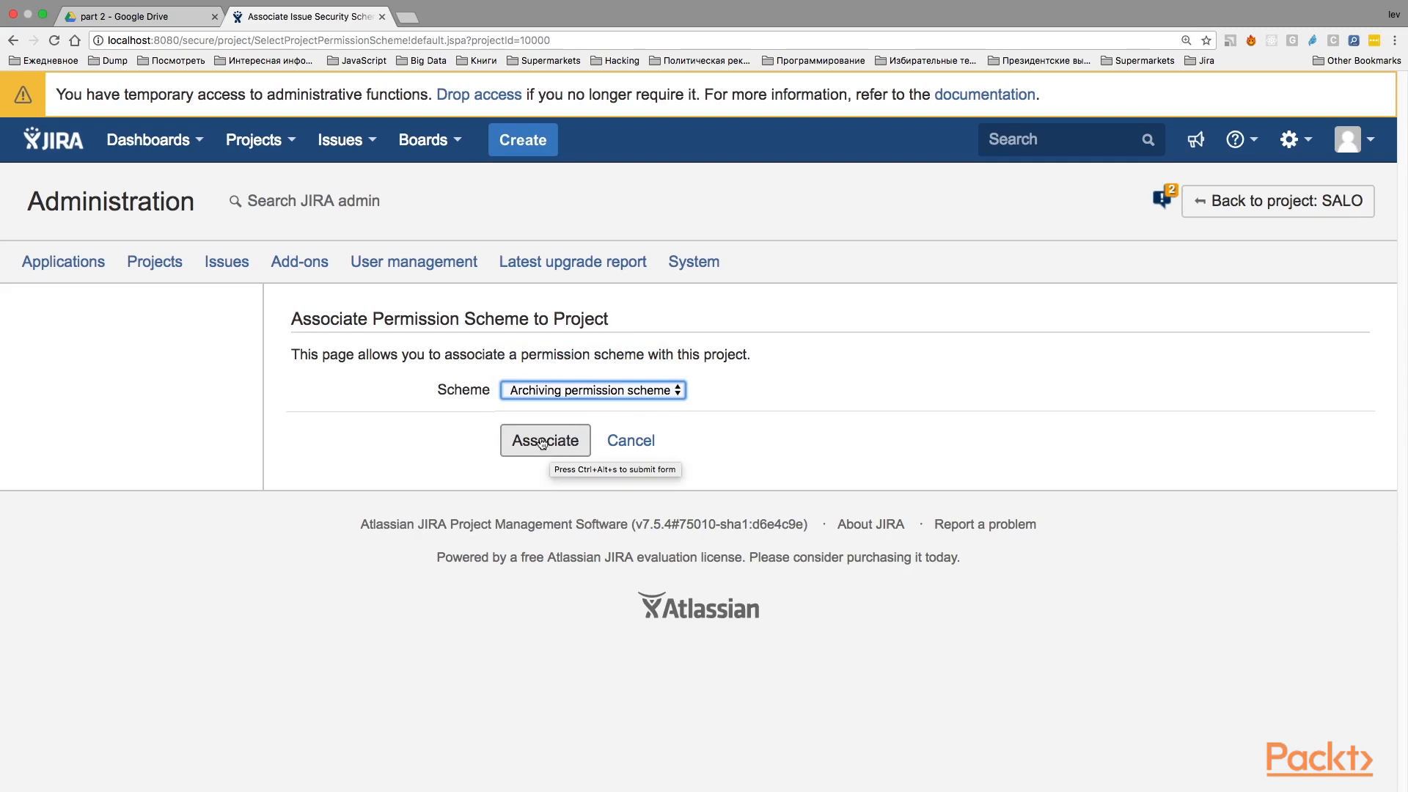
click(544, 440)
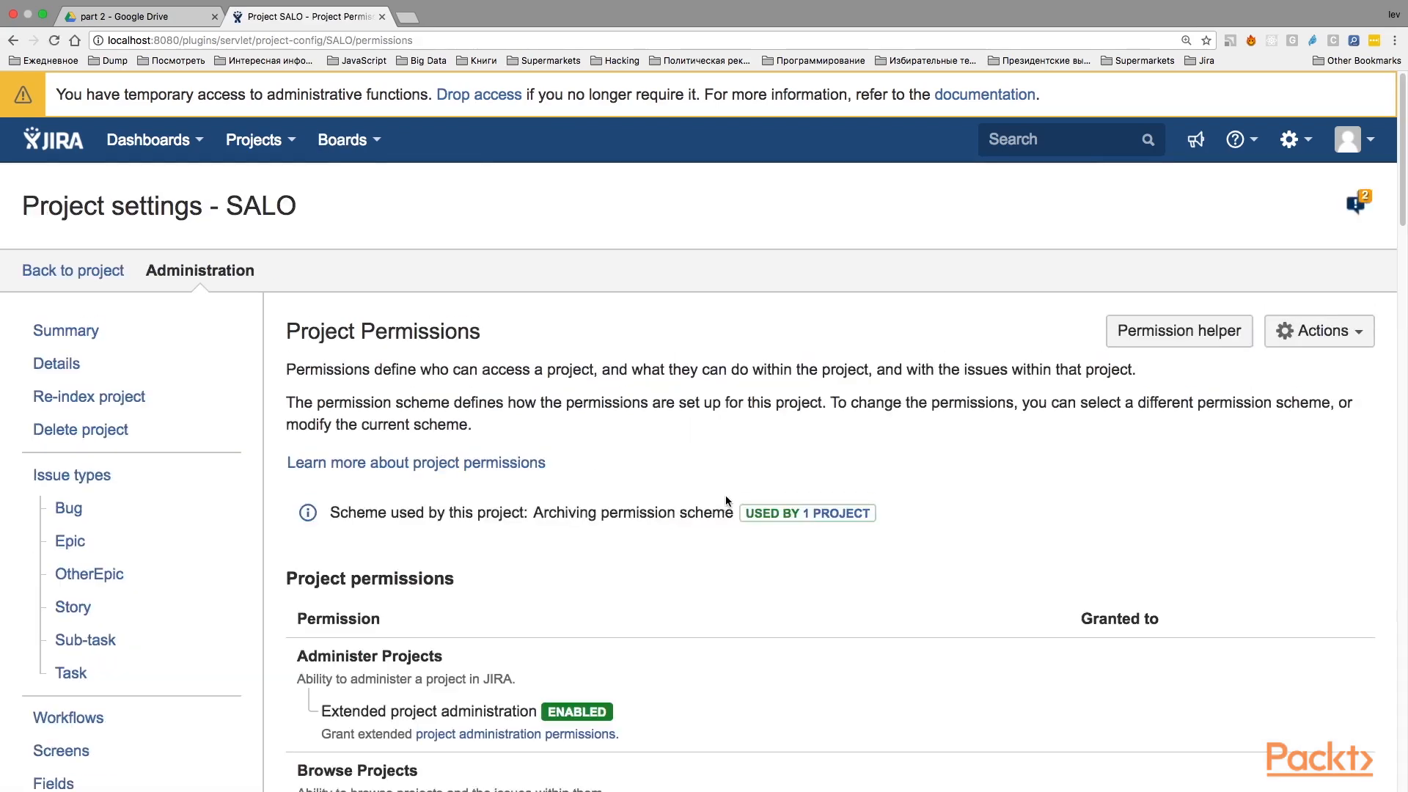
scroll(down, 3)
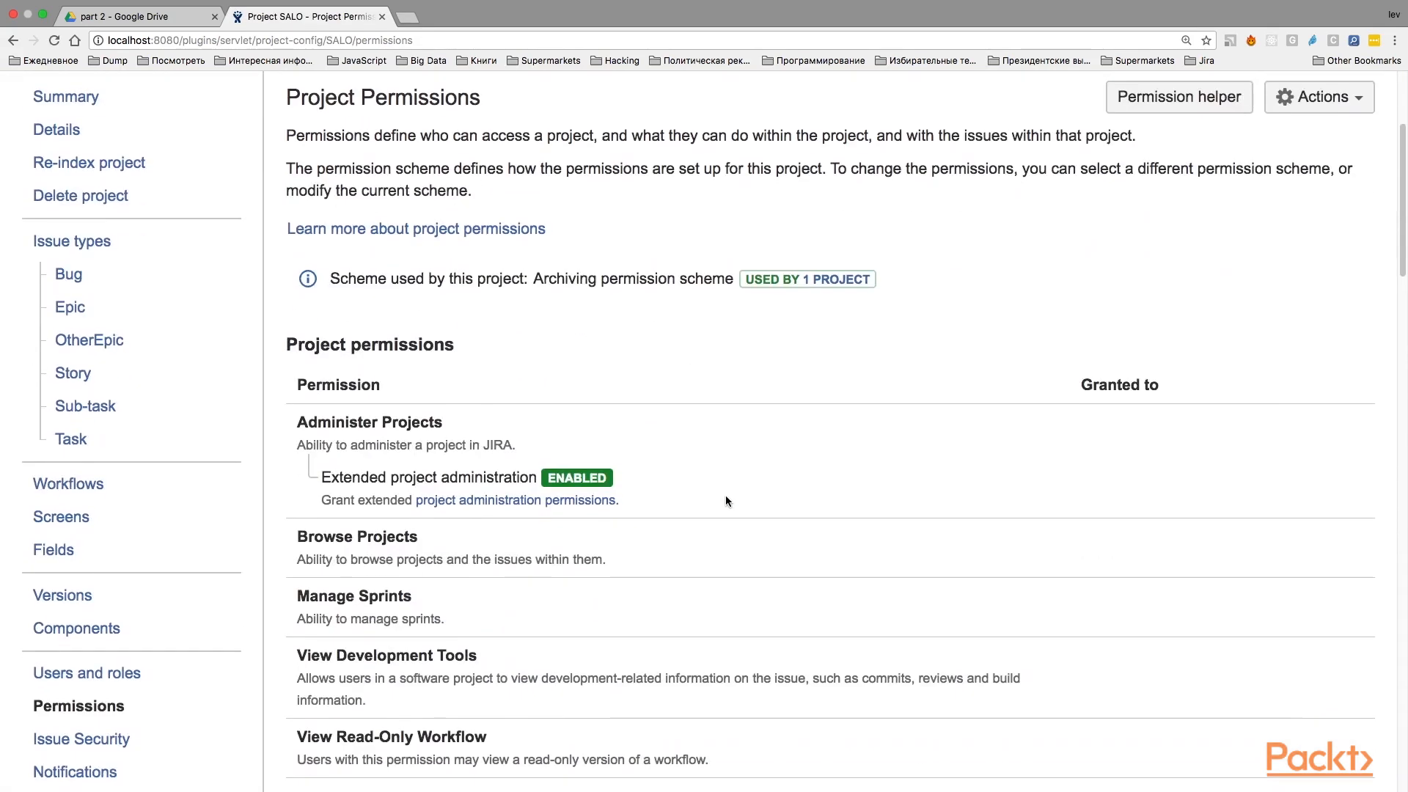
scroll(down, 3)
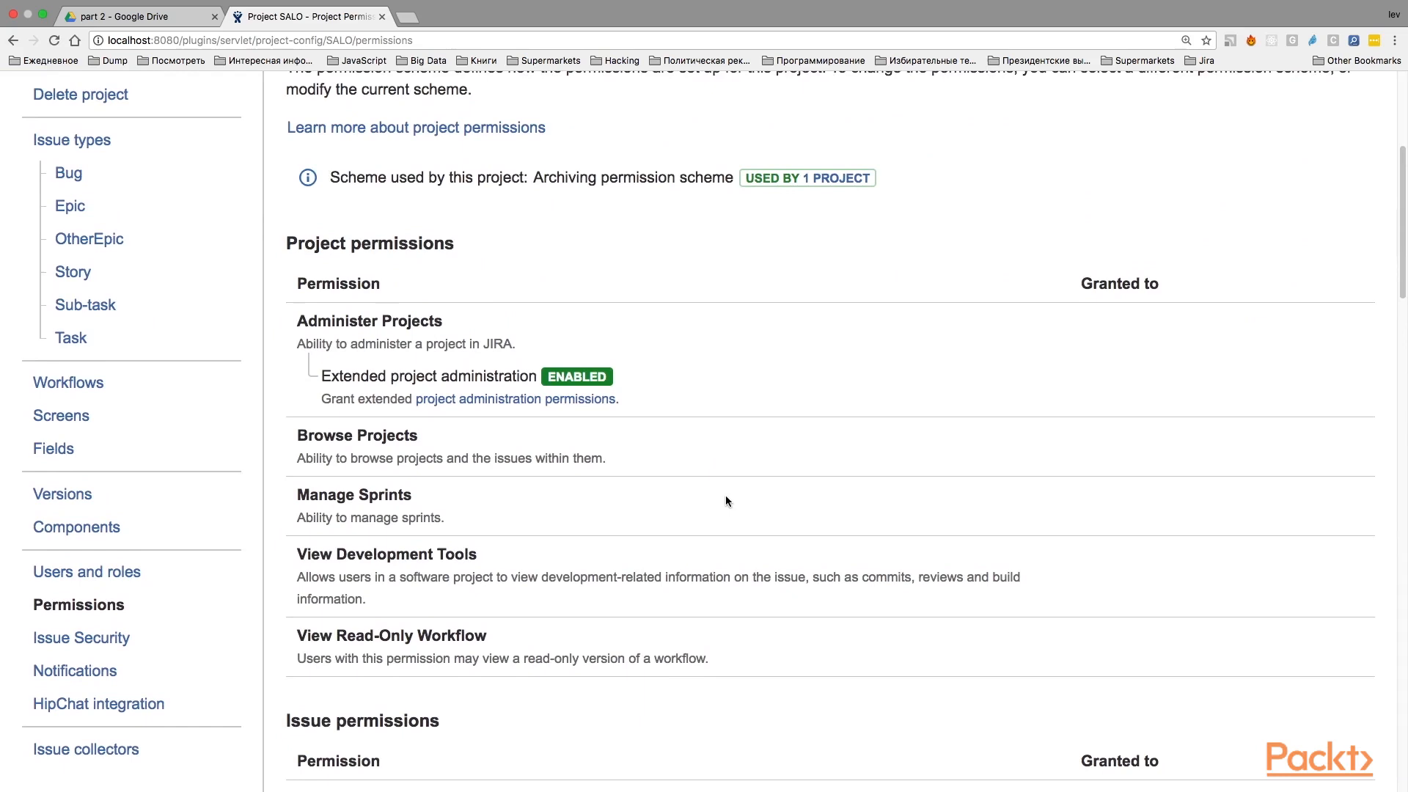
scroll(down, 3)
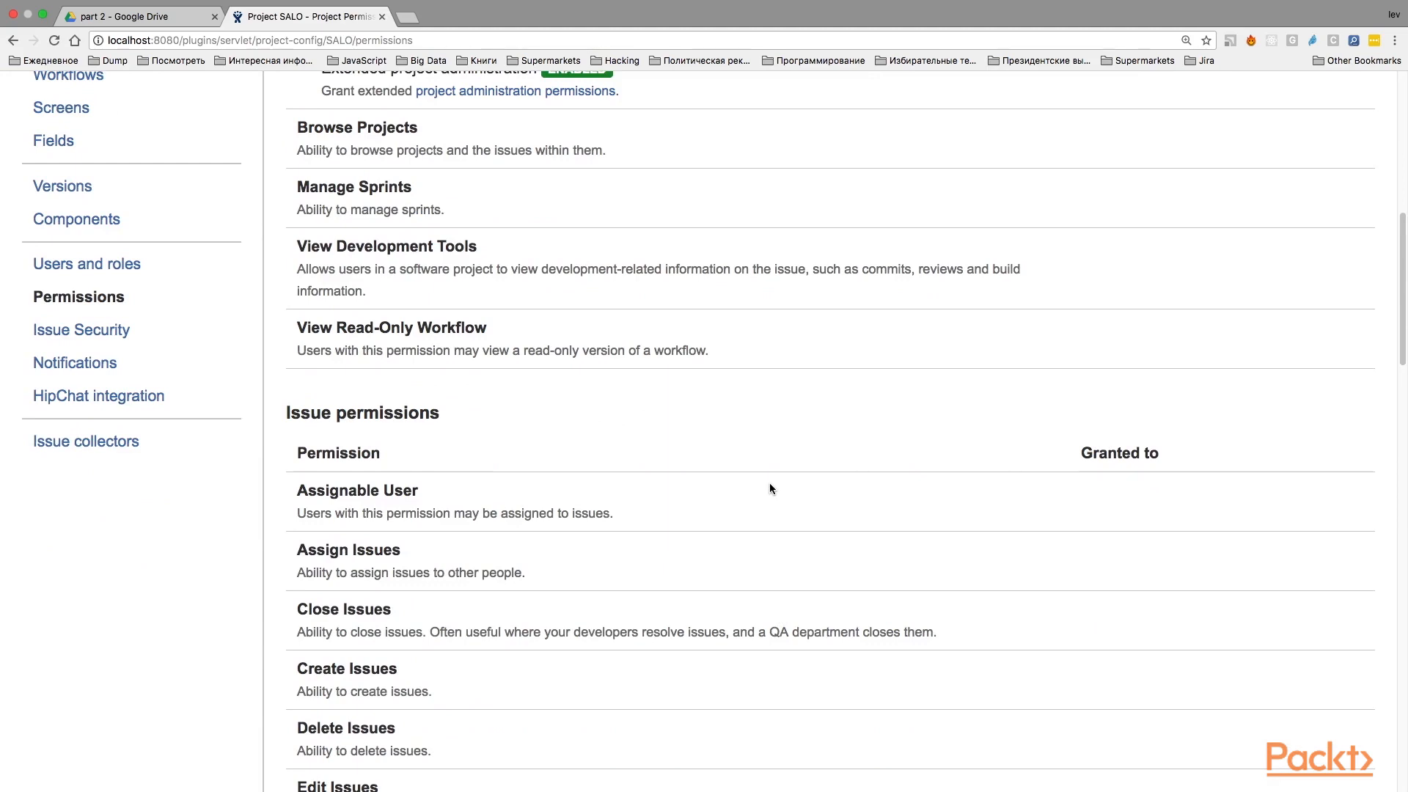
scroll(down, 3)
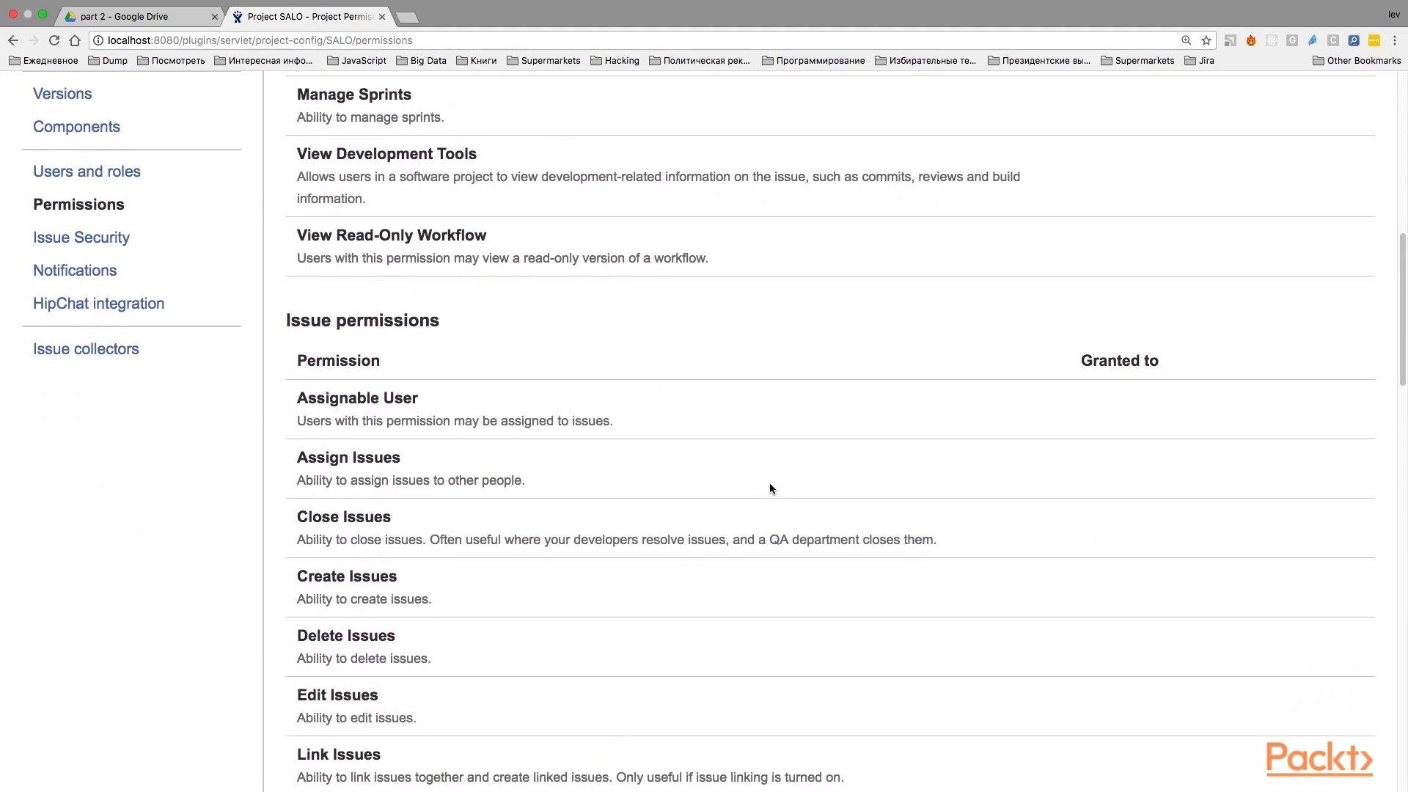
scroll(down, 3)
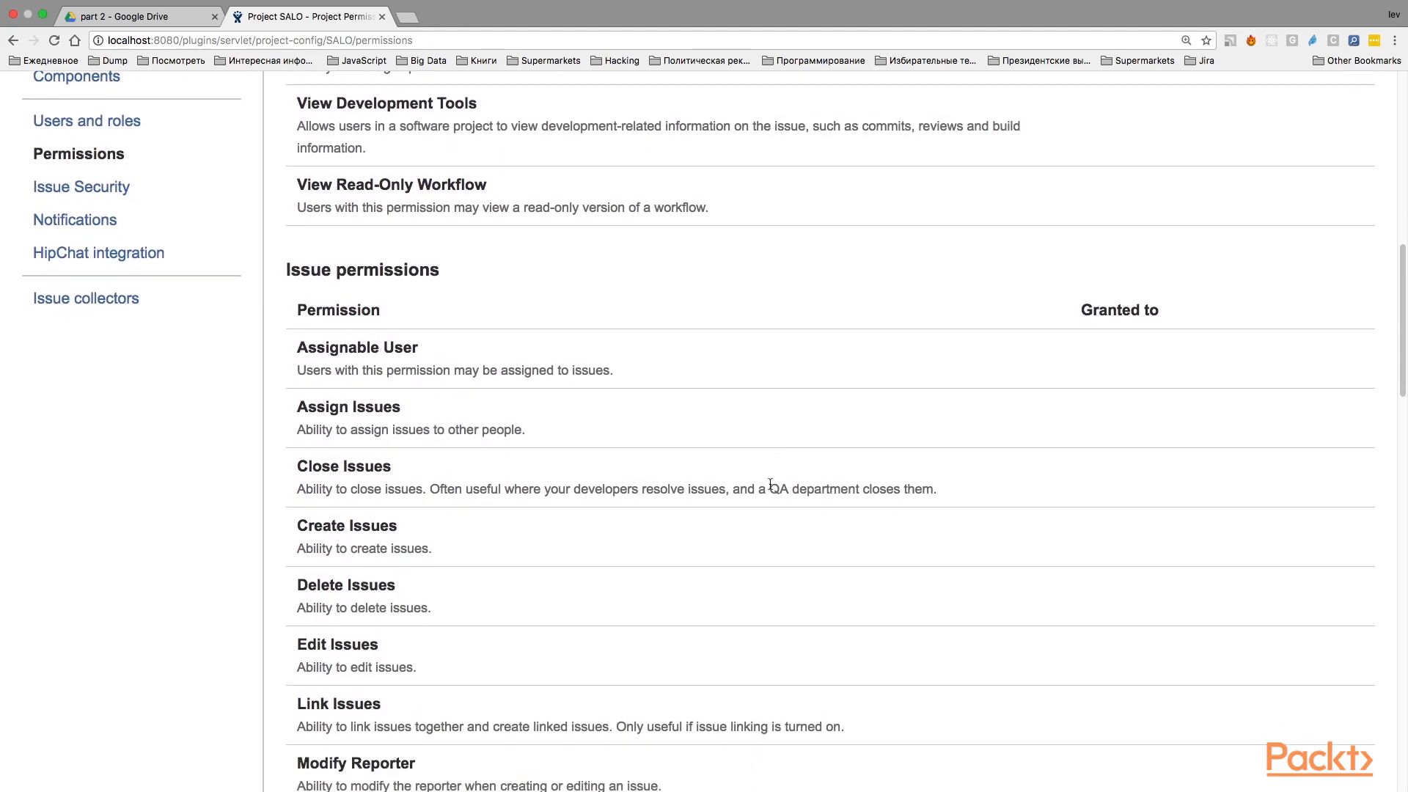
scroll(down, 3)
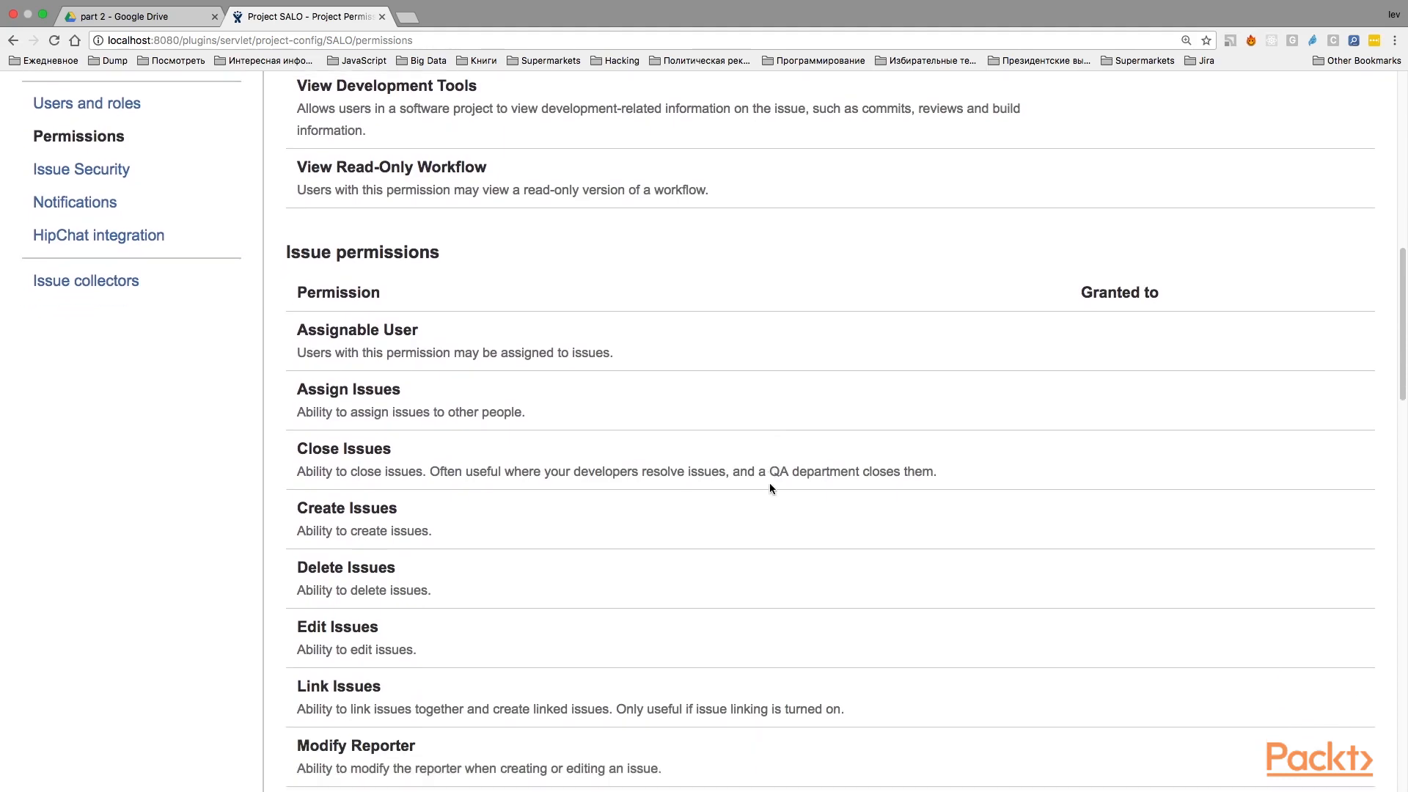
scroll(down, 3)
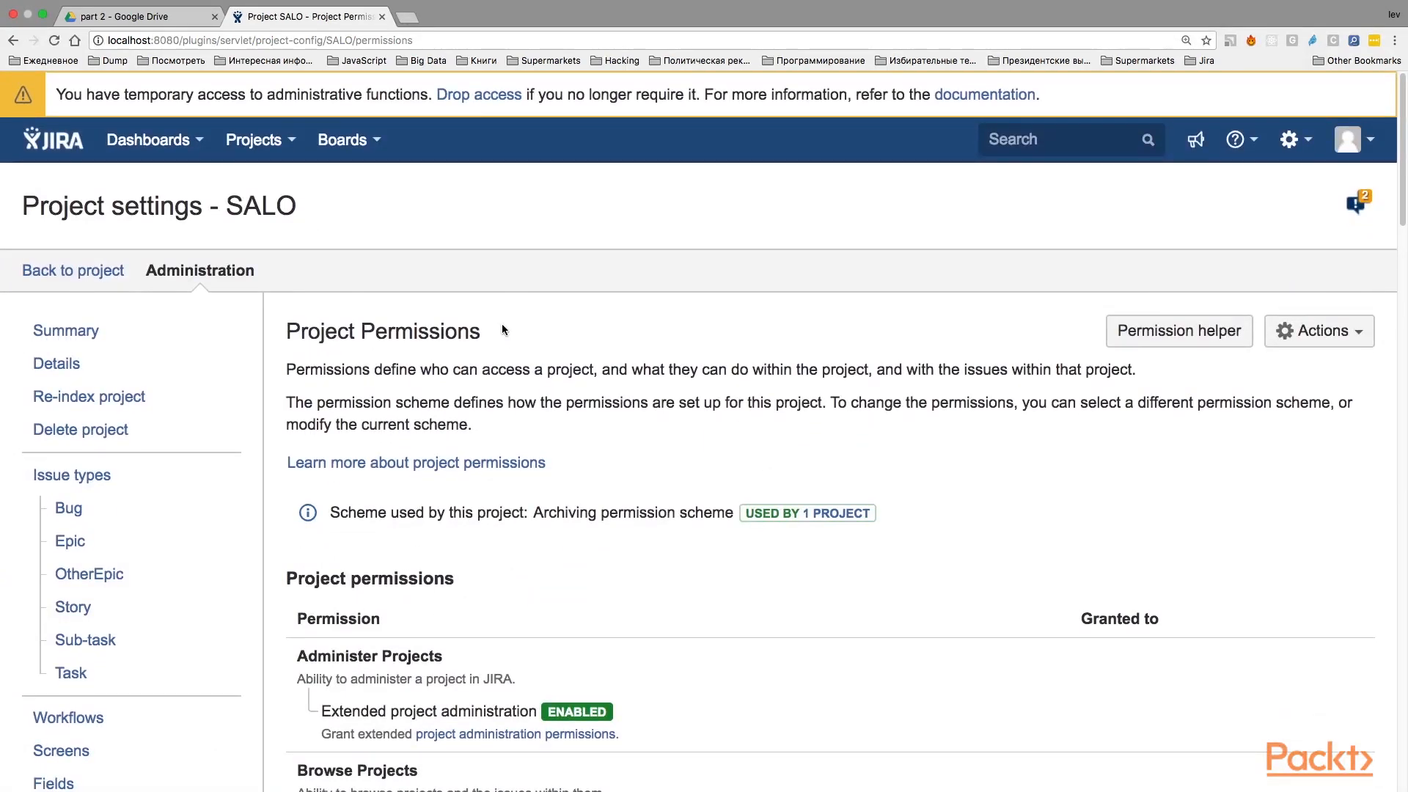
mouse_move(1008, 293)
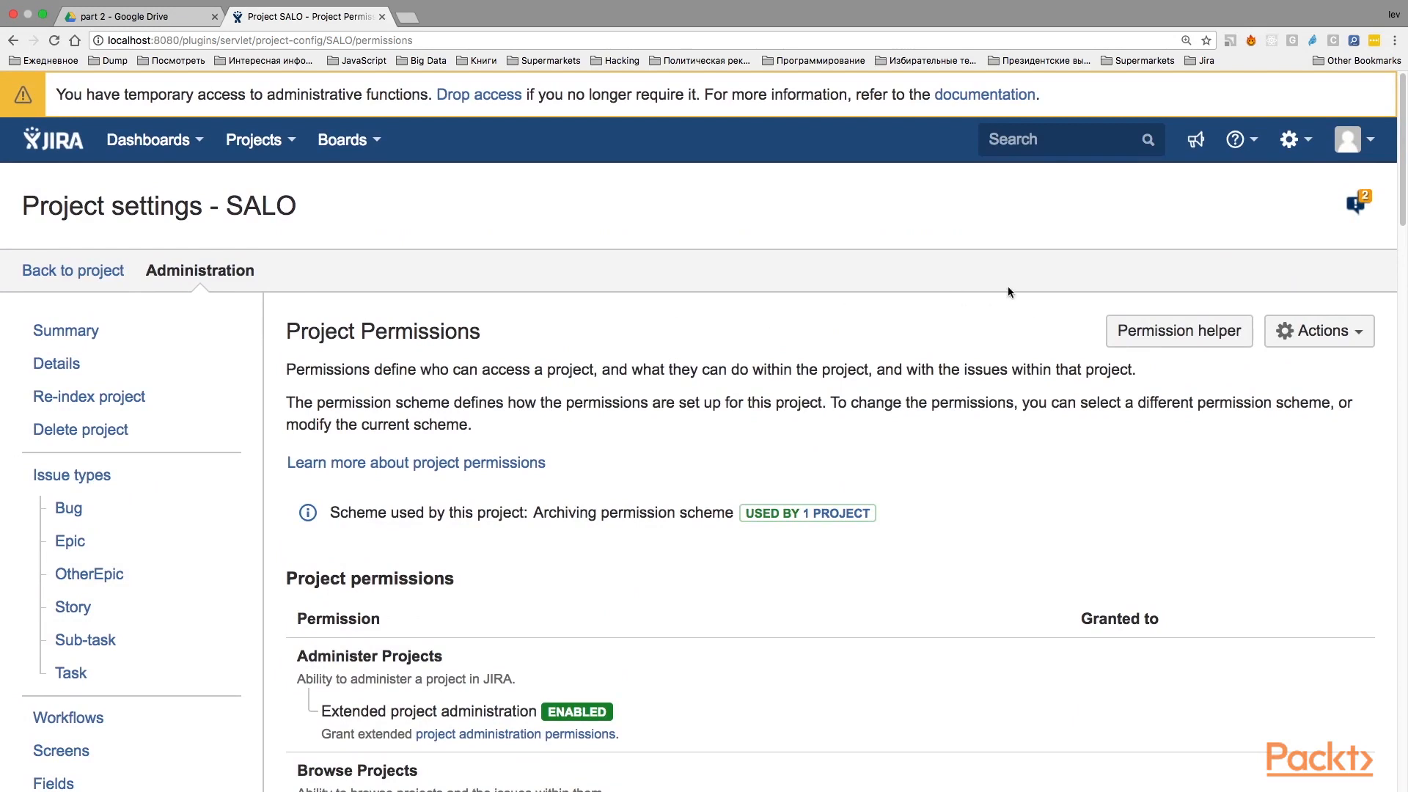
Go to the administration project list under Applications.
click(1240, 139)
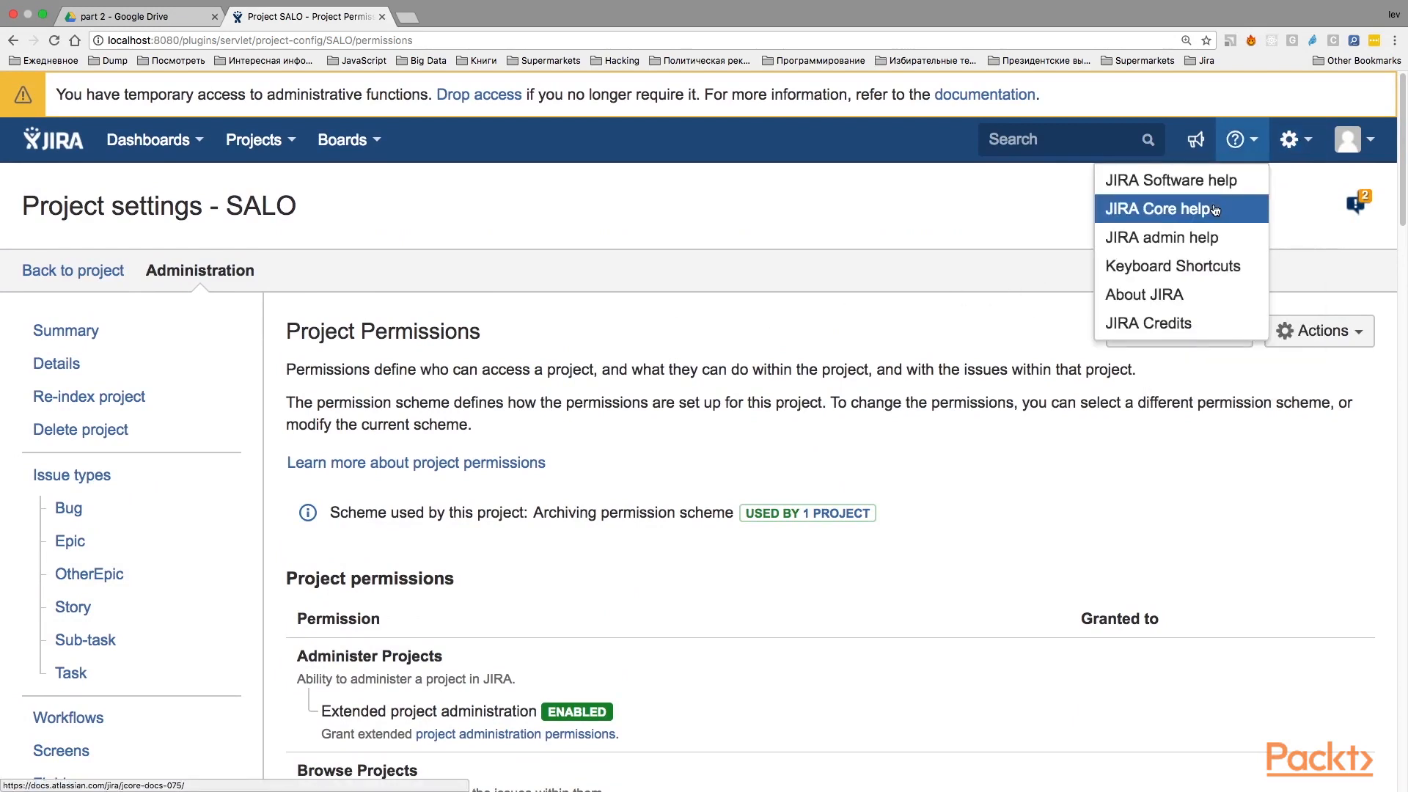
click(1290, 139)
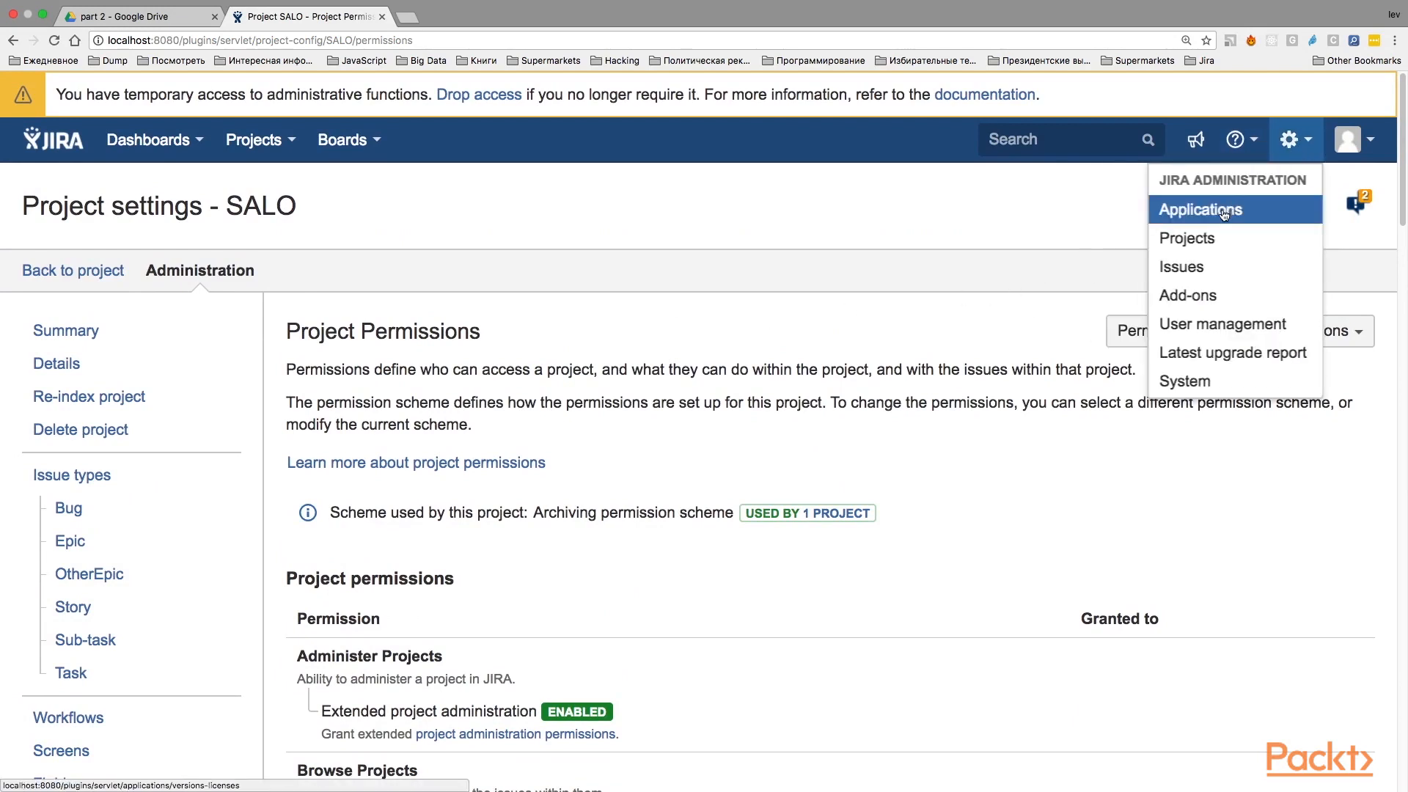
click(1201, 208)
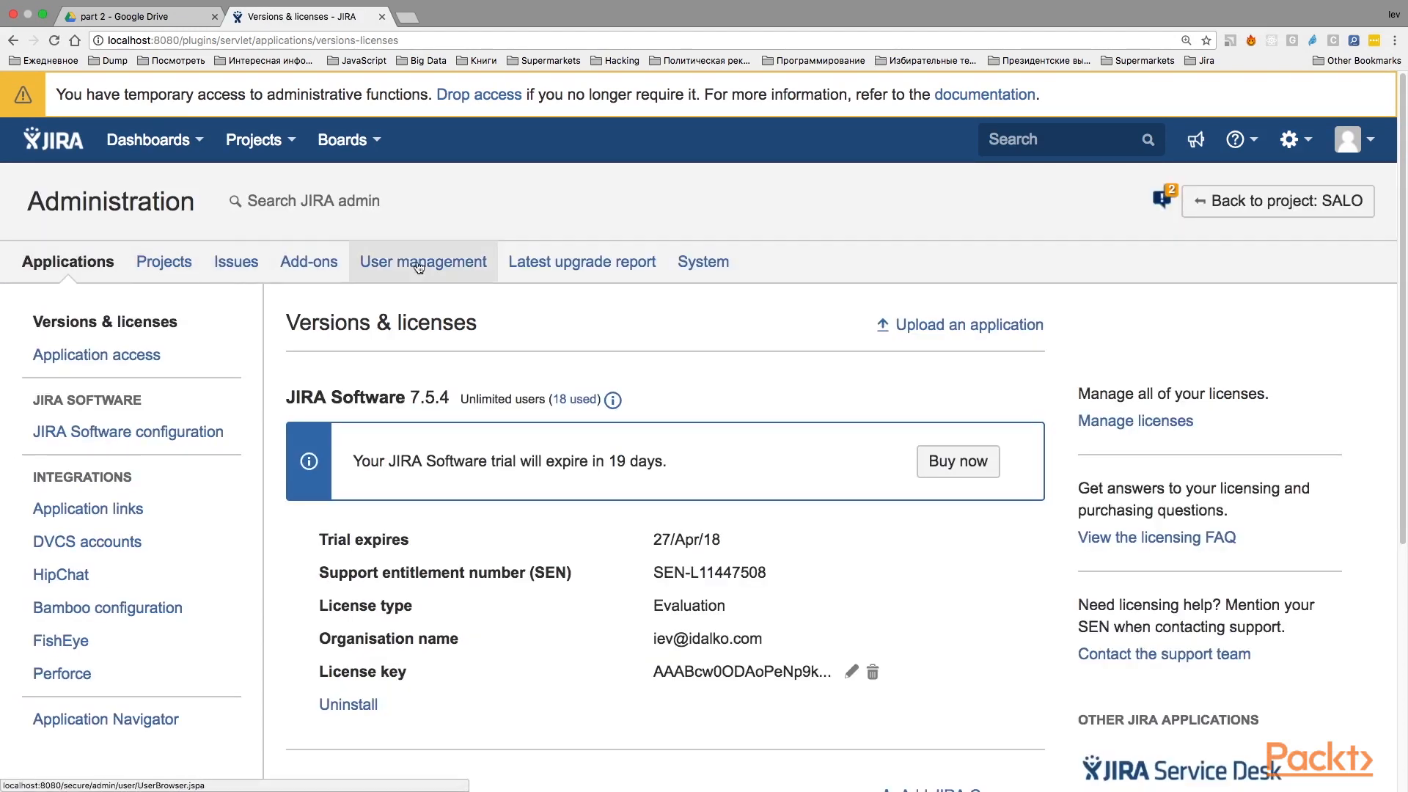
click(157, 261)
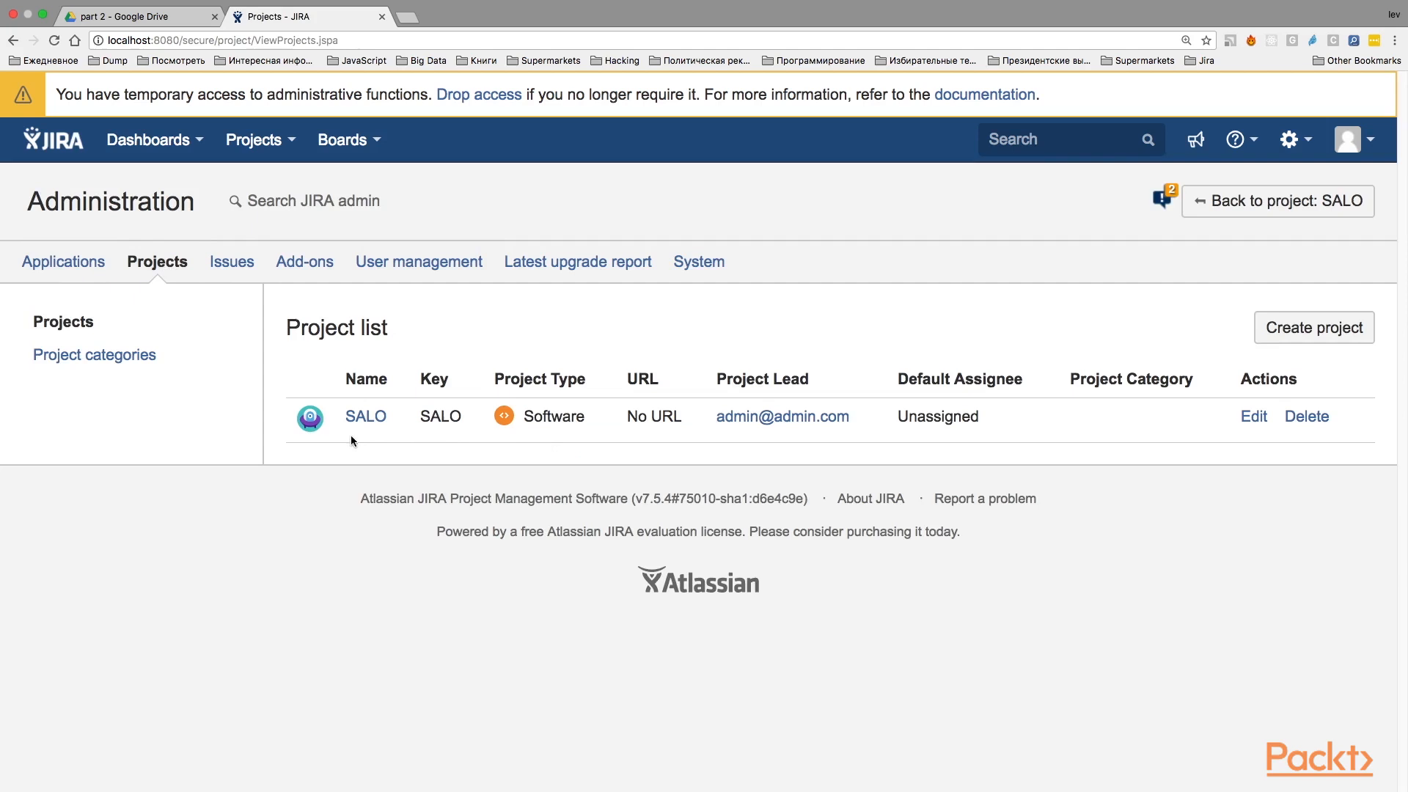
mouse_move(1253, 415)
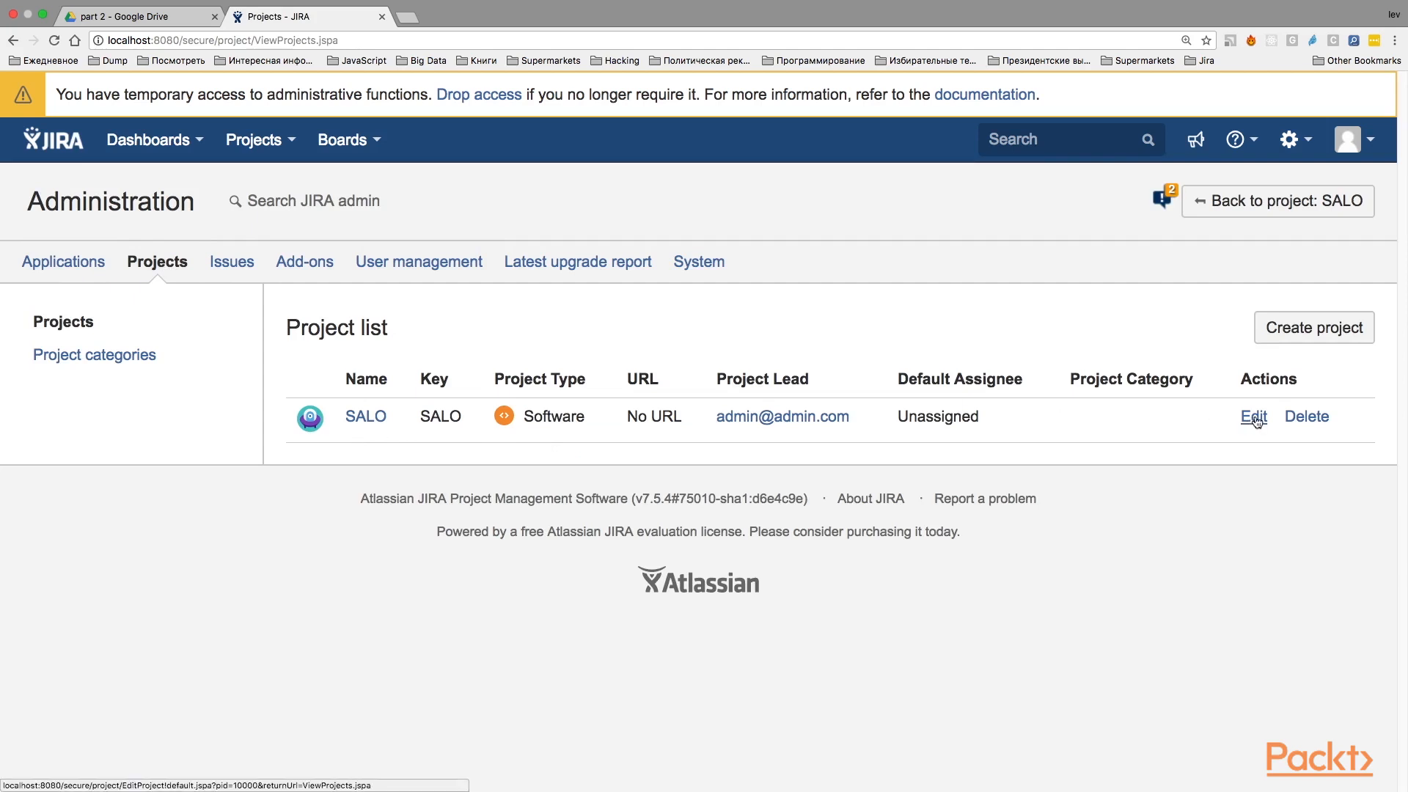
View and cancel the Edit dialog for SALO, leaving its details unchanged.
click(1251, 415)
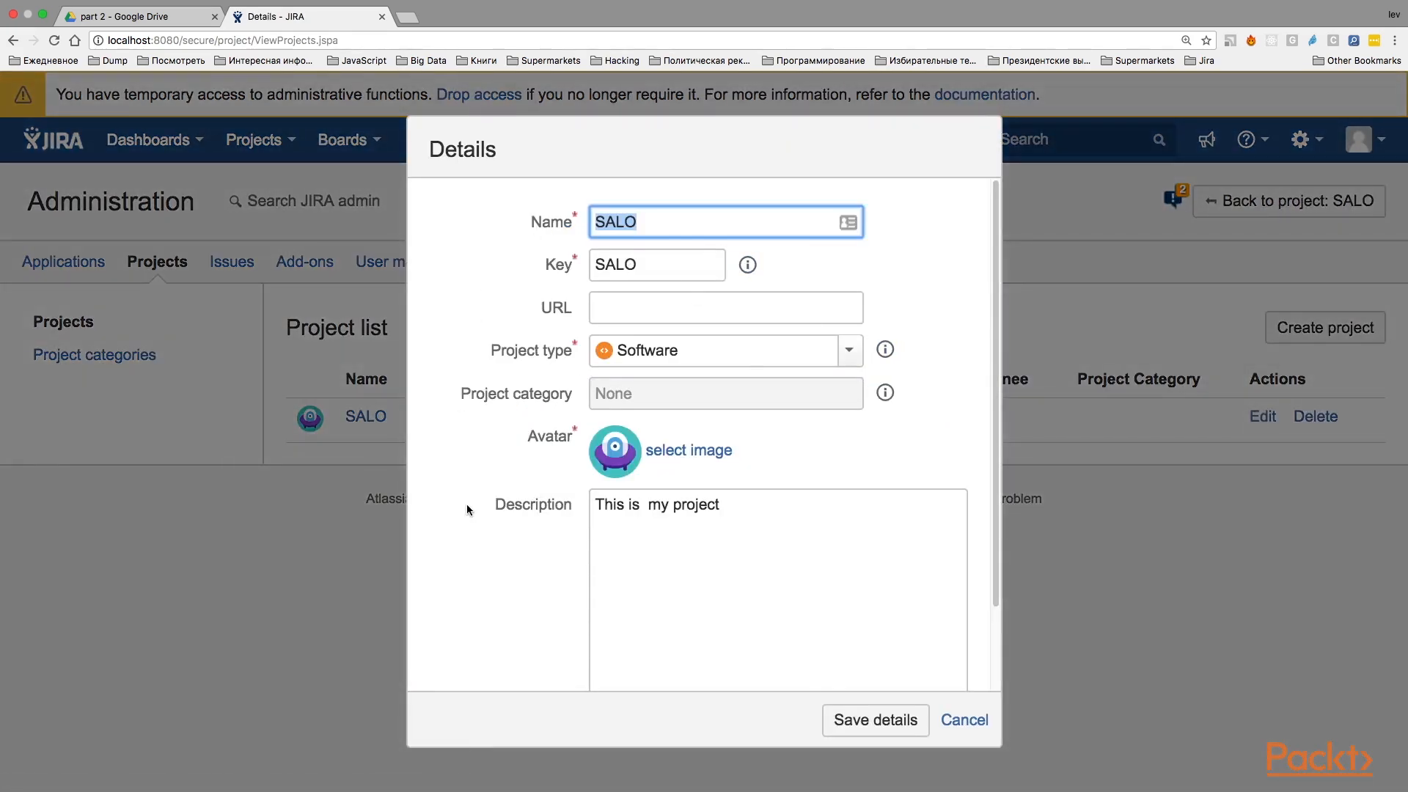
click(629, 221)
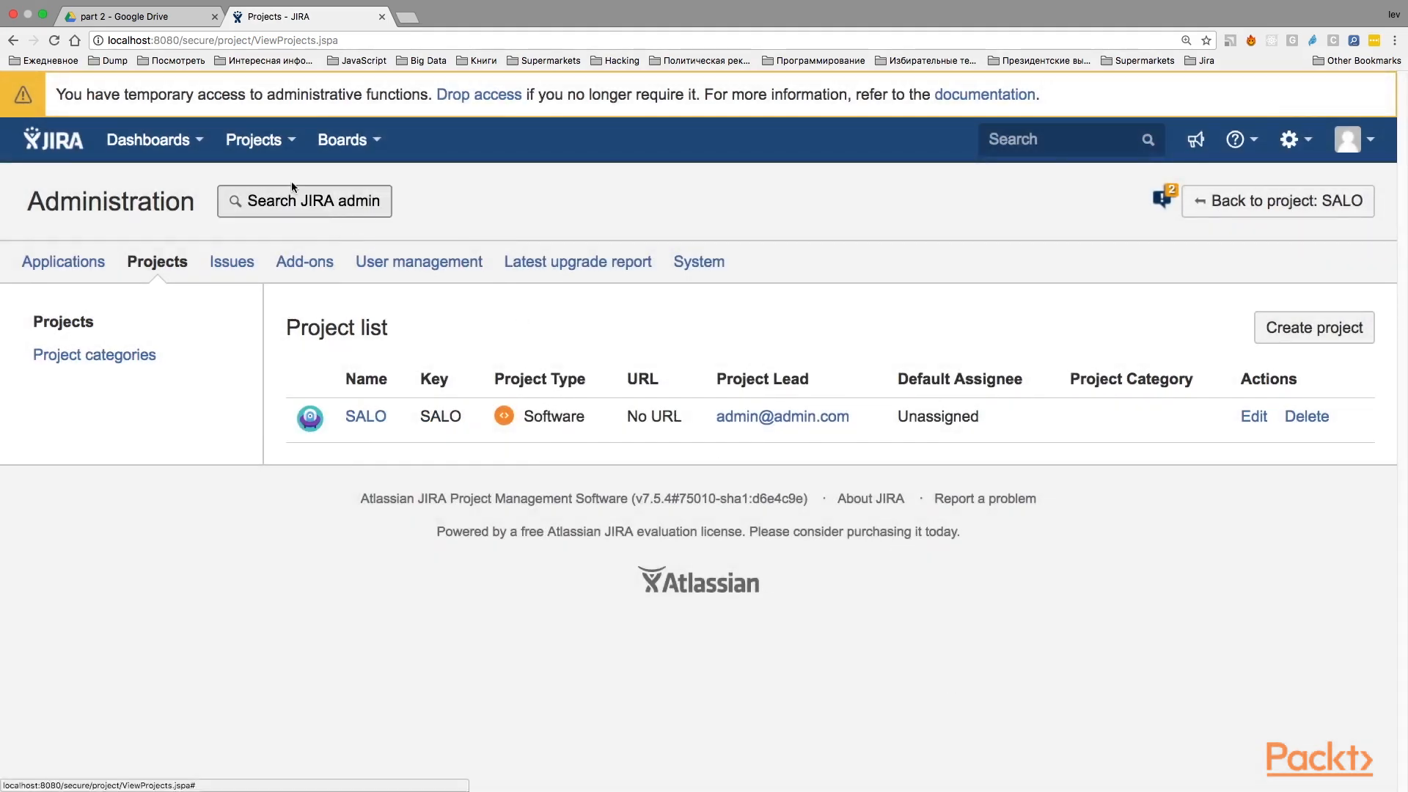
click(254, 139)
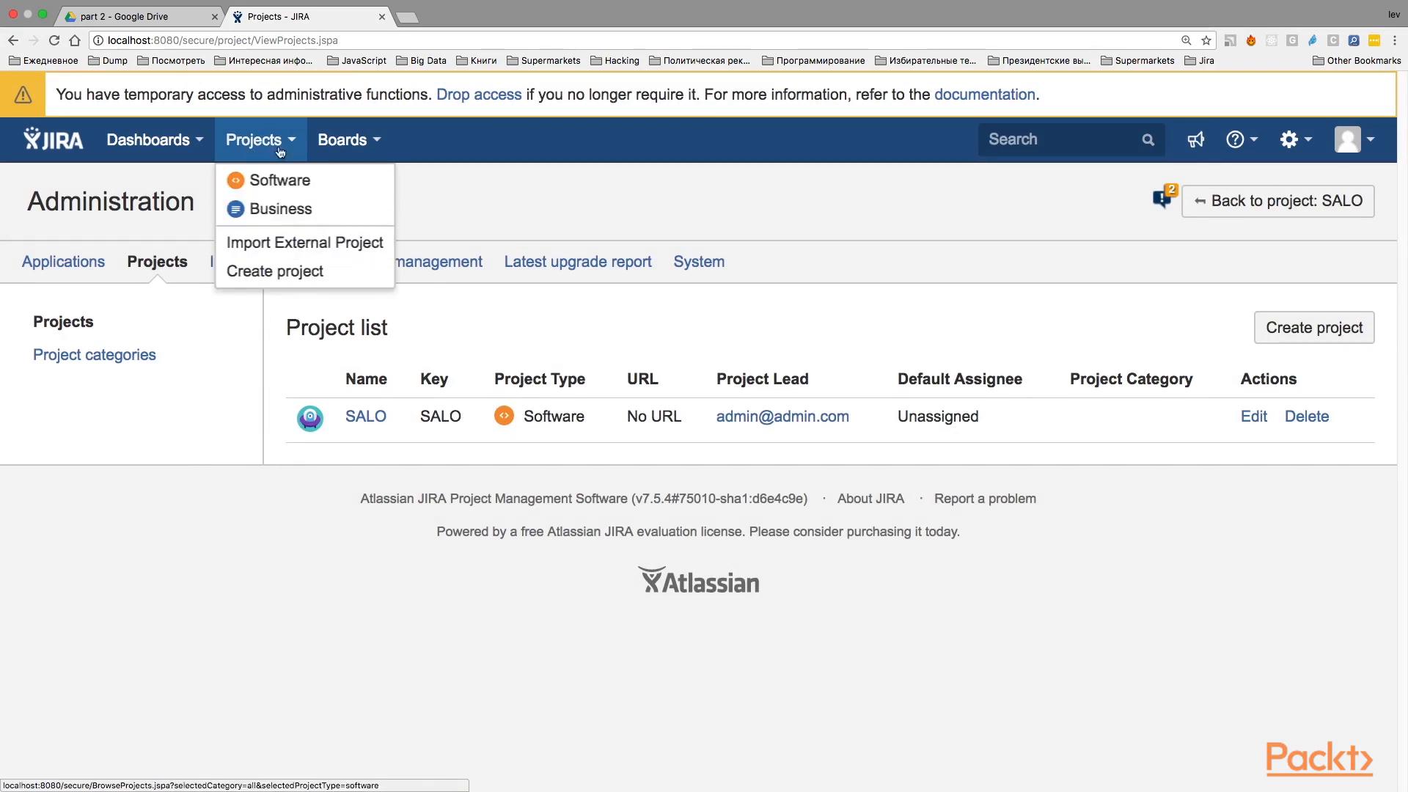
click(469, 161)
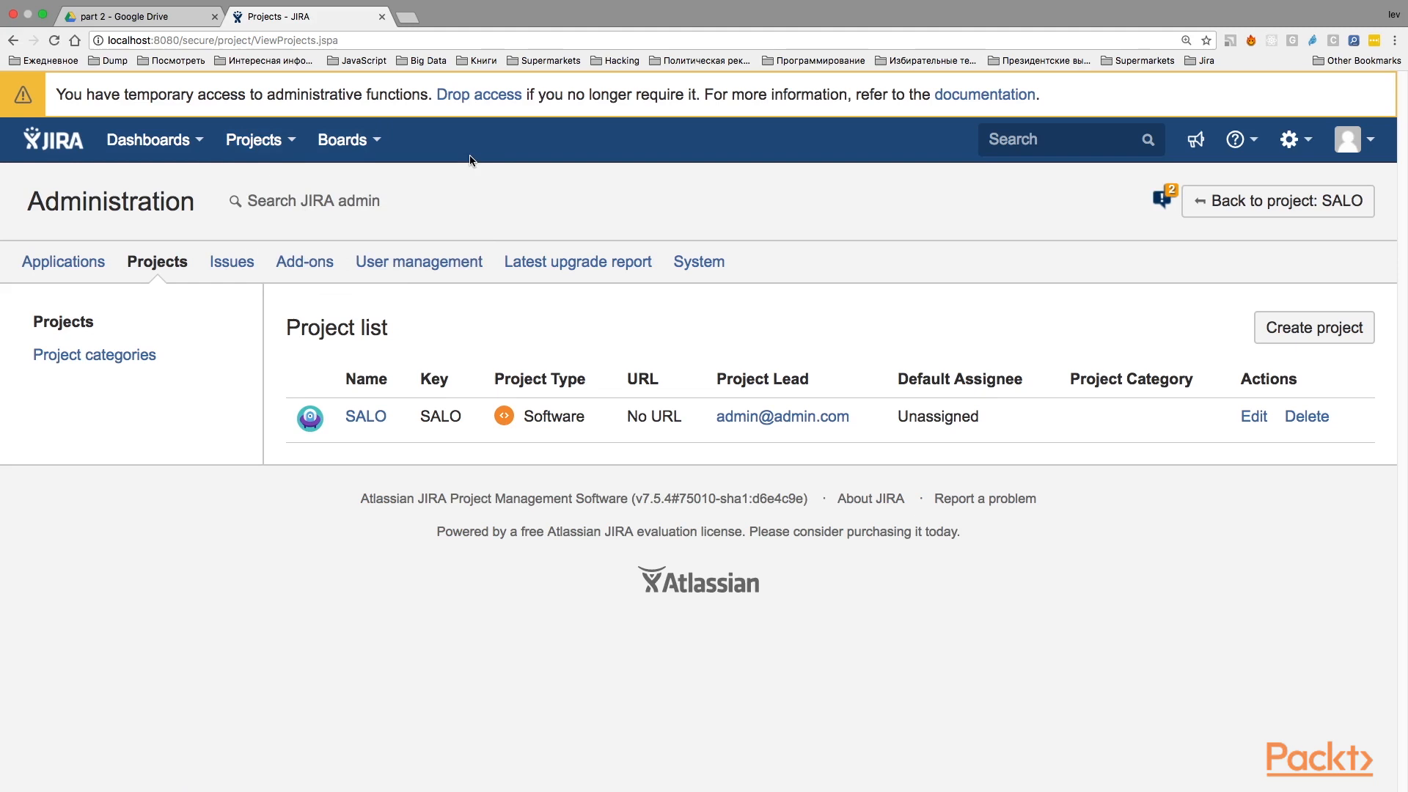
mouse_move(571, 371)
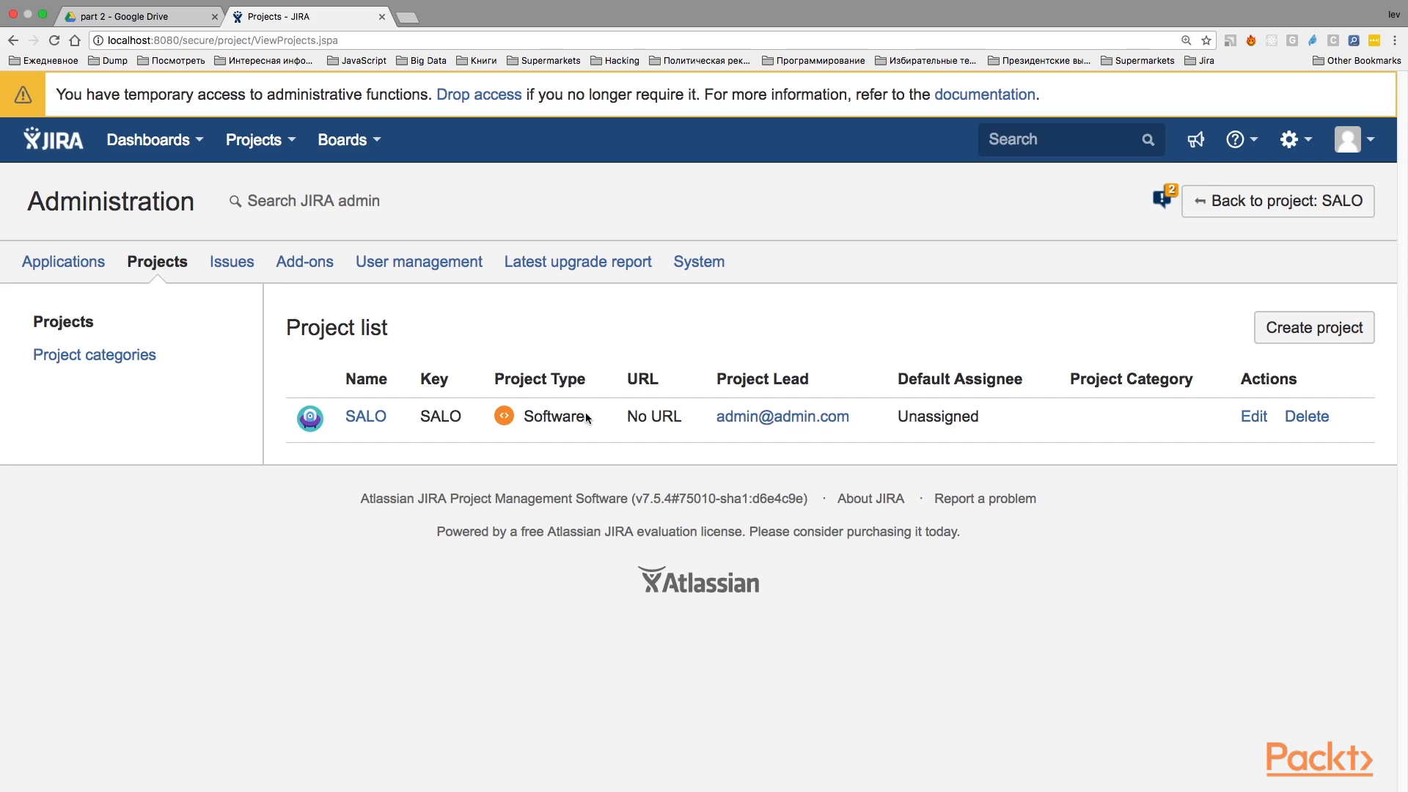
click(214, 16)
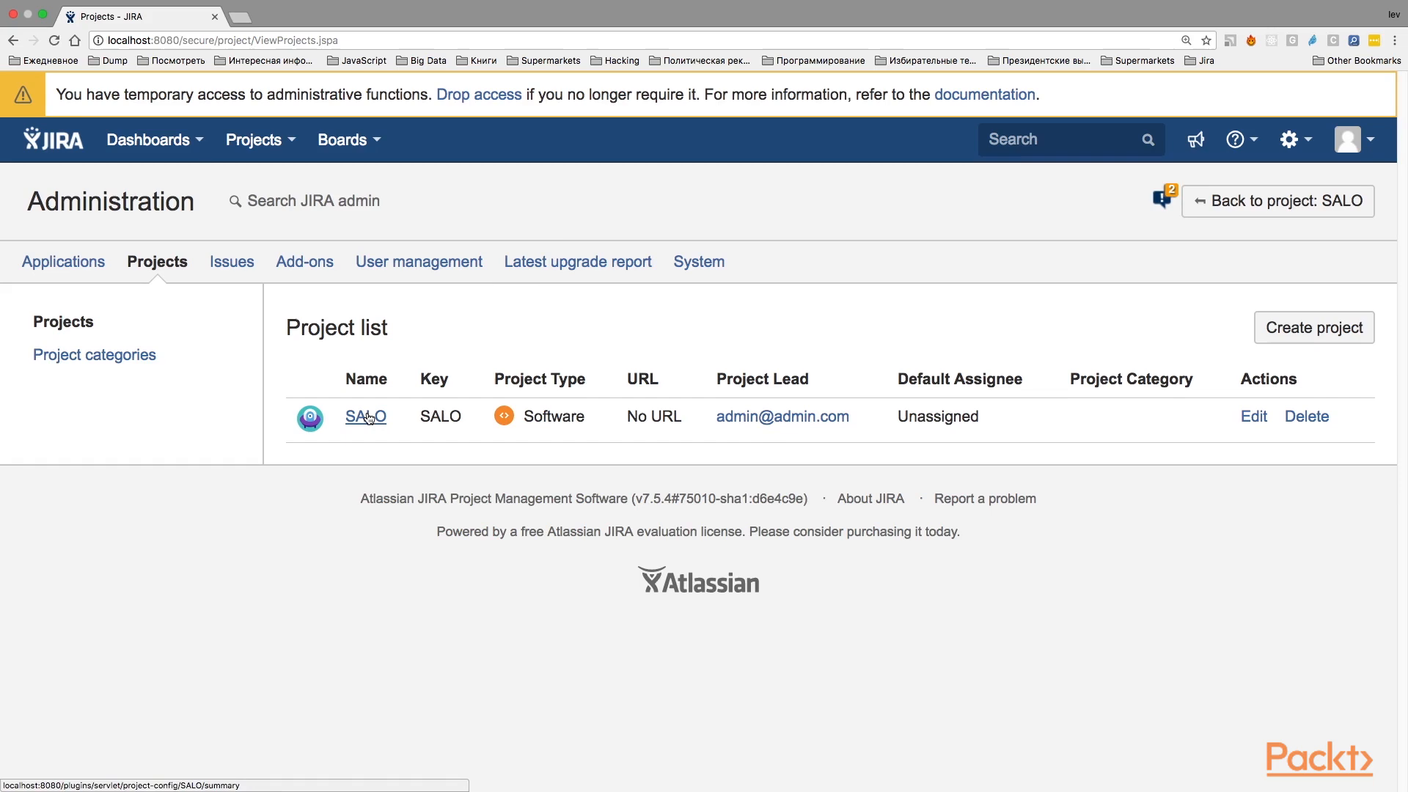
From SALO's permissions, start editing the Archiving permission scheme and confirm admin access.
click(365, 415)
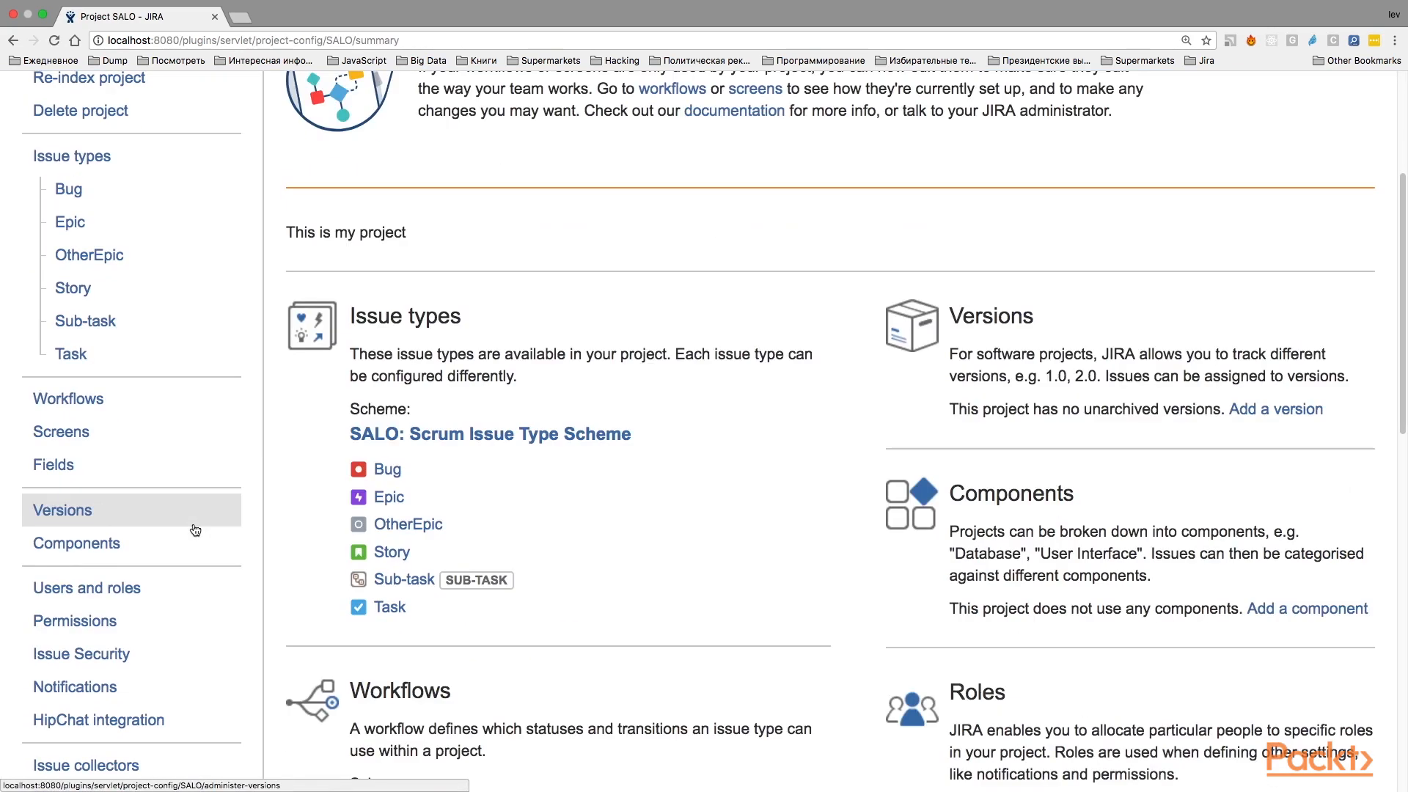
click(73, 620)
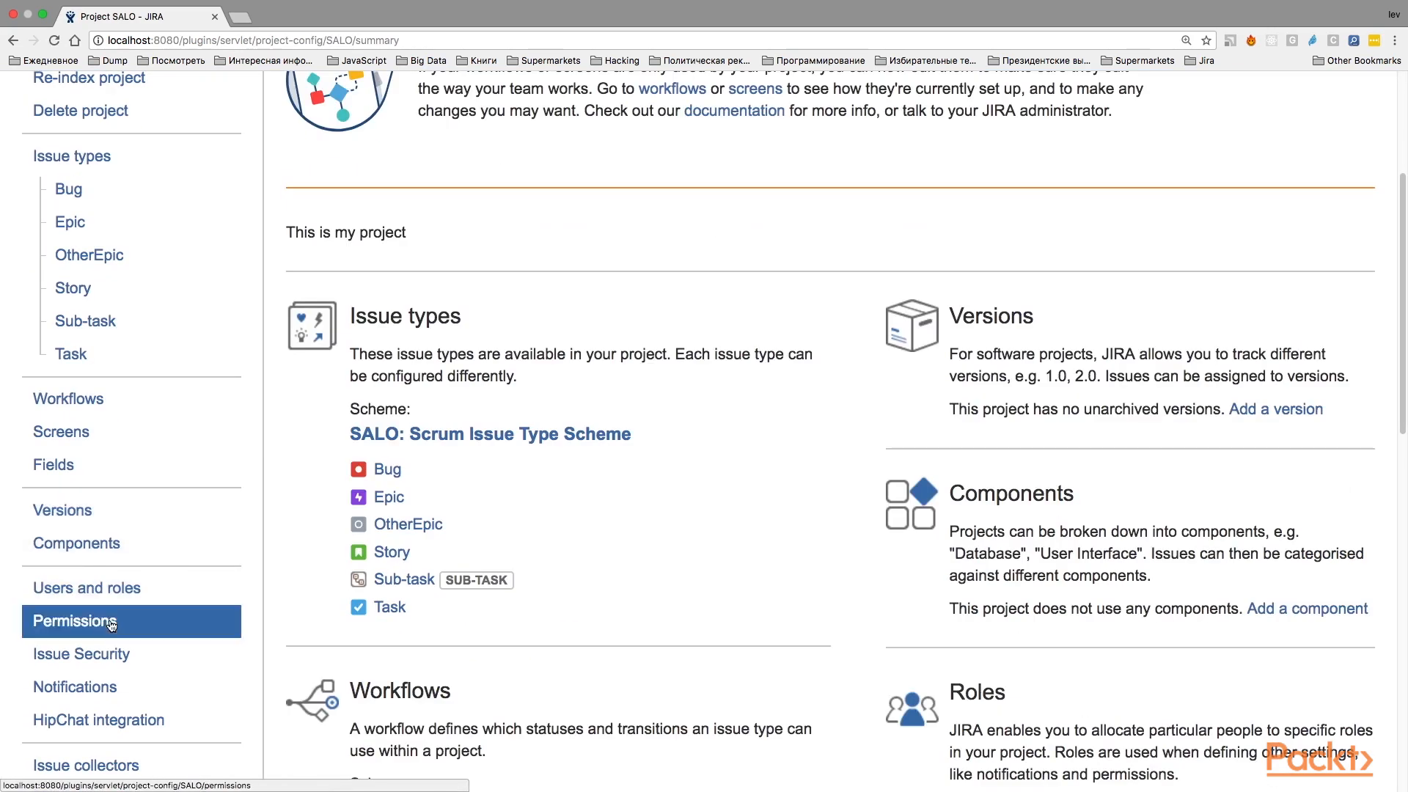
click(73, 621)
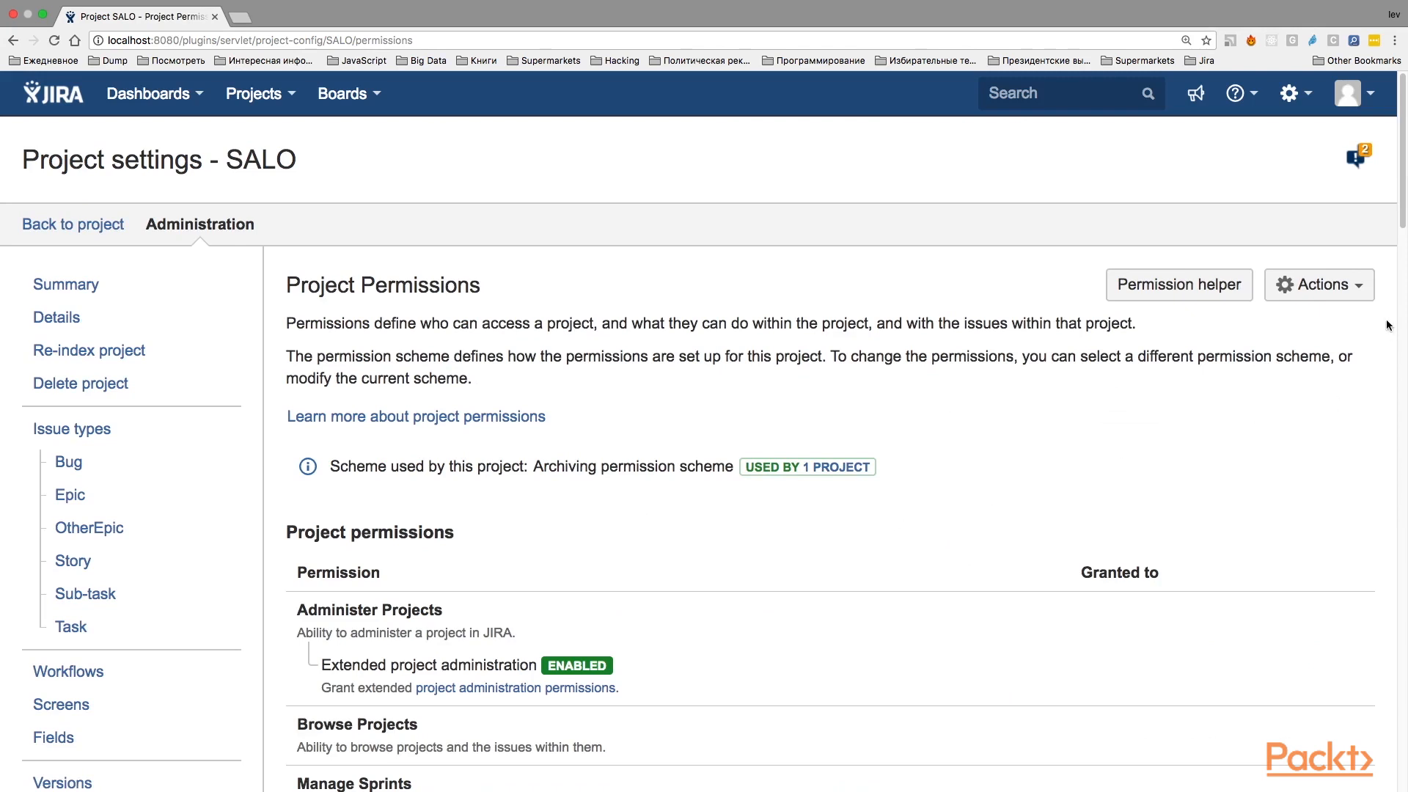
click(1318, 285)
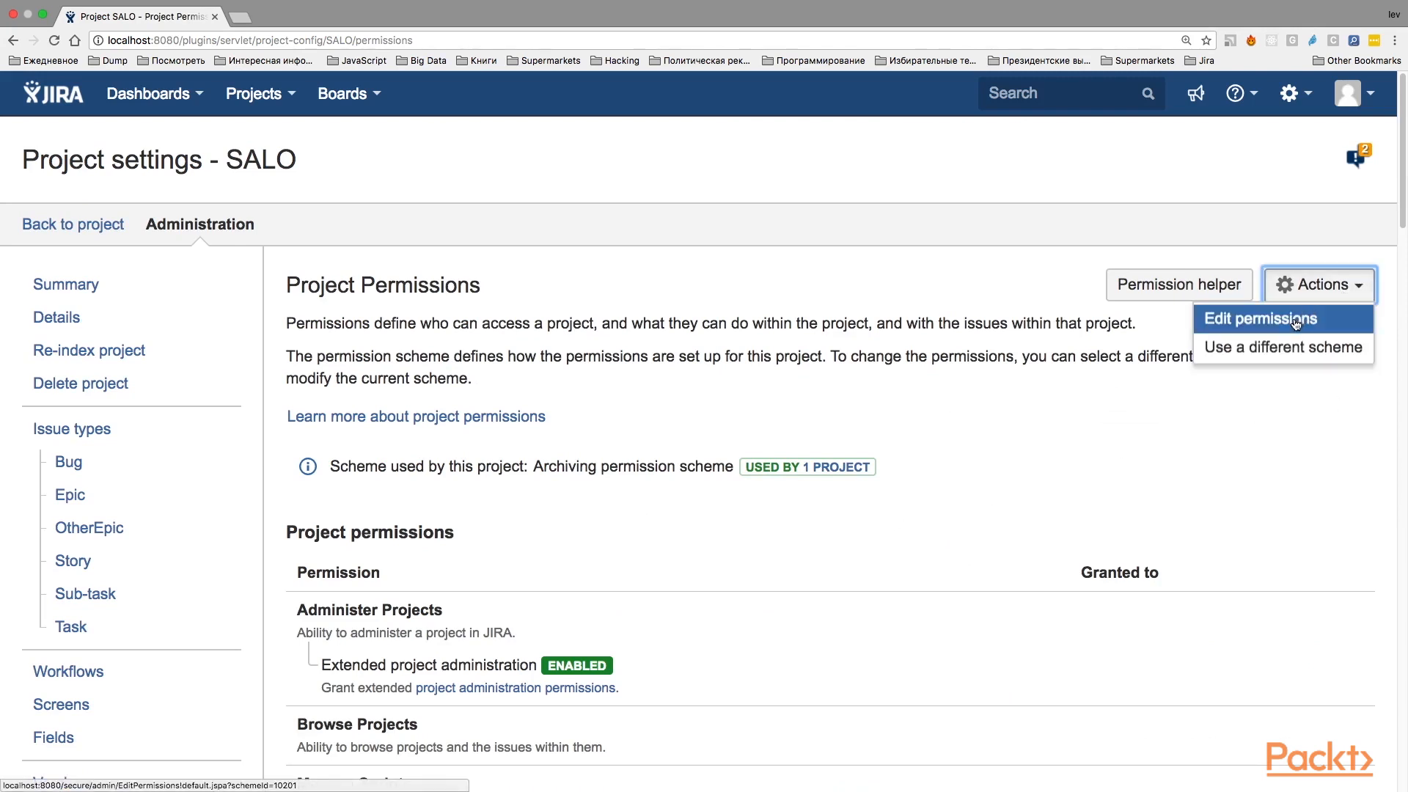
click(1258, 318)
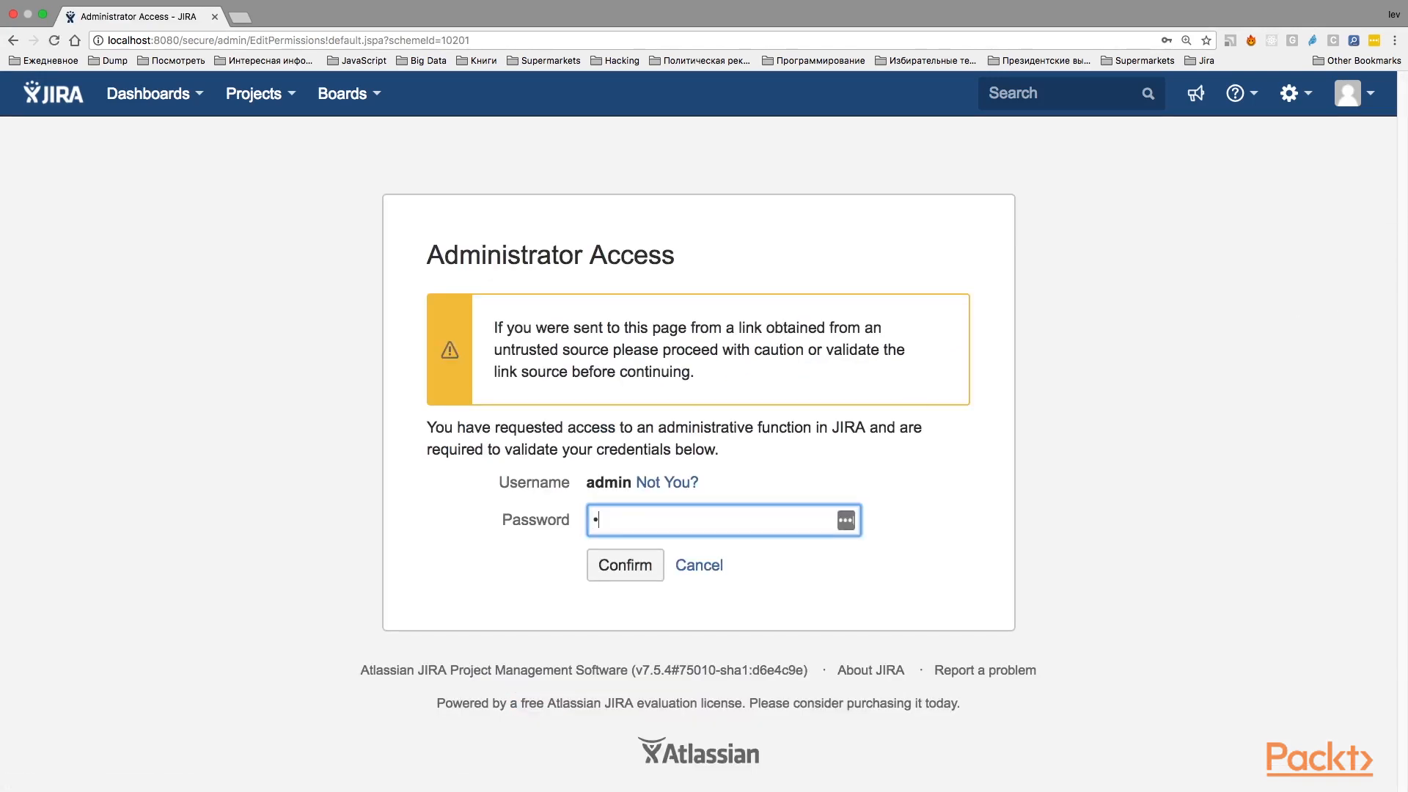
click(625, 564)
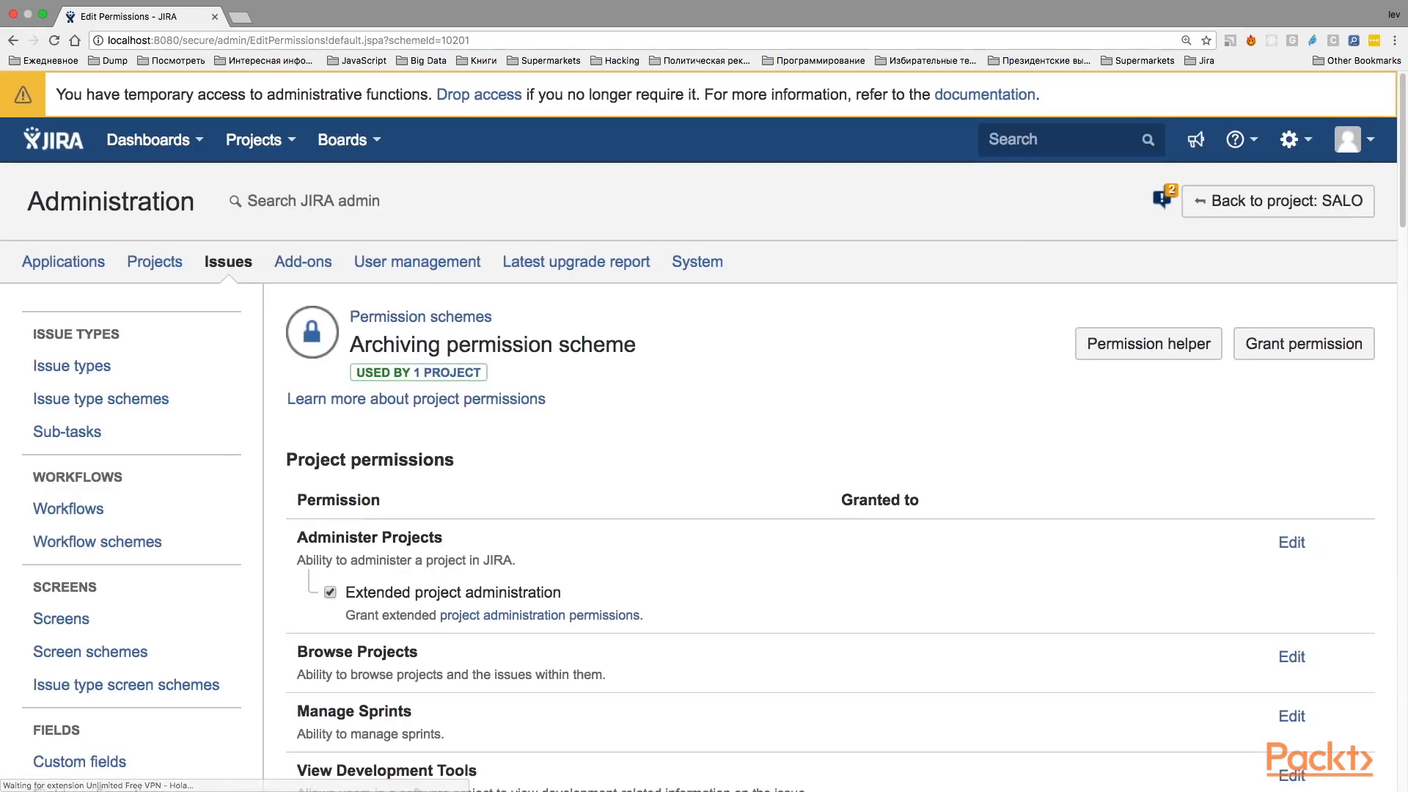
scroll(down, 3)
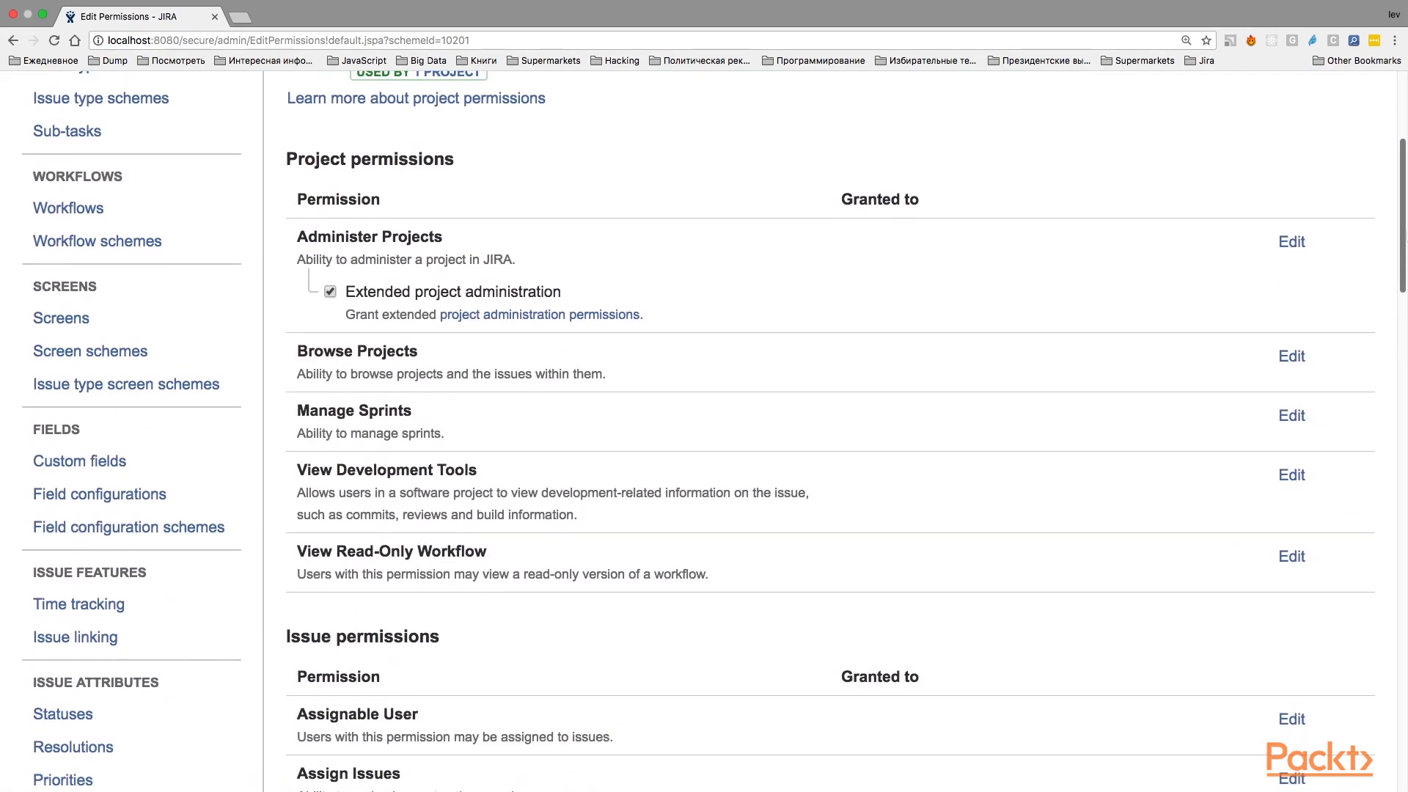
scroll(up, 3)
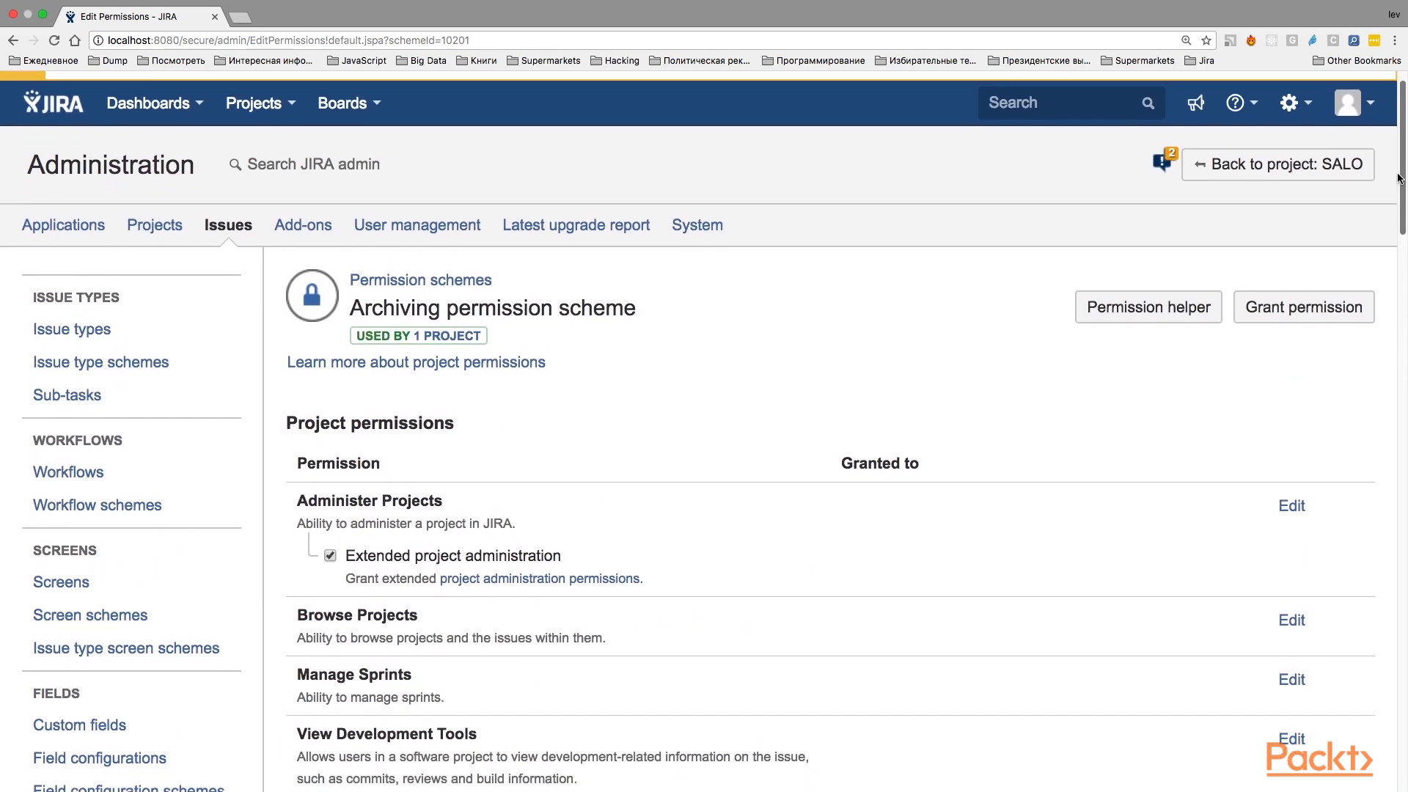
scroll(down, 3)
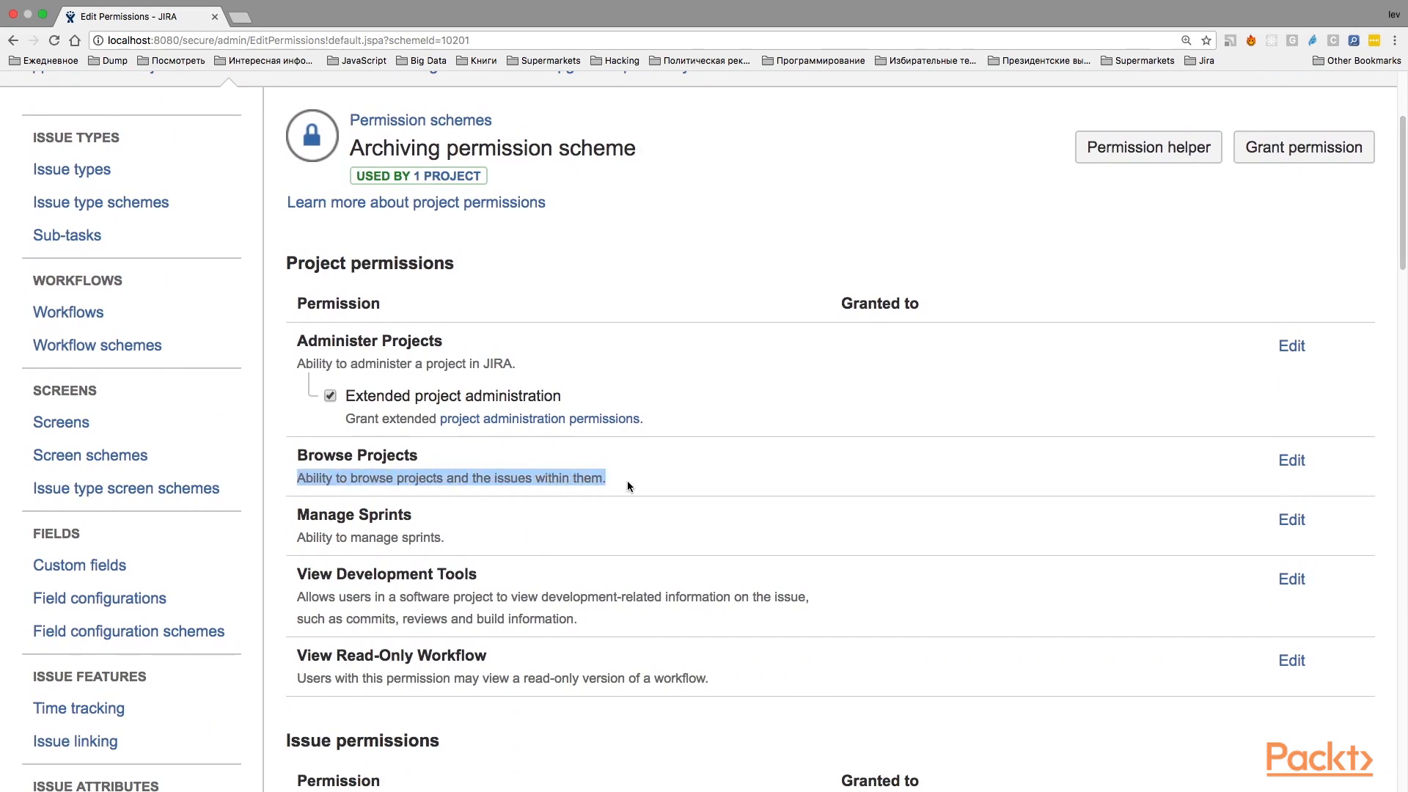
mouse_move(498, 501)
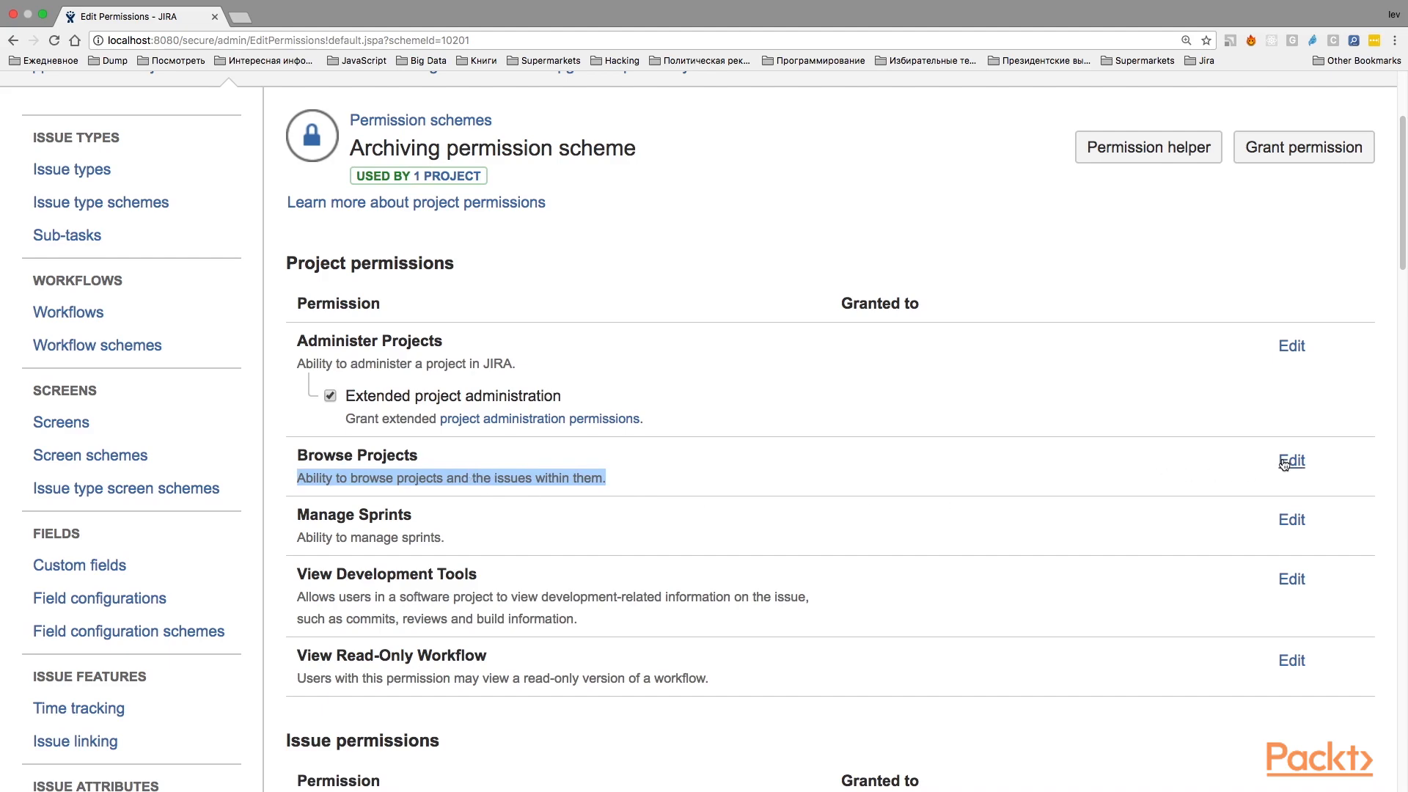
Grant Browse Projects to the single user admin.
click(1290, 460)
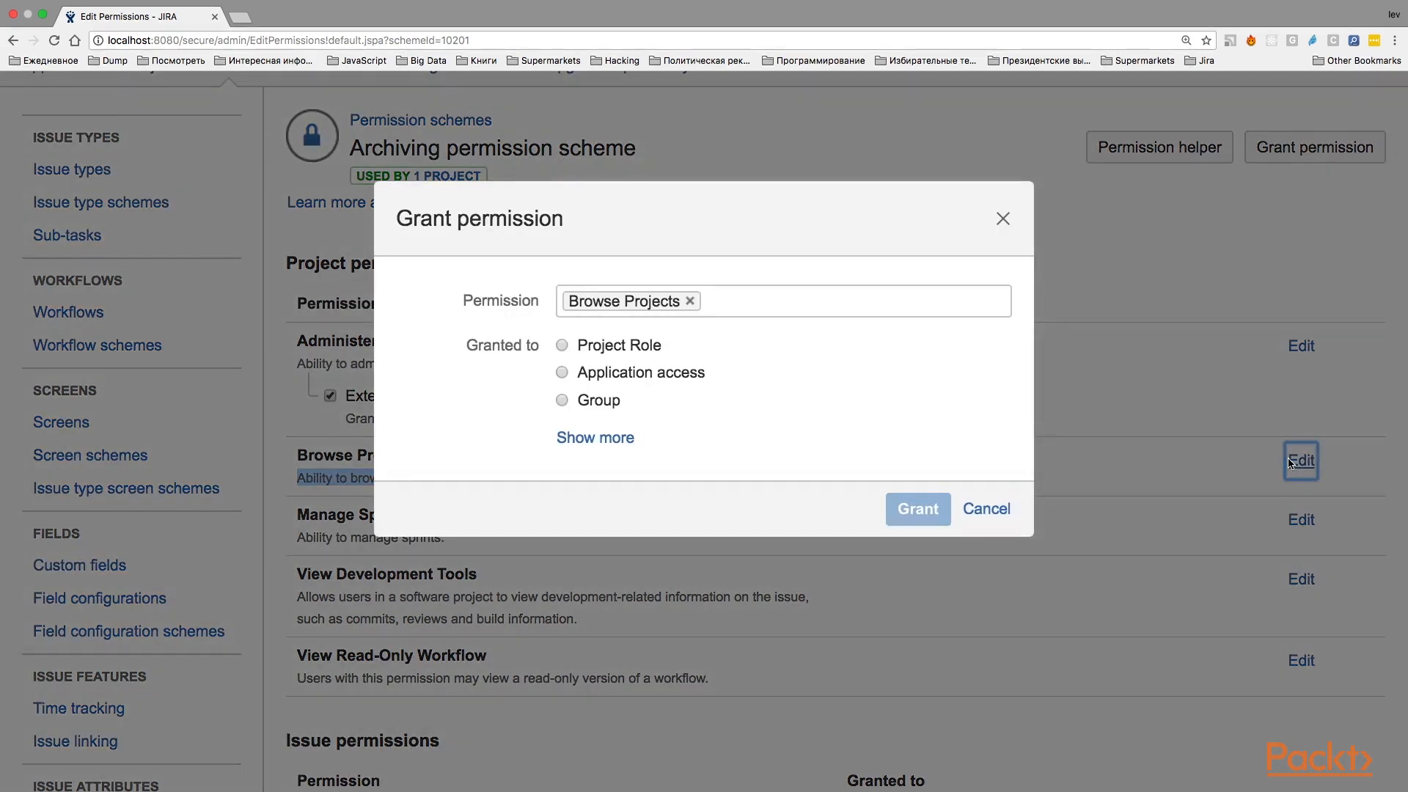
click(594, 437)
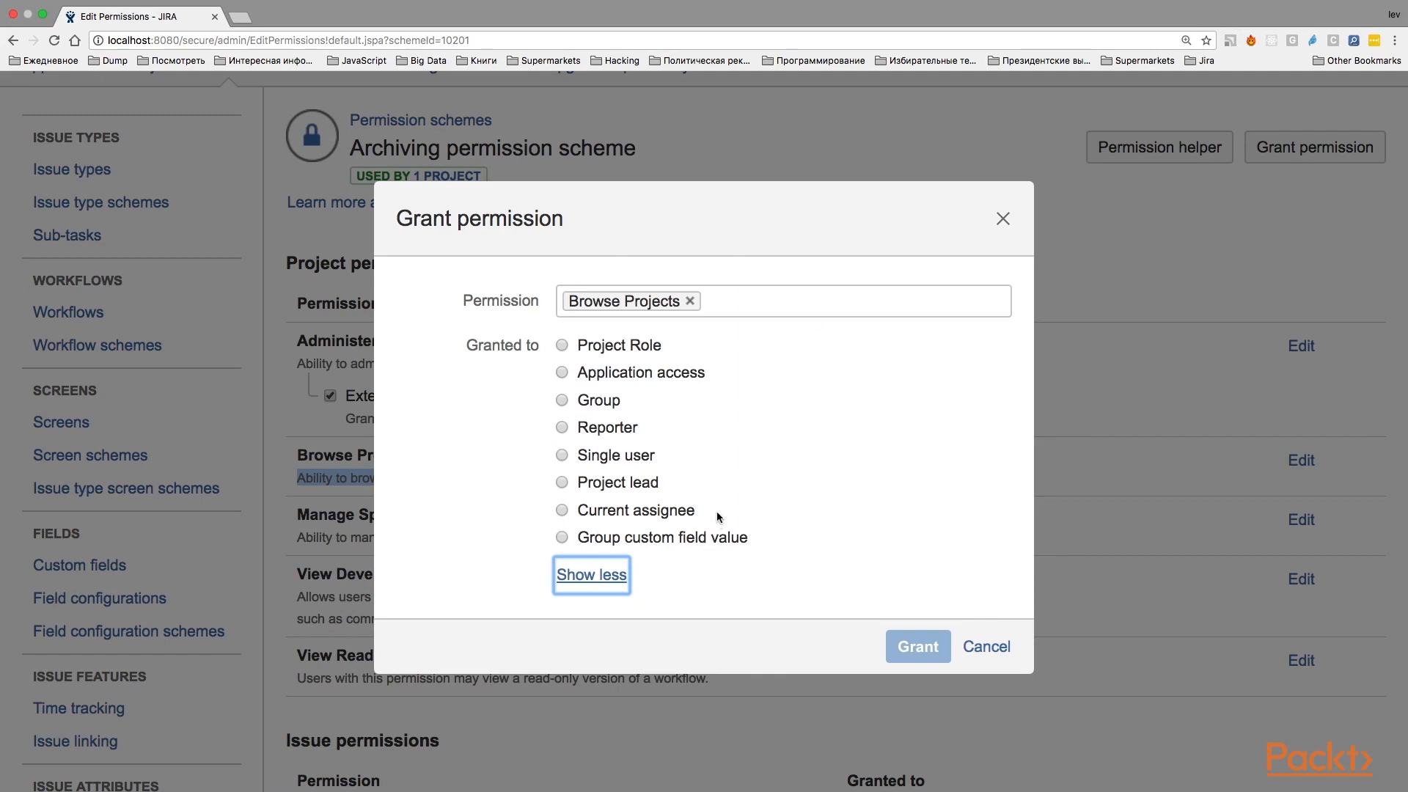
mouse_move(663, 519)
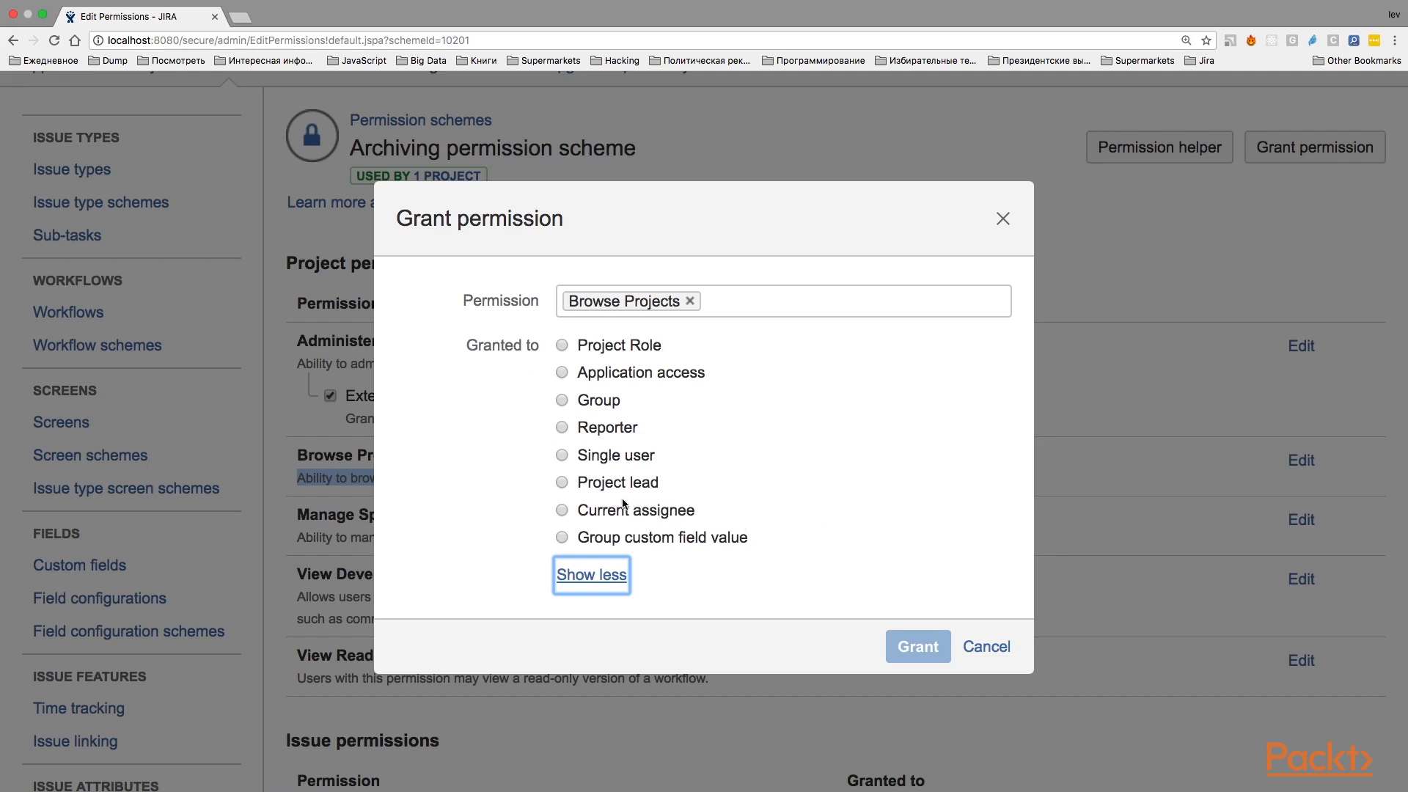
mouse_move(564, 461)
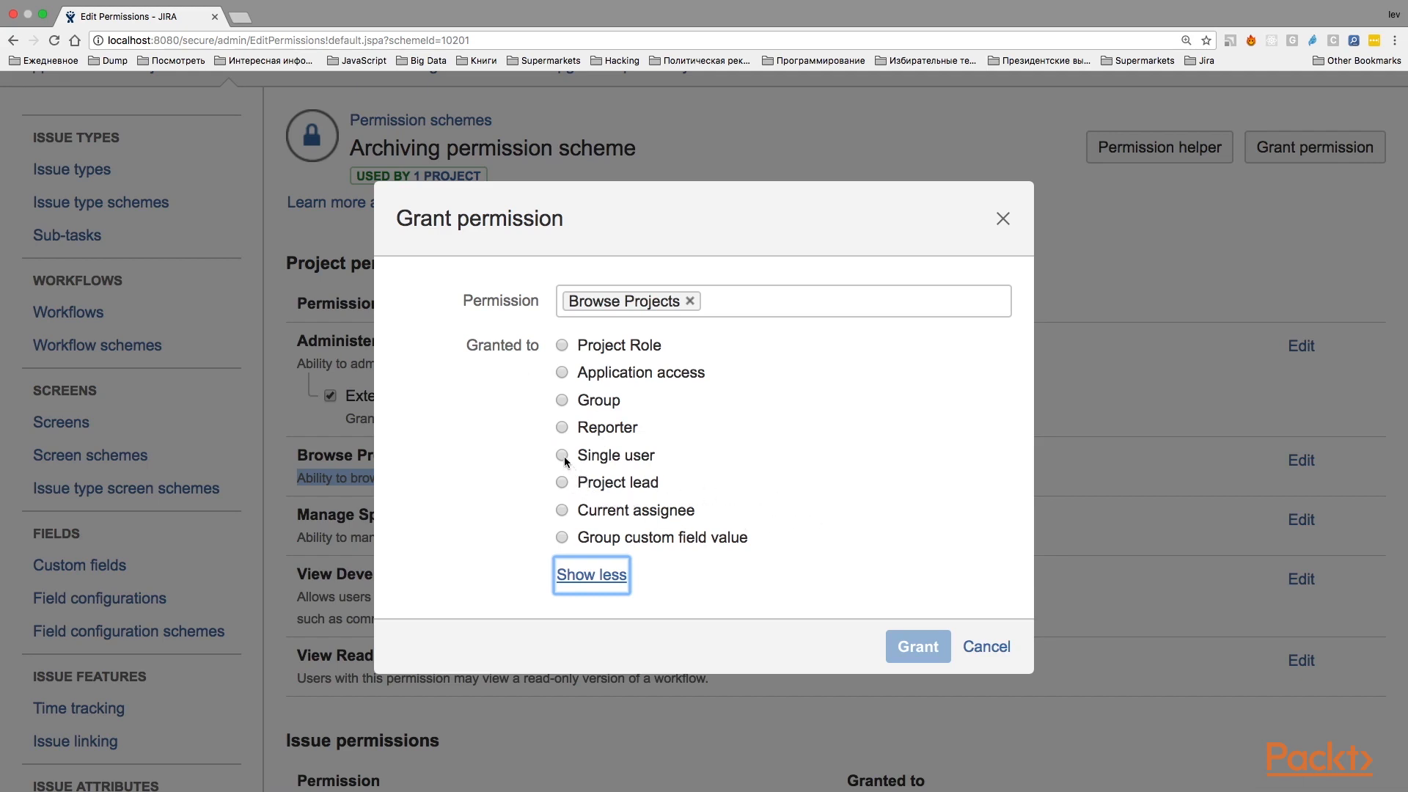
click(562, 454)
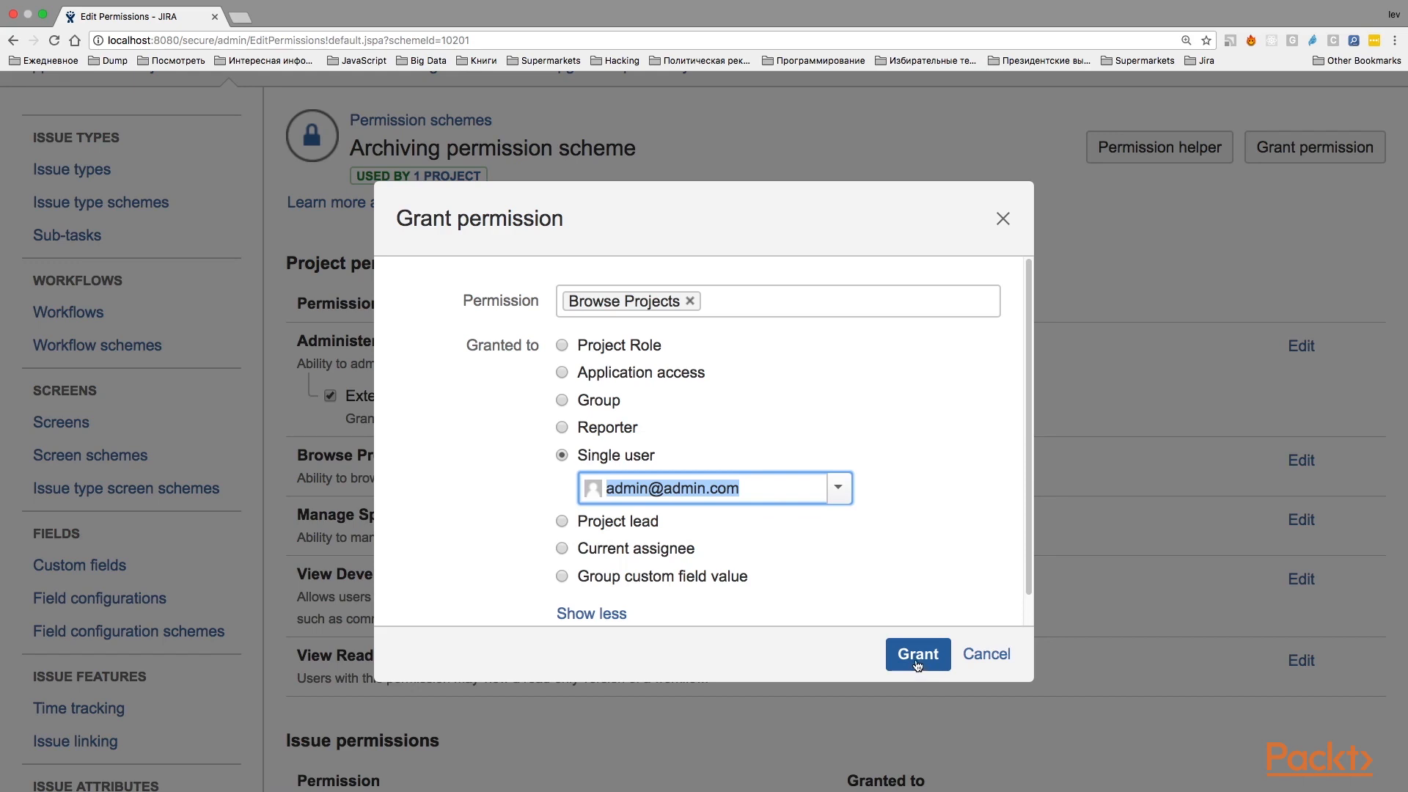
click(916, 654)
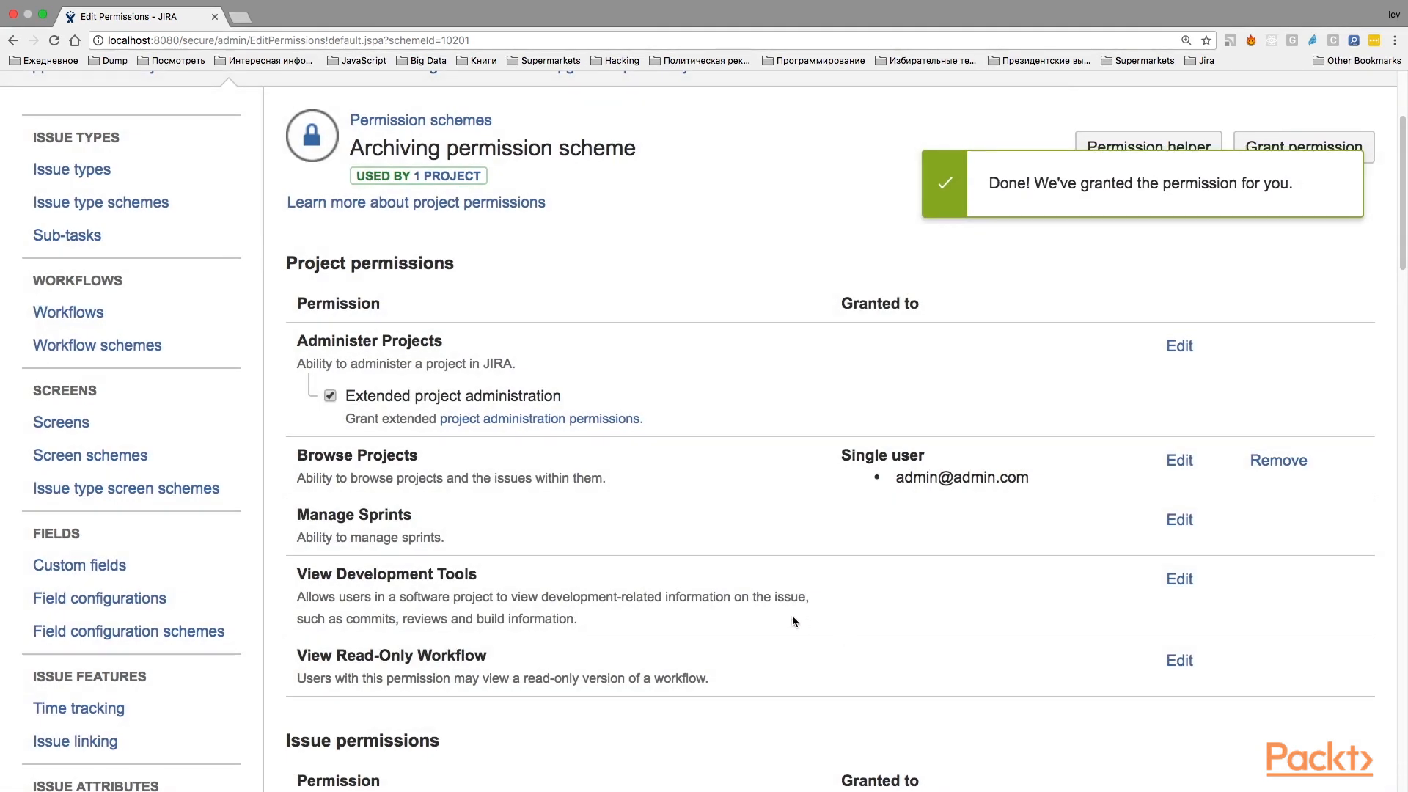
mouse_move(714, 612)
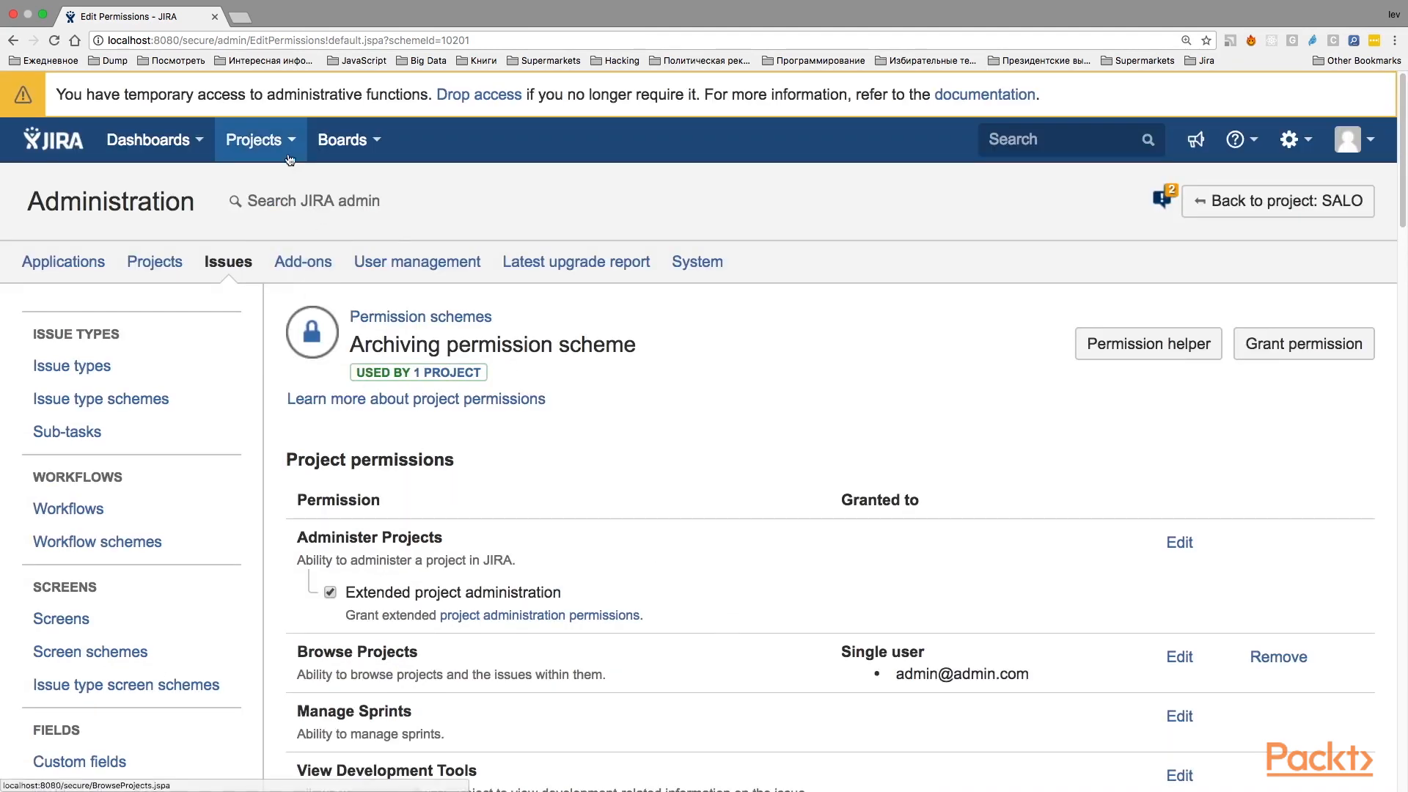
Go to SALO's issue search and open issue SALO-59 on its own page.
click(260, 139)
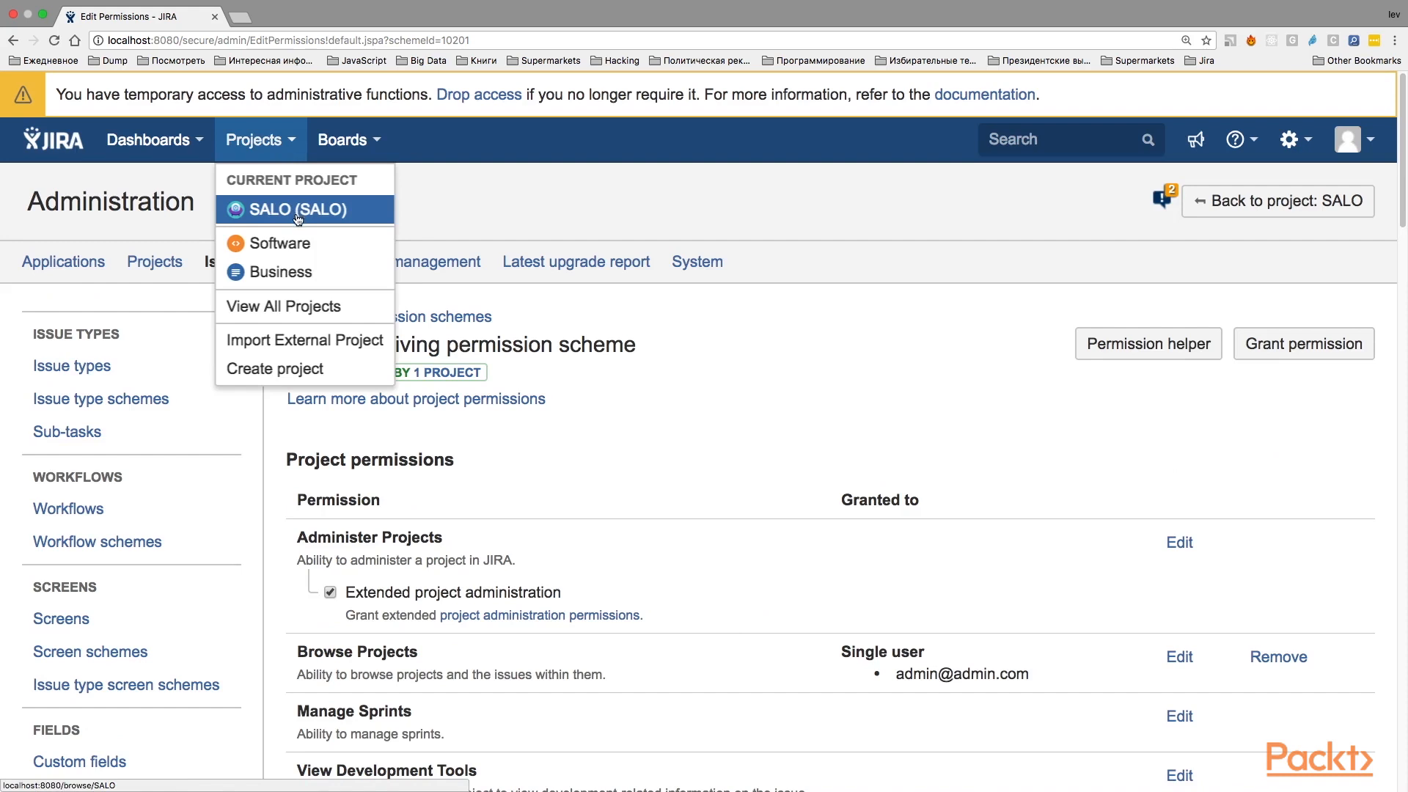
click(287, 210)
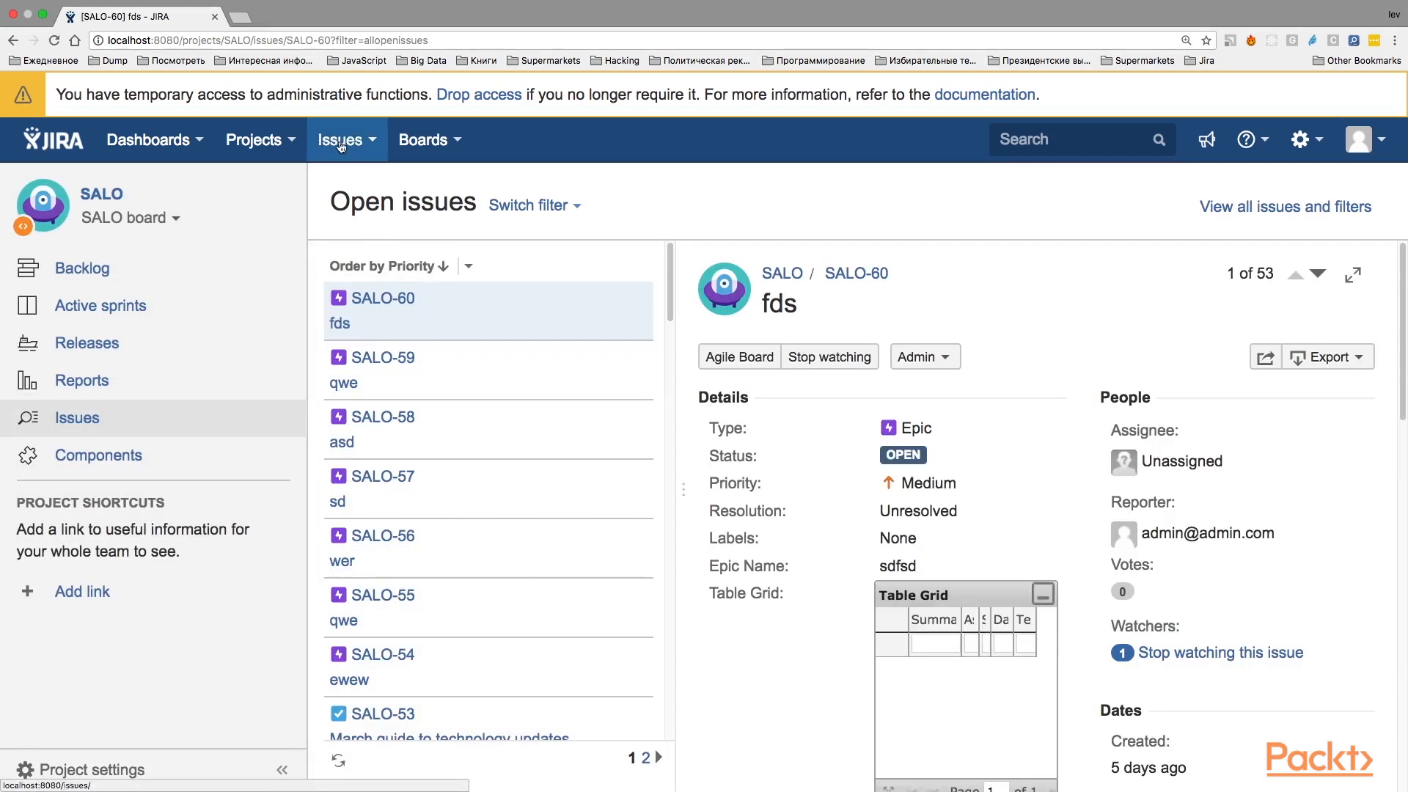
click(340, 140)
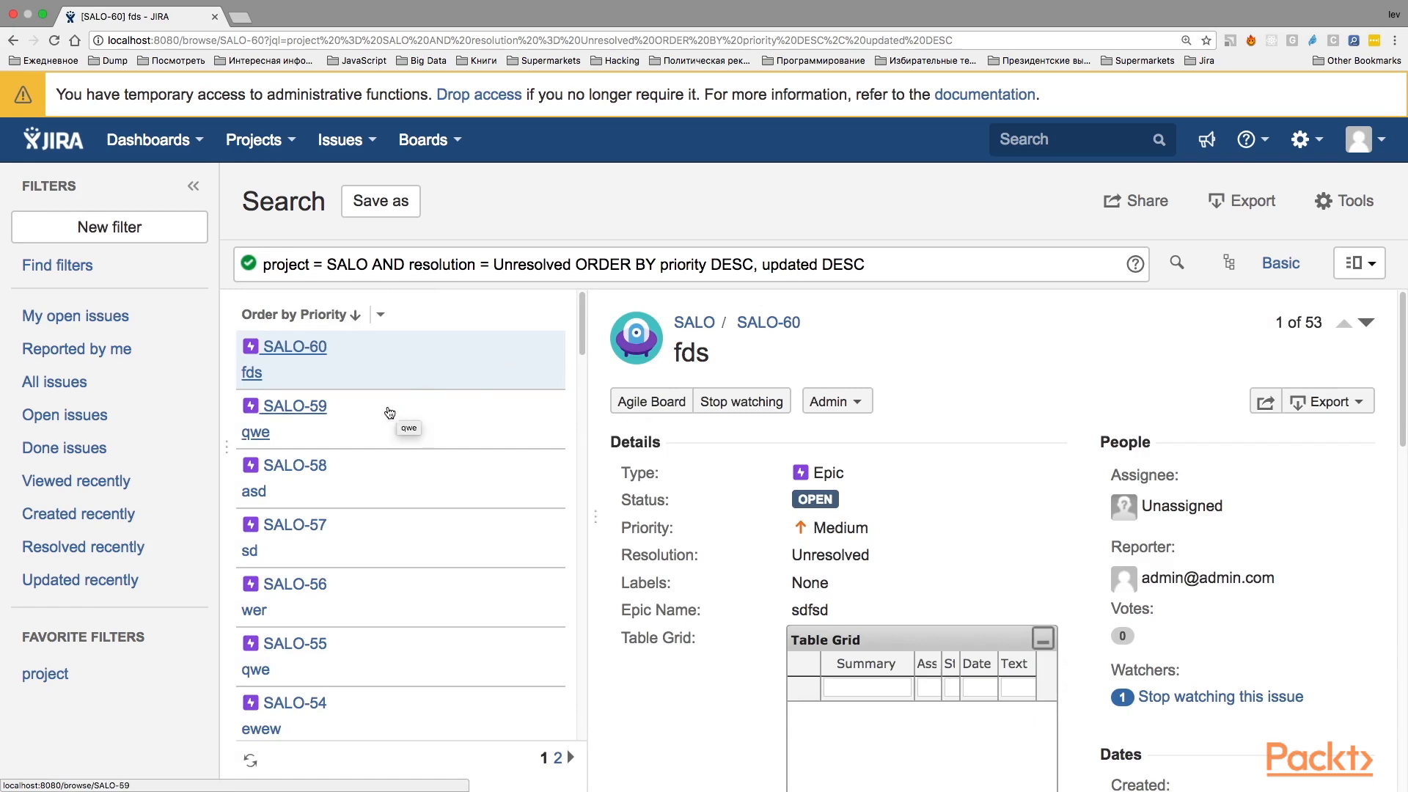
click(294, 404)
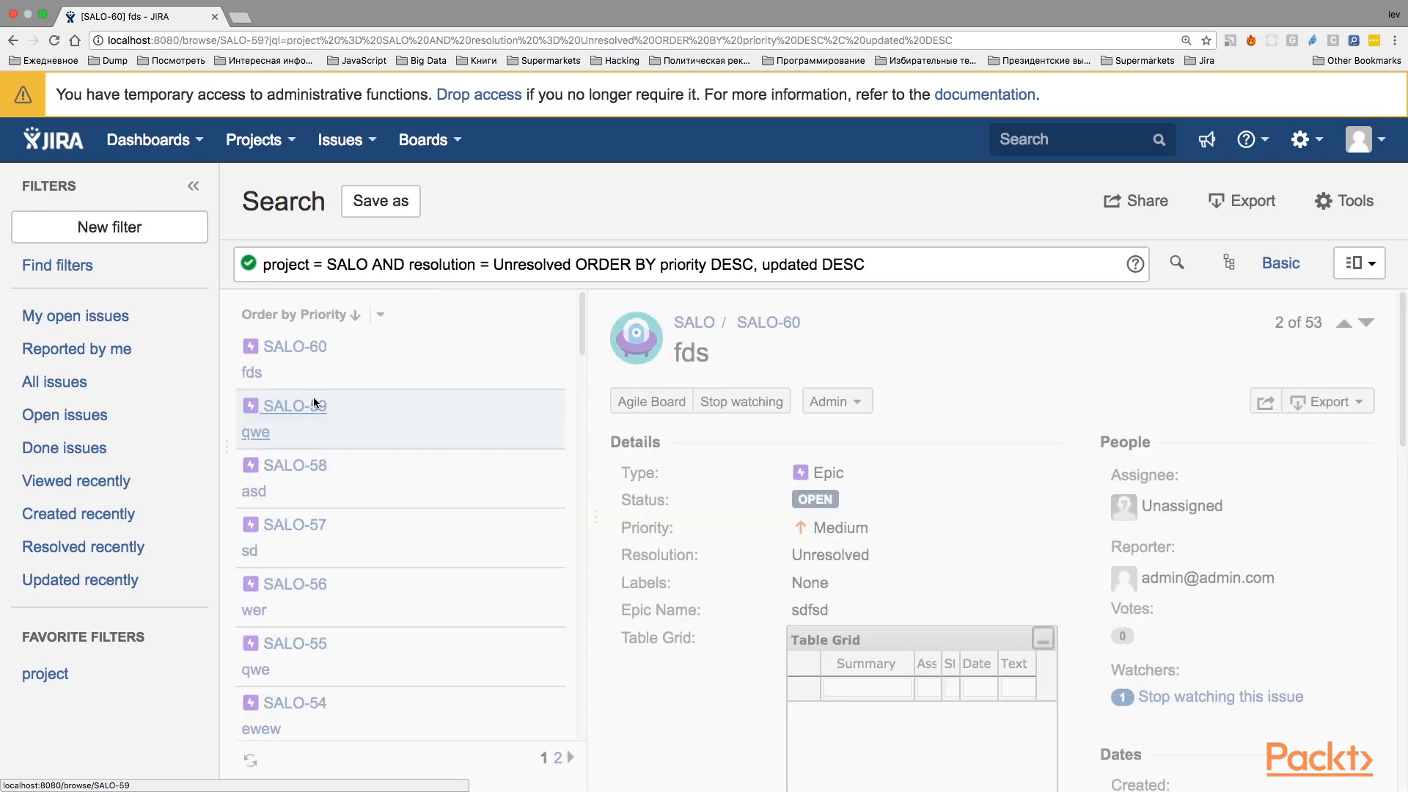
click(306, 405)
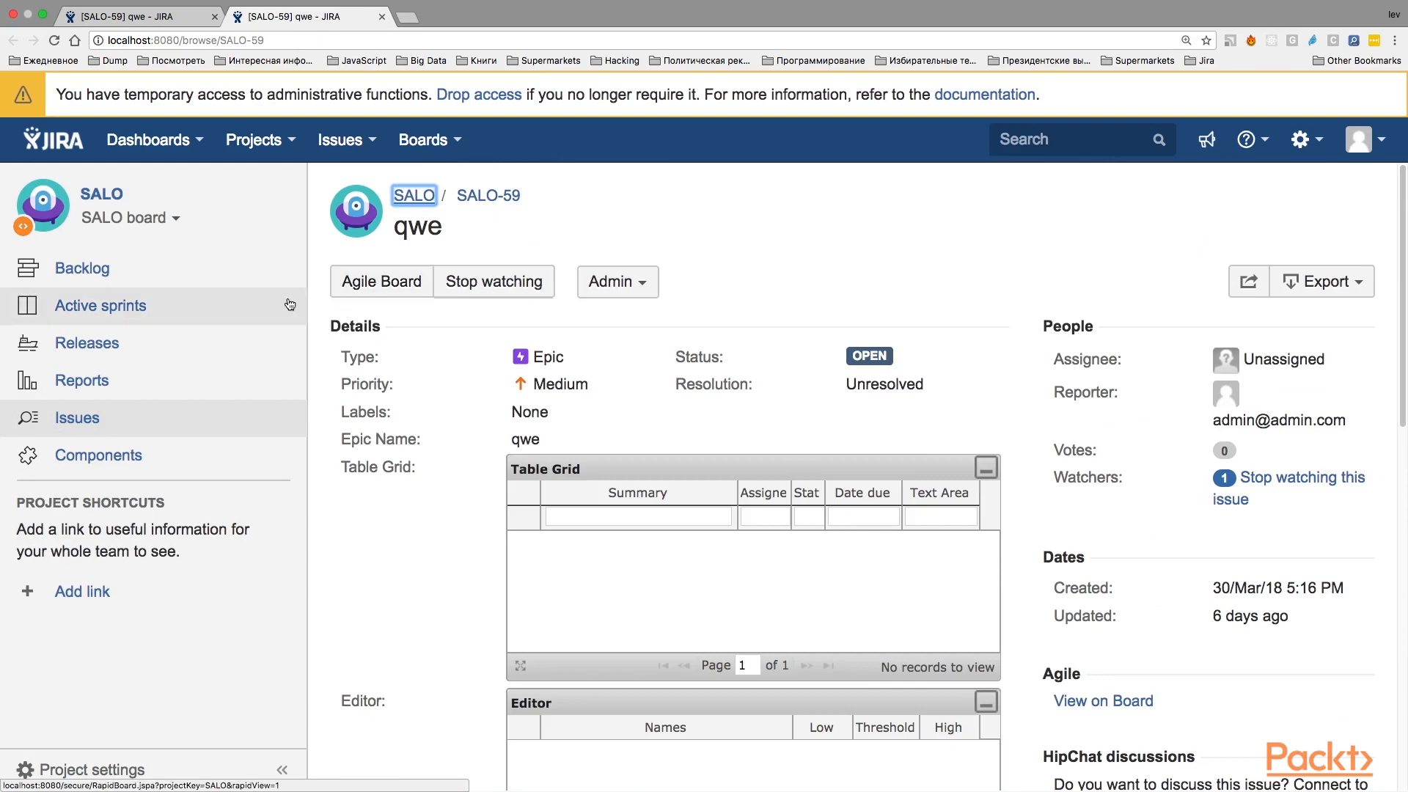
mouse_move(381, 286)
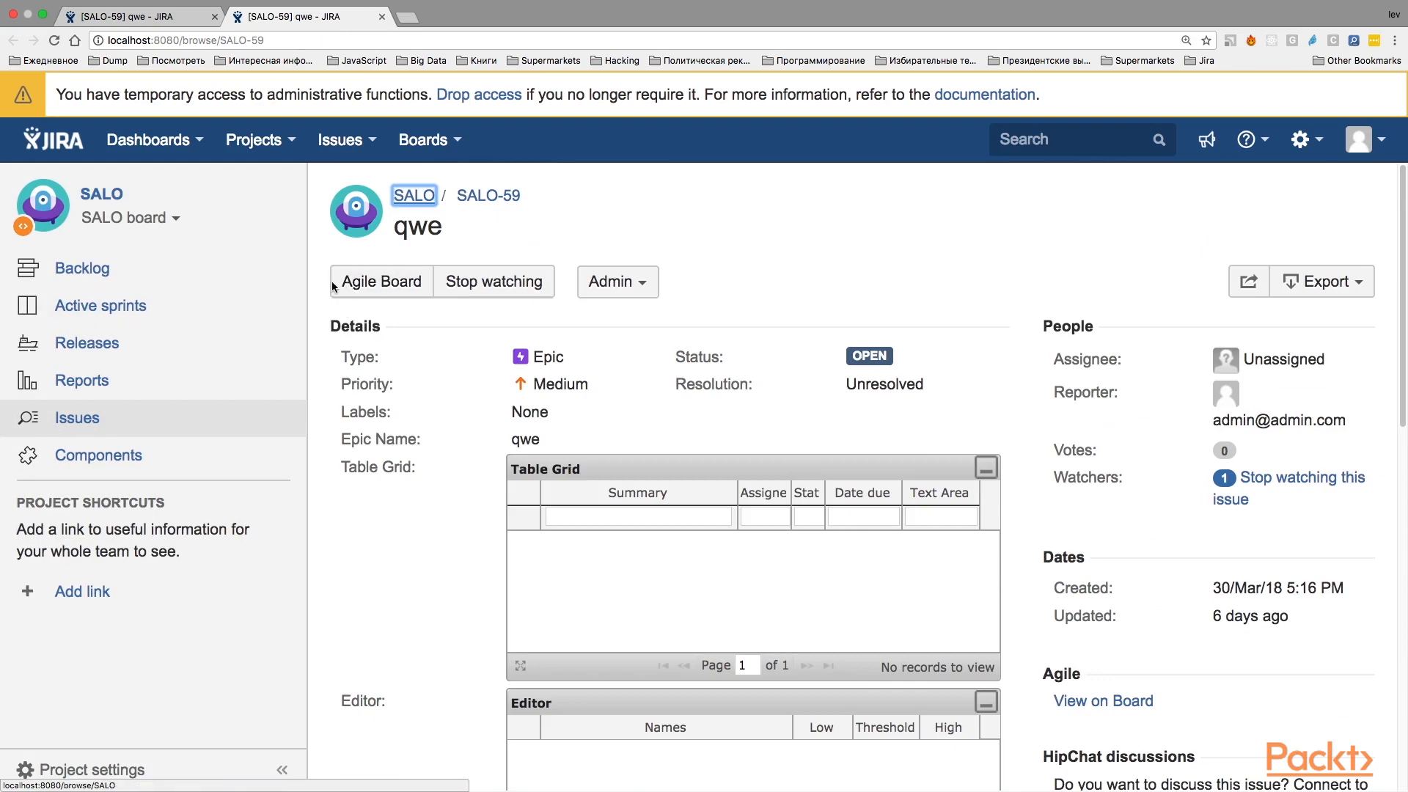
mouse_move(1365, 270)
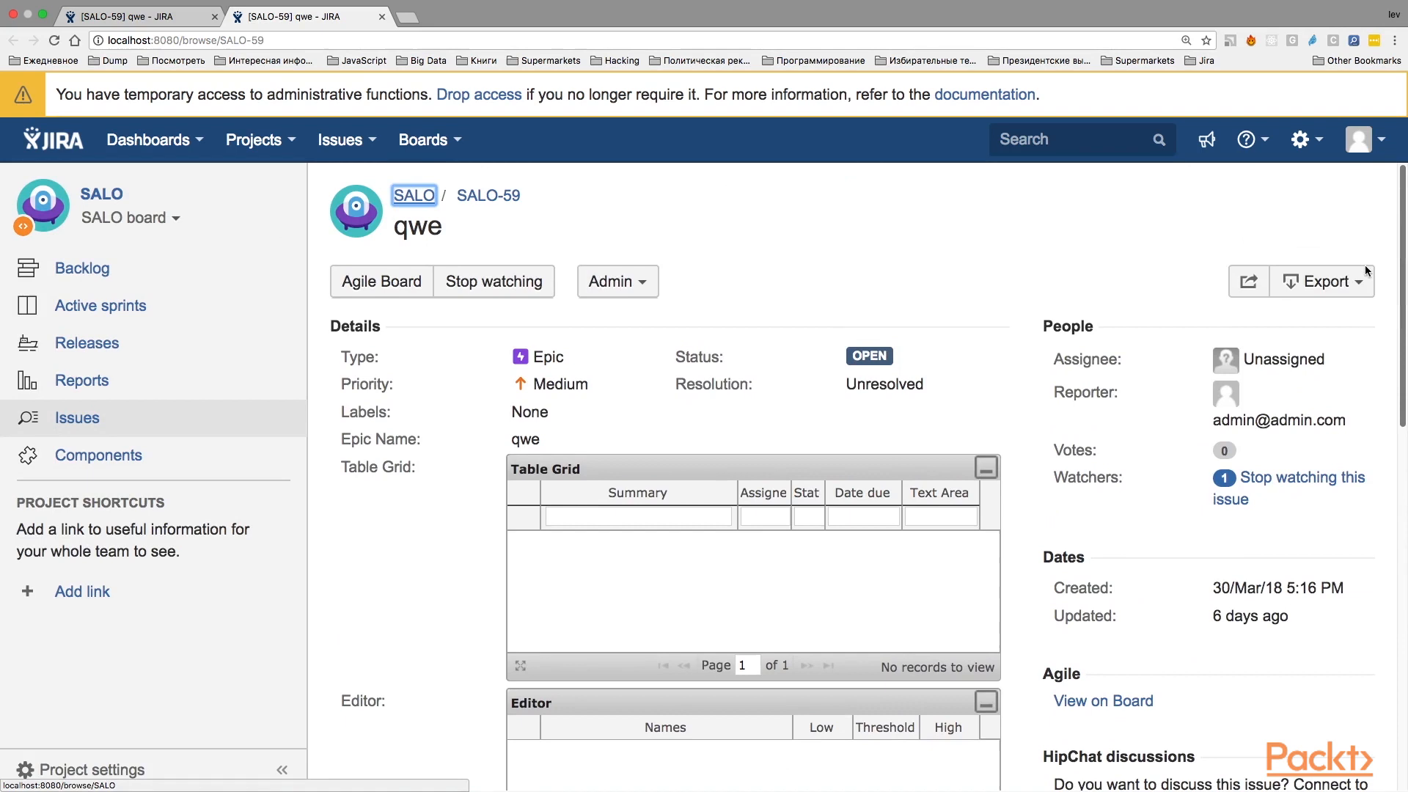
mouse_move(1015, 387)
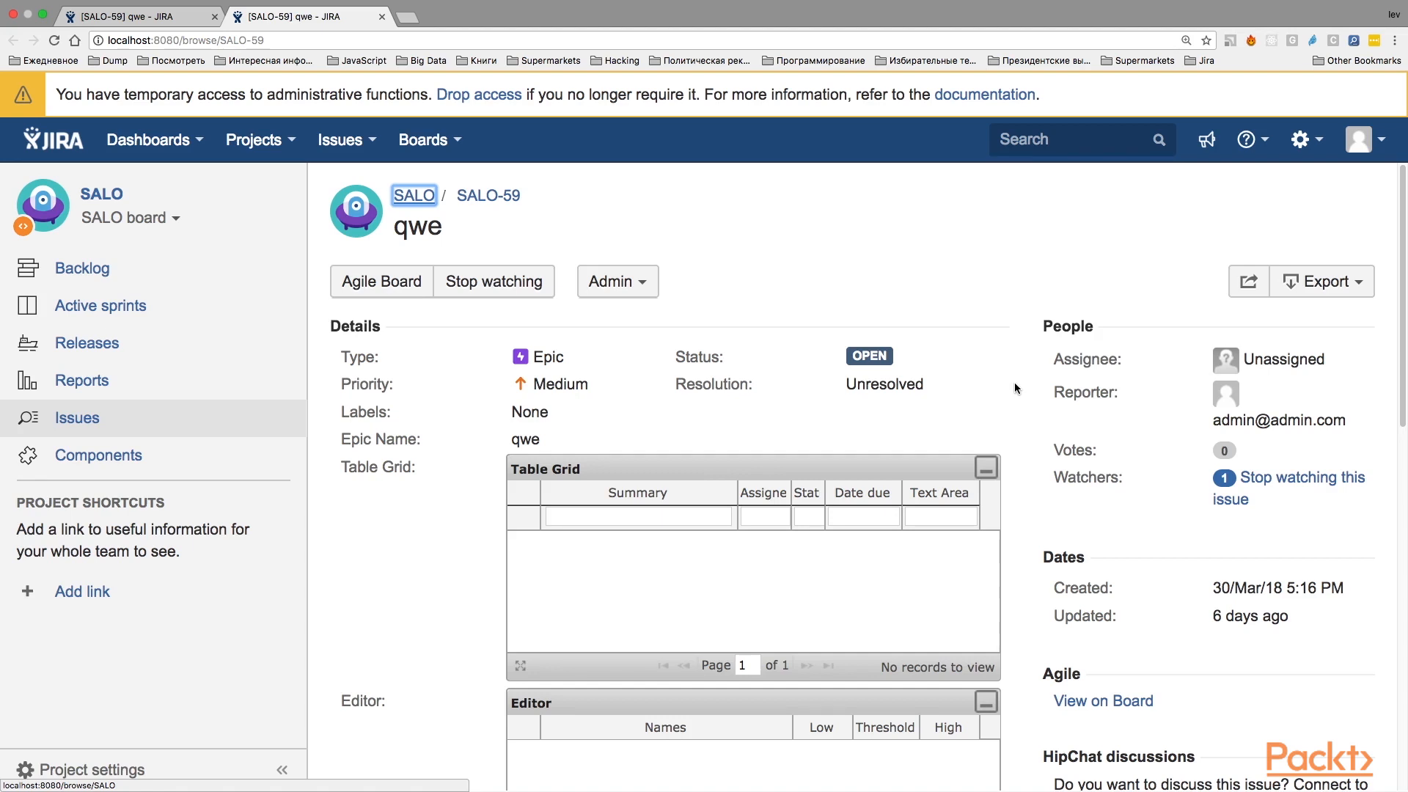
mouse_move(817, 368)
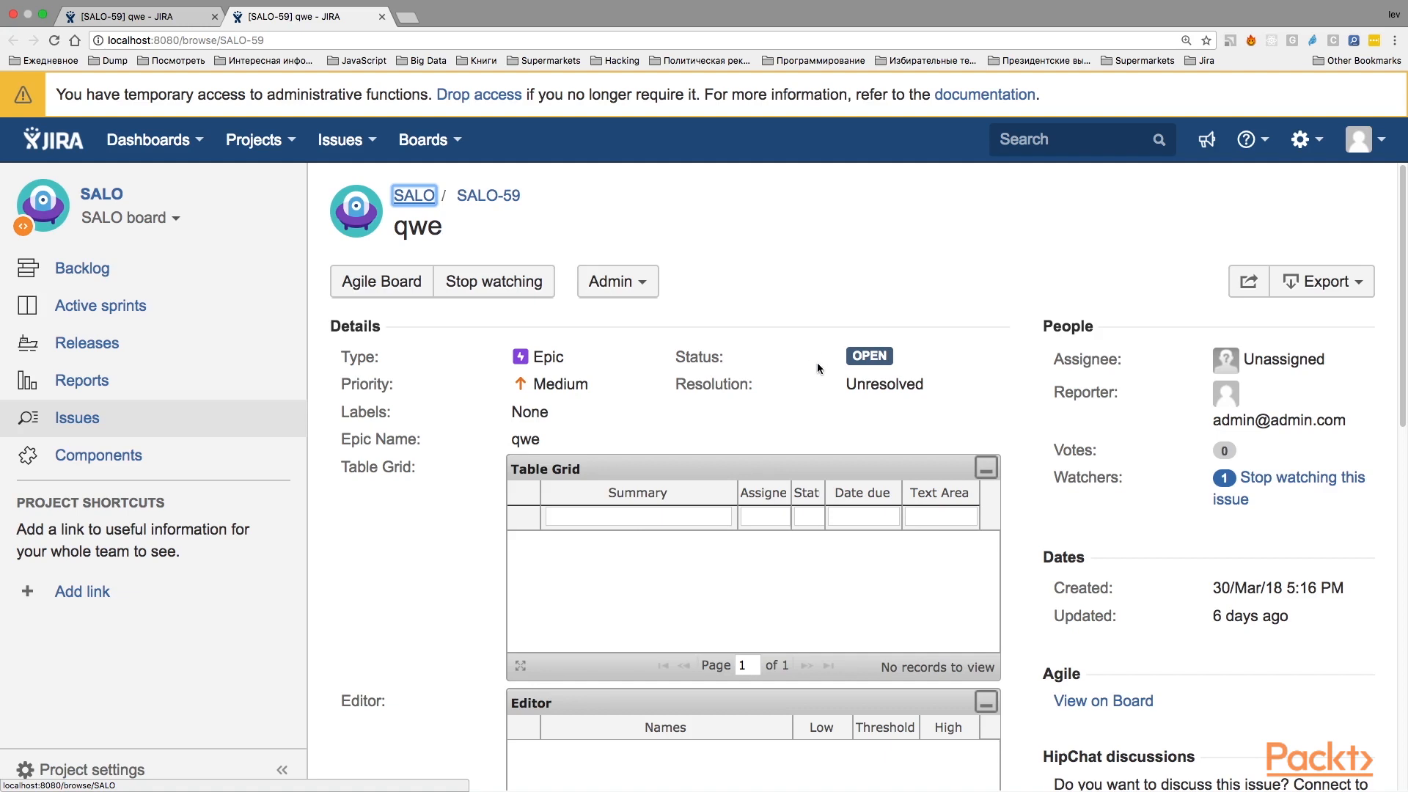
mouse_move(796, 346)
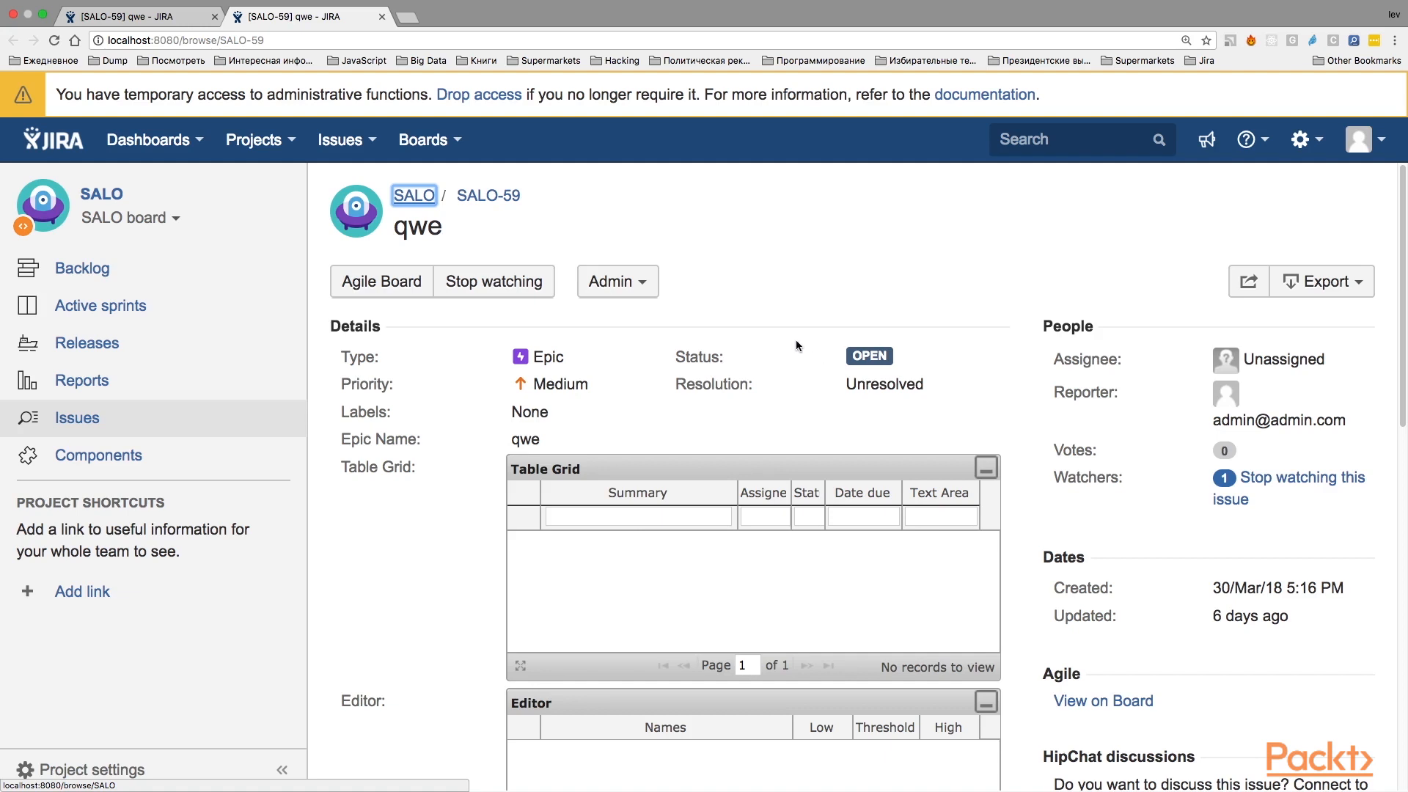